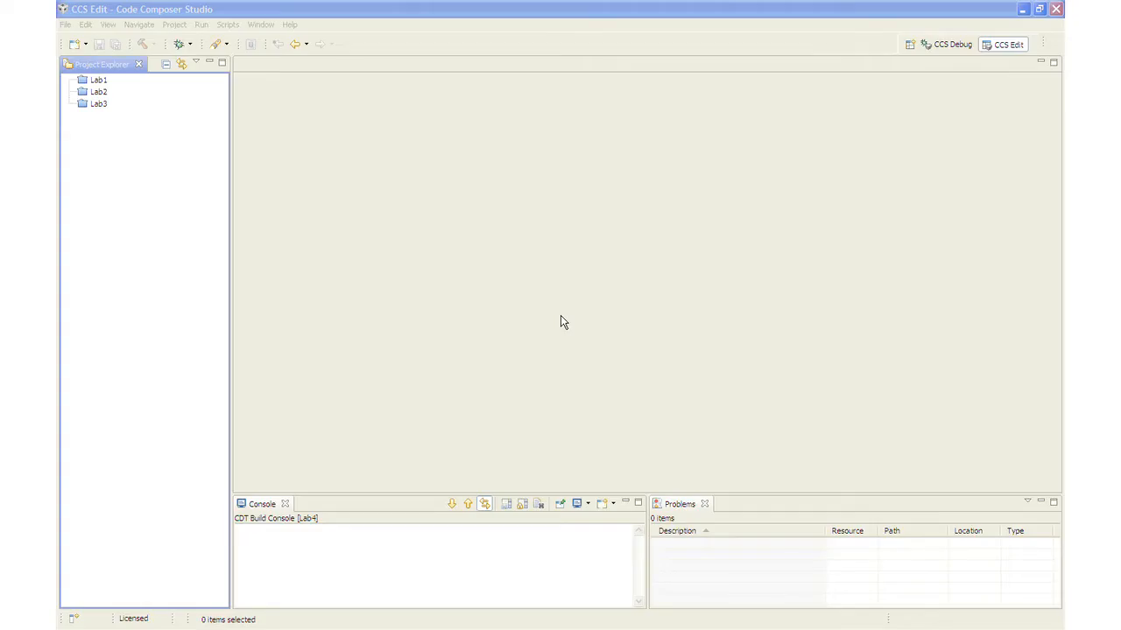
mouse_move(218, 107)
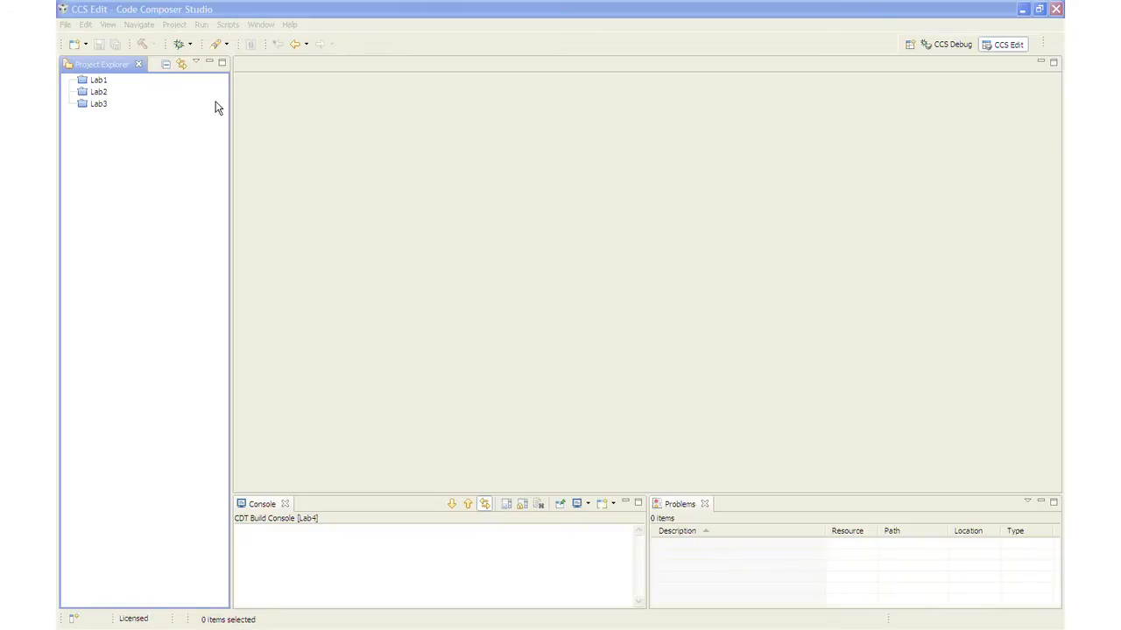
Import the existing Lab4 project from C:\C28x\Labs\Lab4\Project into the workspace.
click(173, 23)
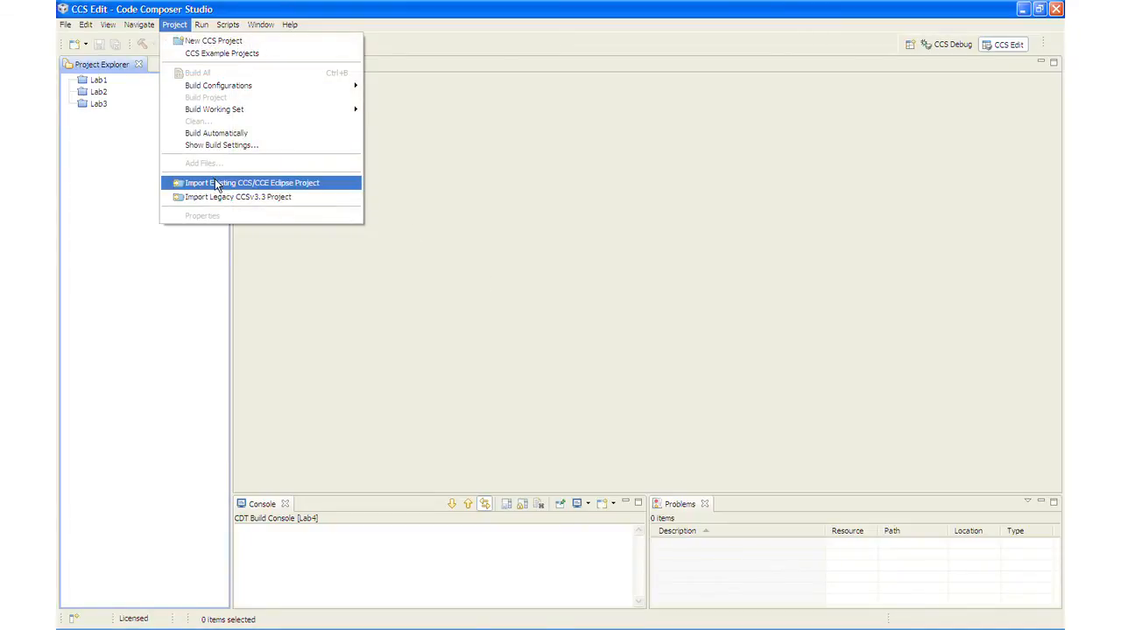
click(251, 182)
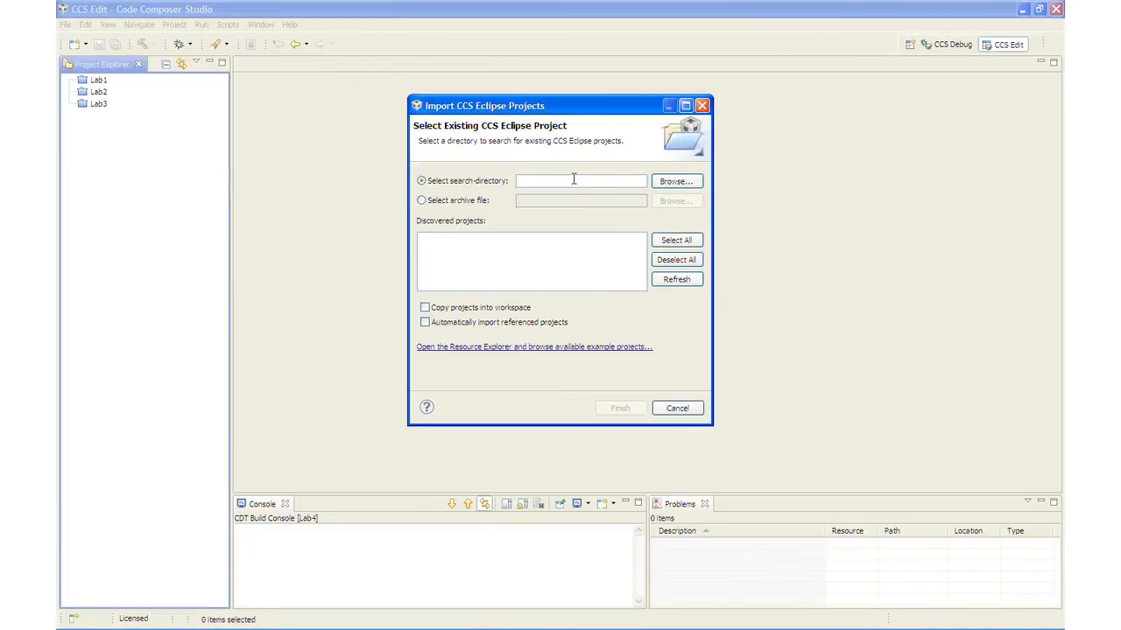
click(675, 181)
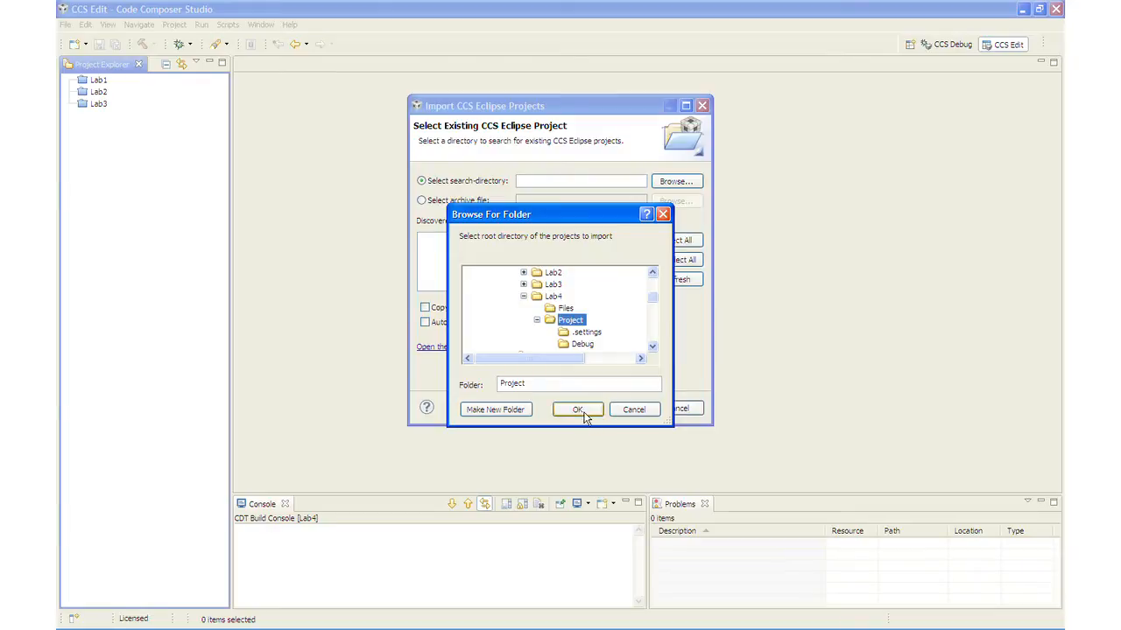
click(577, 410)
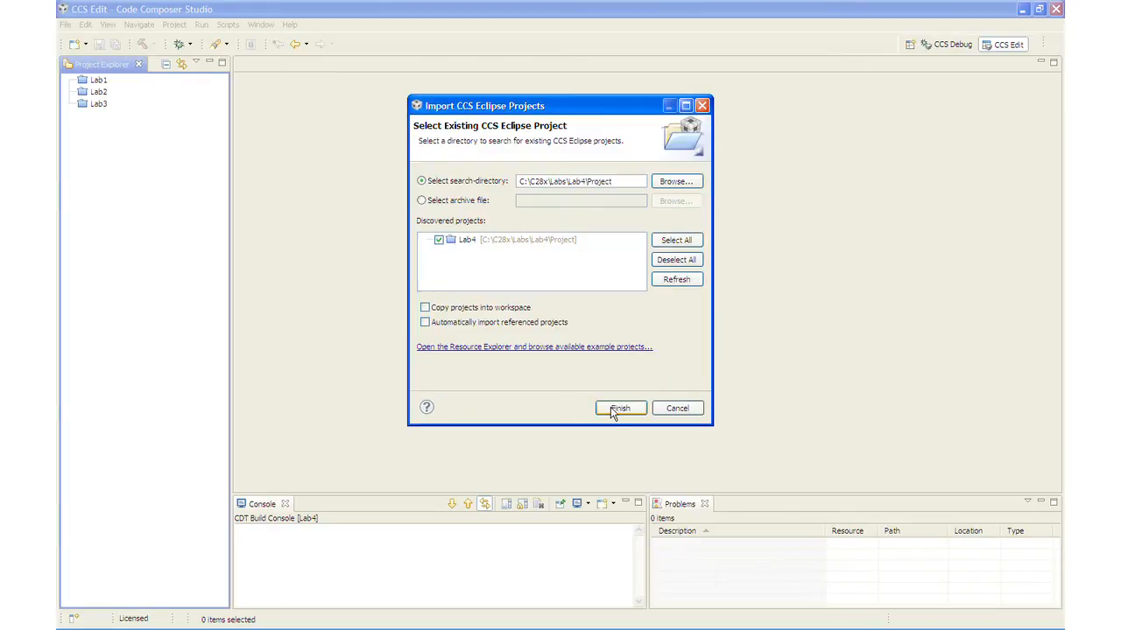
click(620, 408)
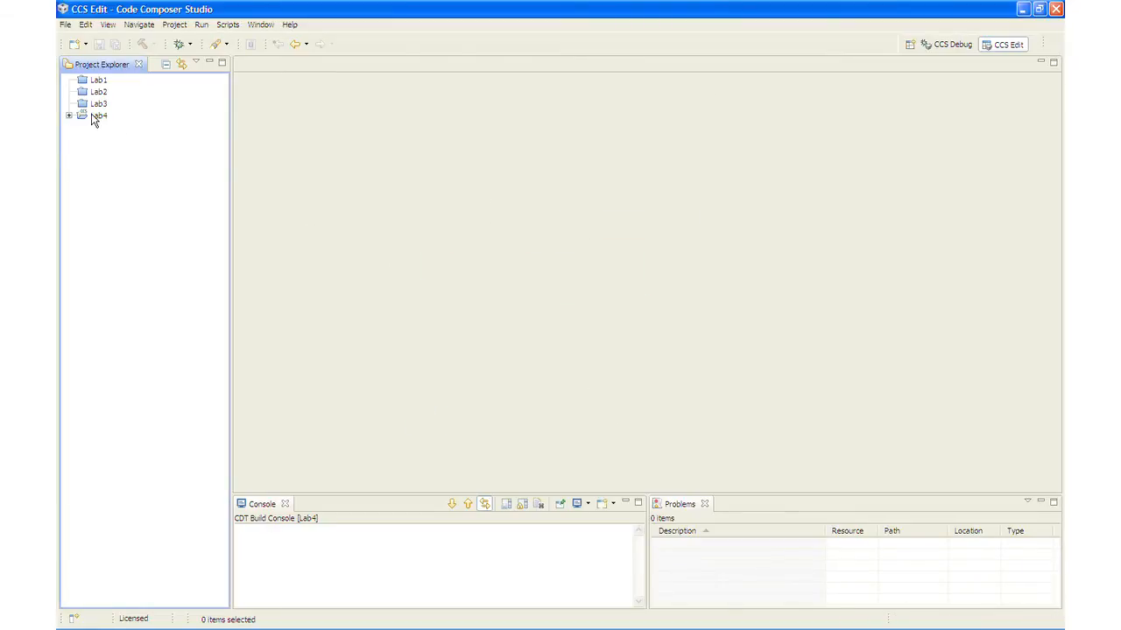
Select Lab4 as the active project and expand it to list its files.
click(99, 114)
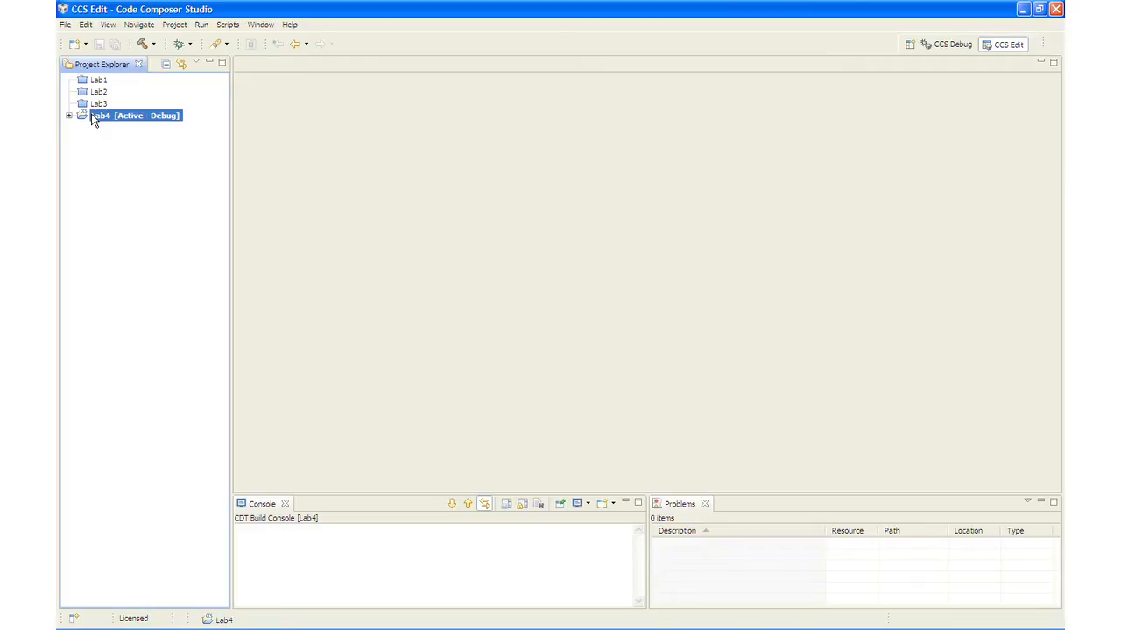
mouse_move(71, 120)
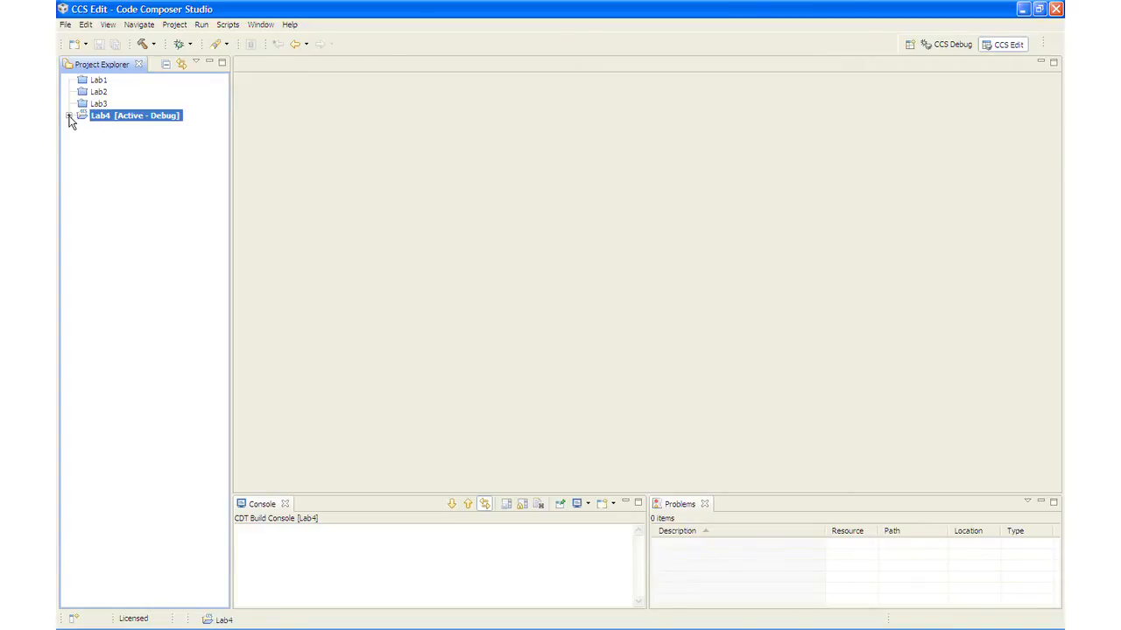
click(70, 115)
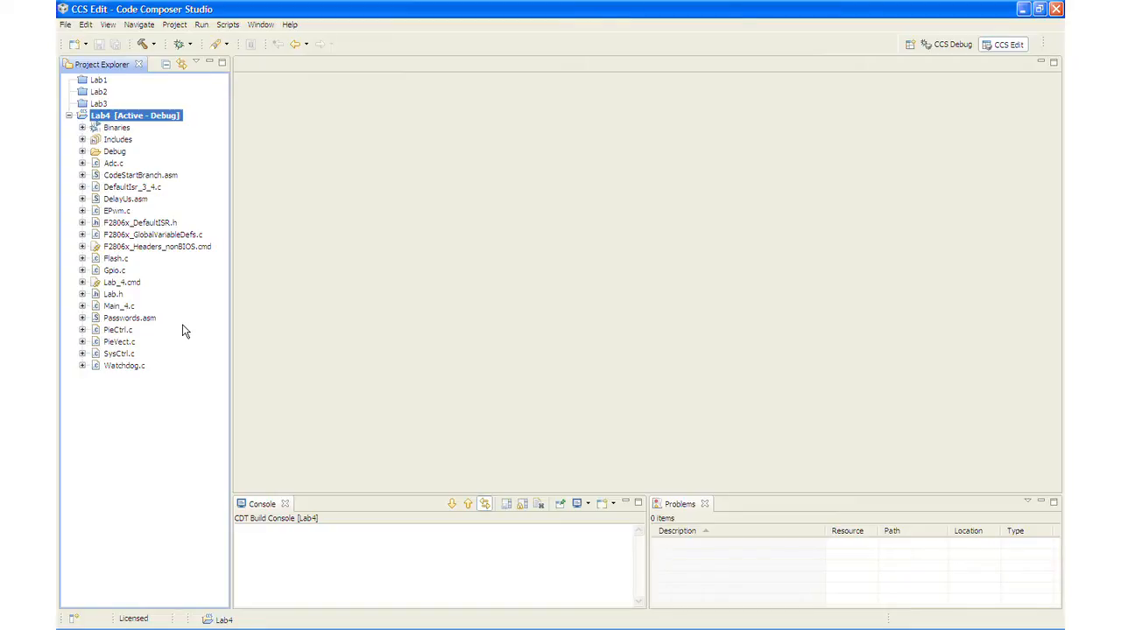
mouse_move(236, 301)
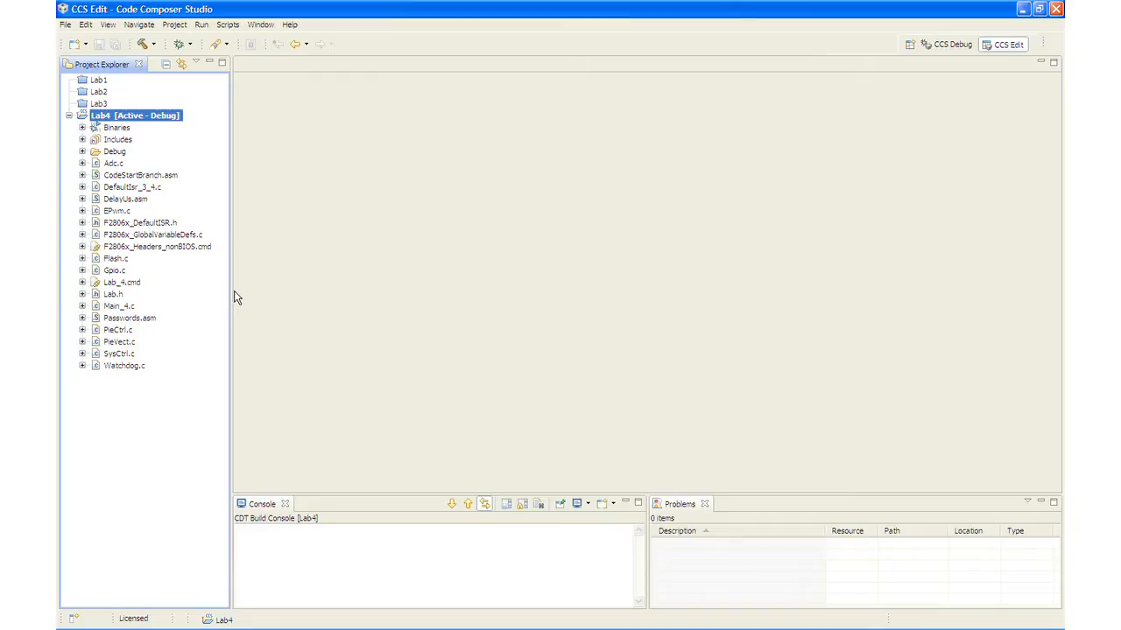
mouse_move(182, 287)
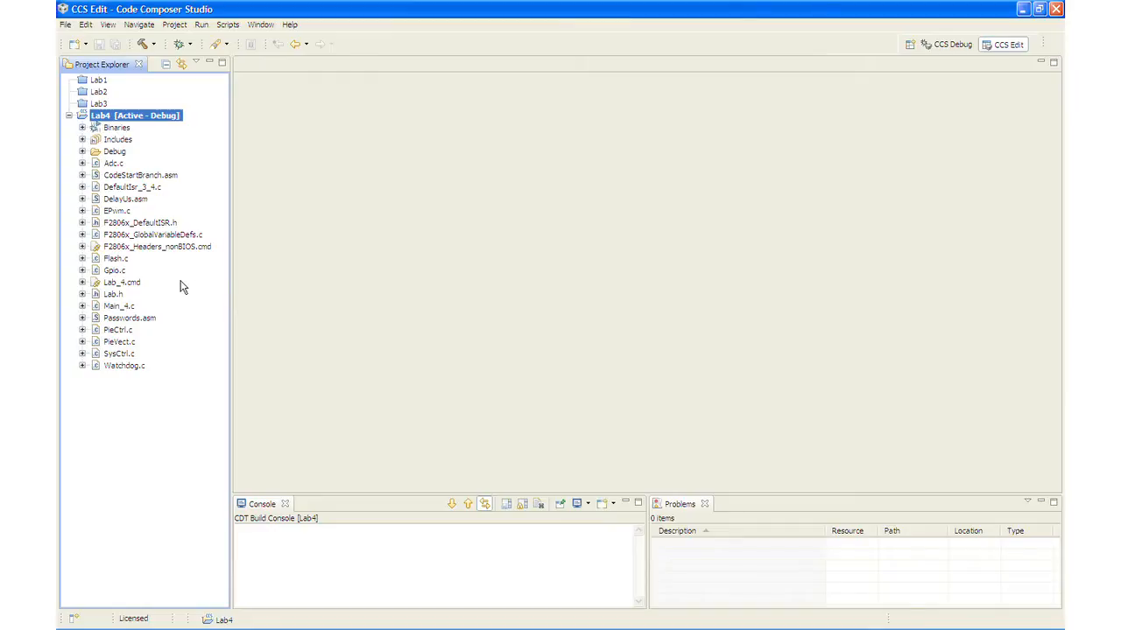
Open Lab_4.cmd and scroll through its FLASH memory and SECTIONS definitions.
click(122, 282)
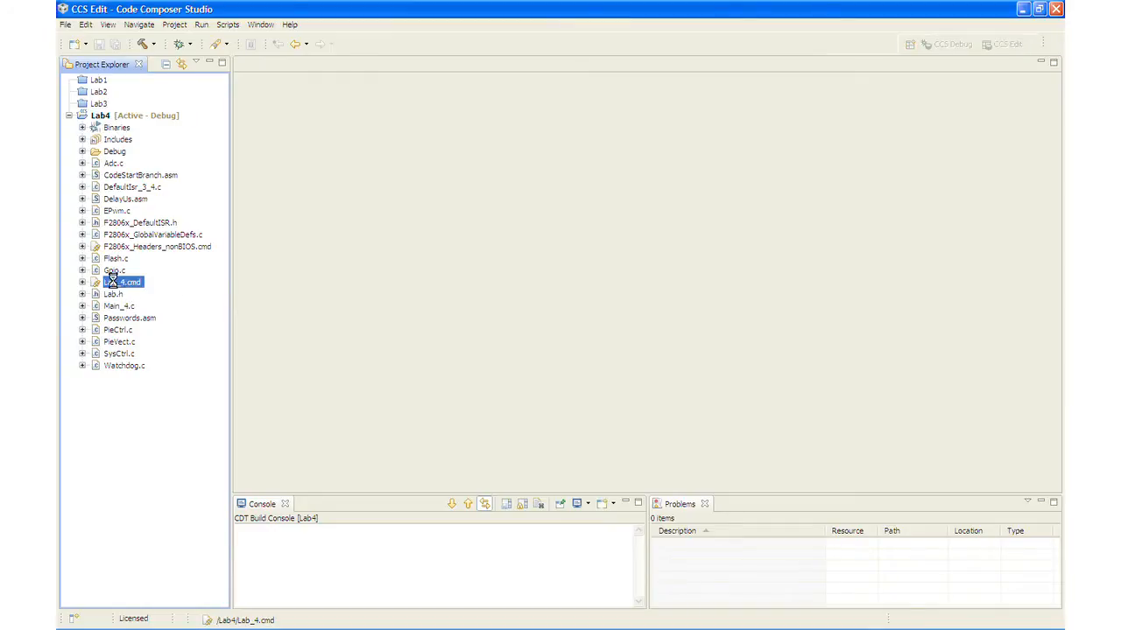
double_click(123, 281)
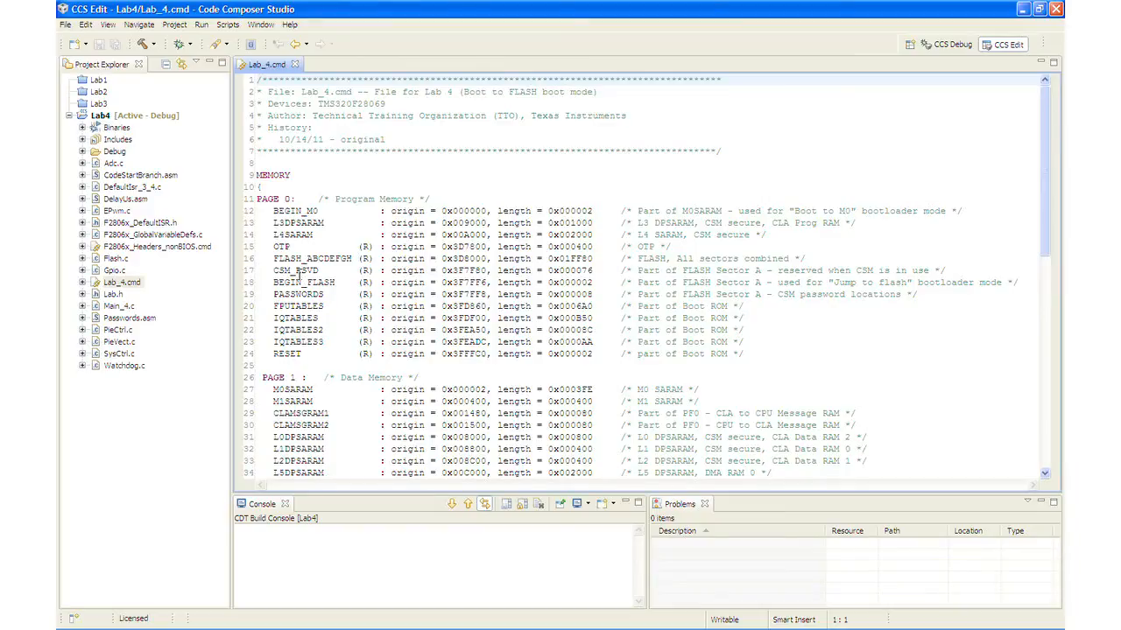
click(289, 259)
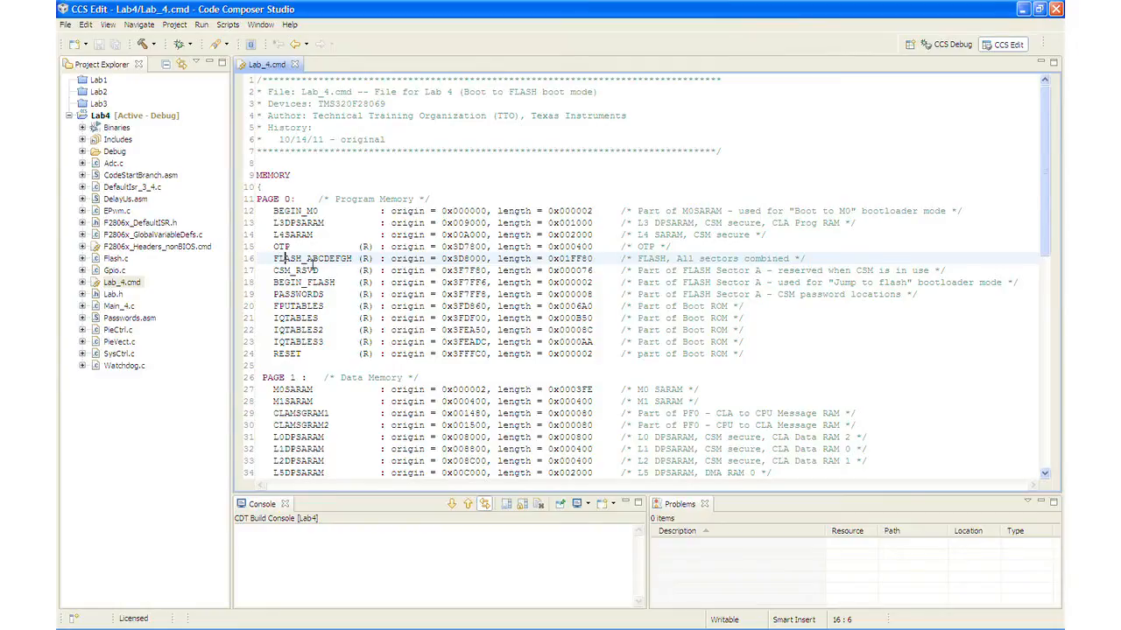
scroll(down, 3)
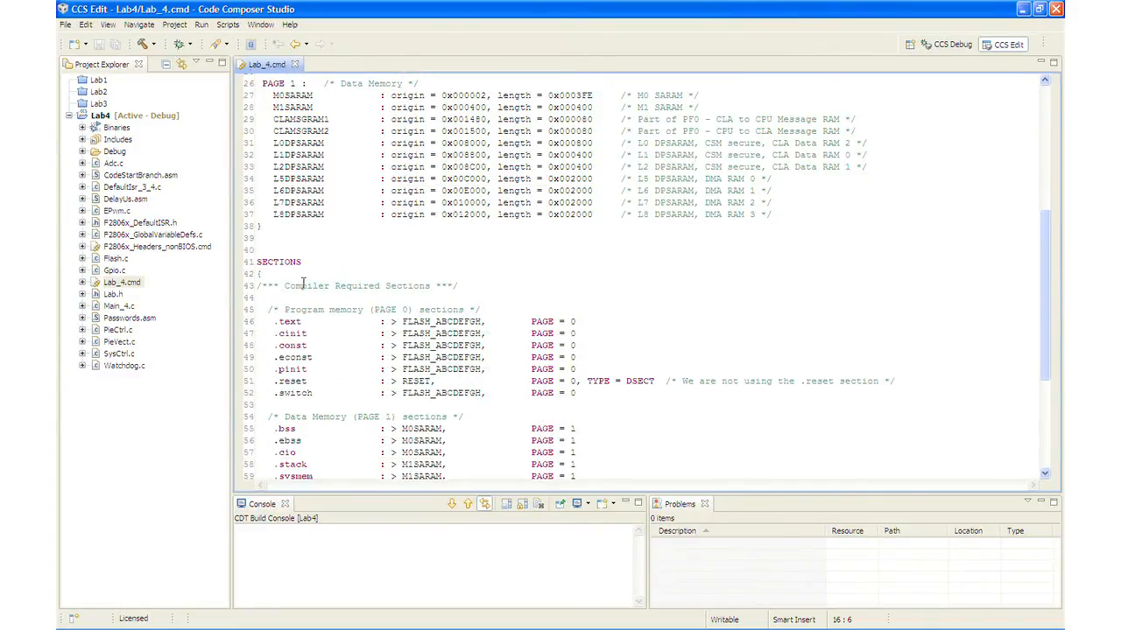
scroll(down, 3)
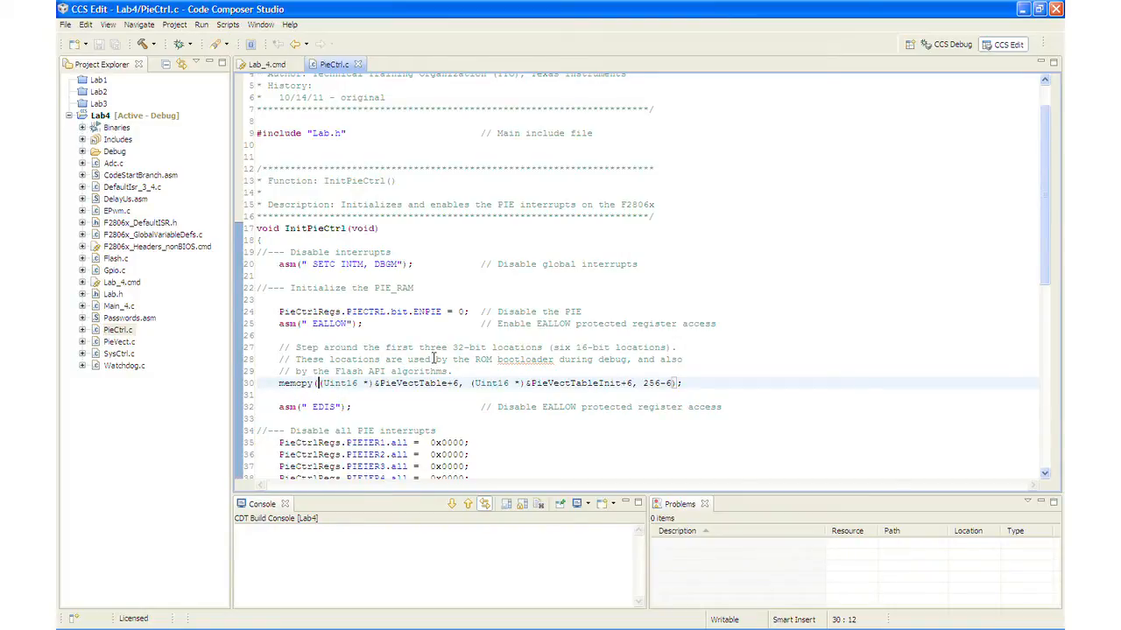
mouse_move(433, 296)
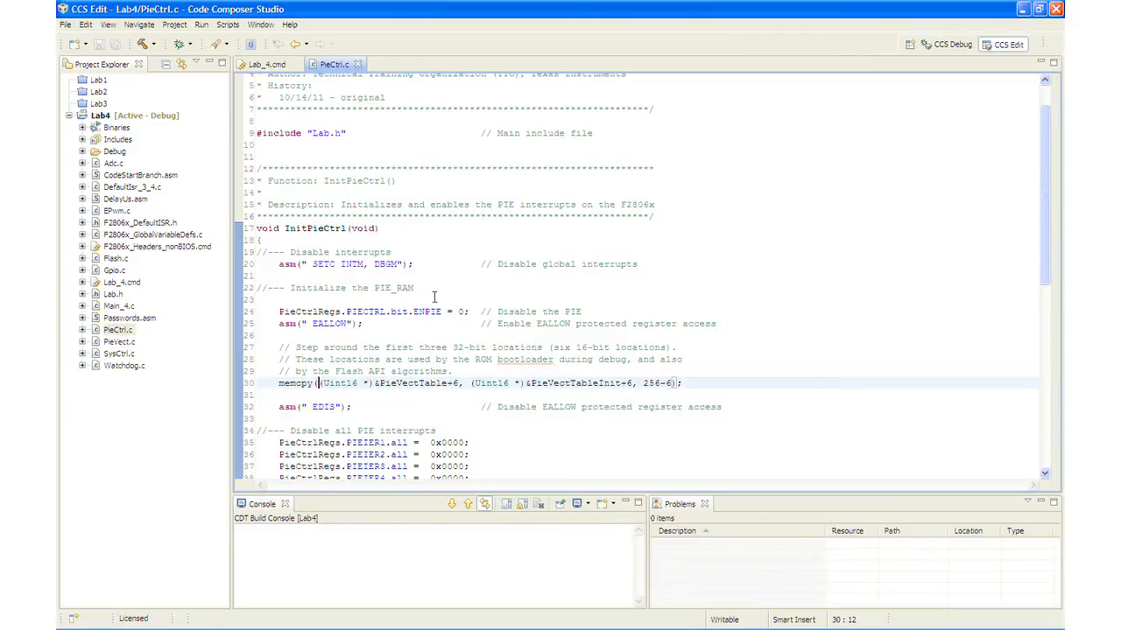
Scroll to the end of InitPieCtrl() in PieCtrl.c, then pick Flash.c.
scroll(down, 3)
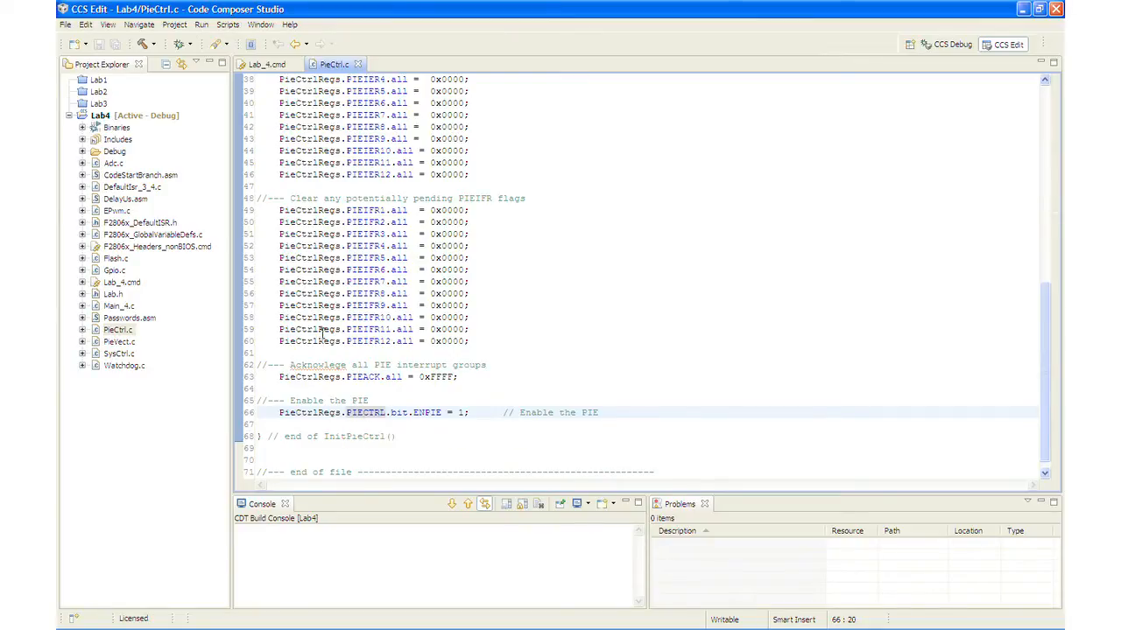
mouse_move(320, 329)
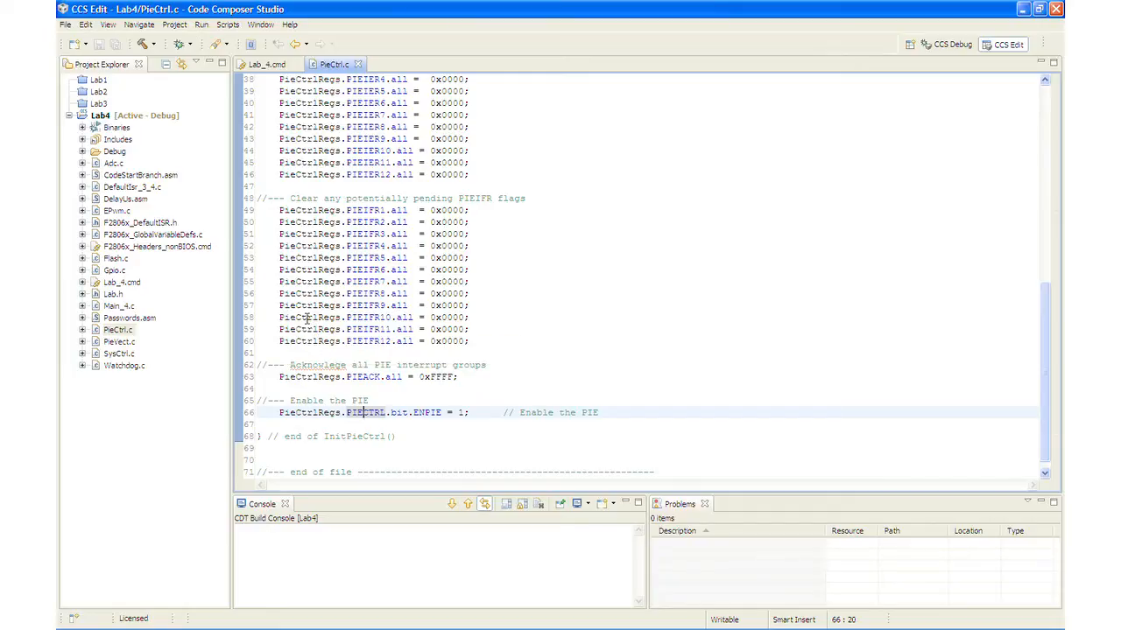
mouse_move(210, 211)
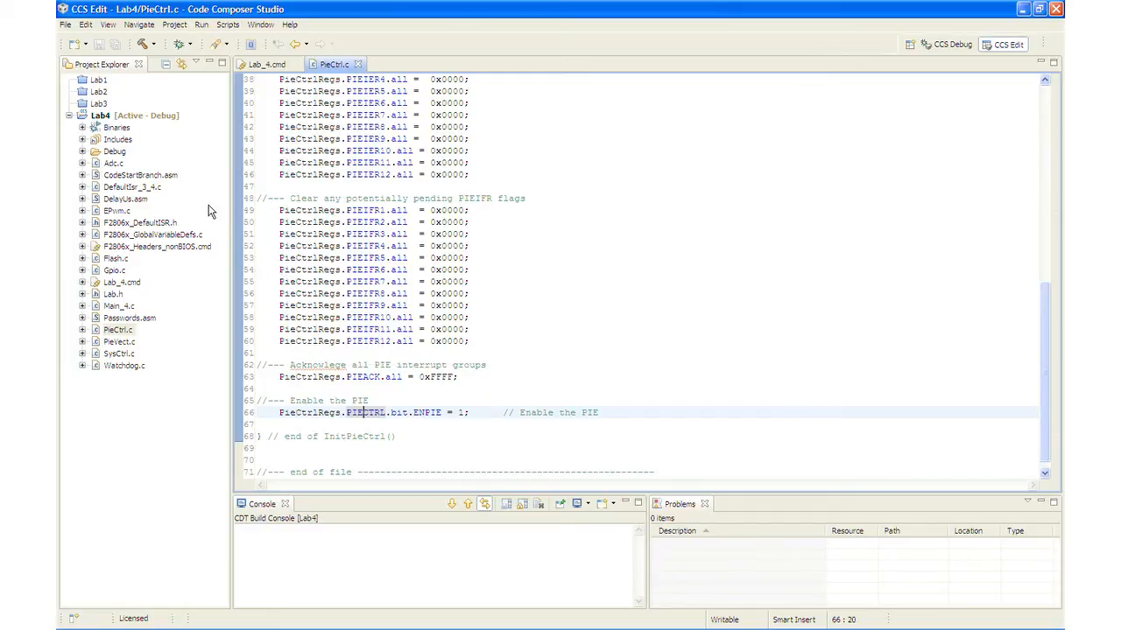
click(116, 258)
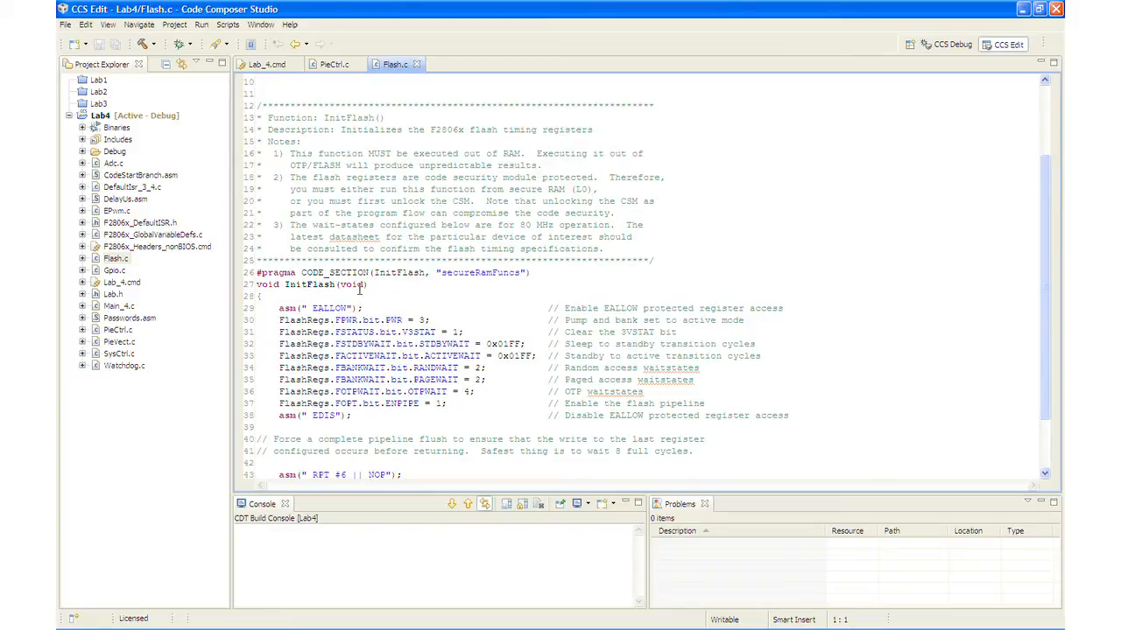
mouse_move(310, 283)
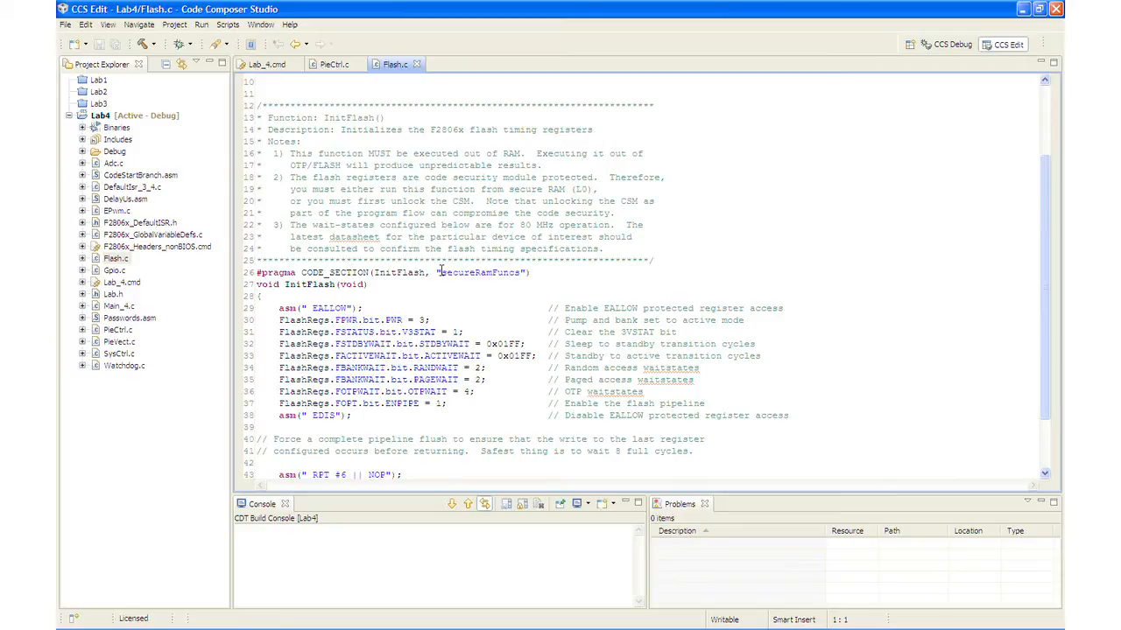
mouse_move(467, 273)
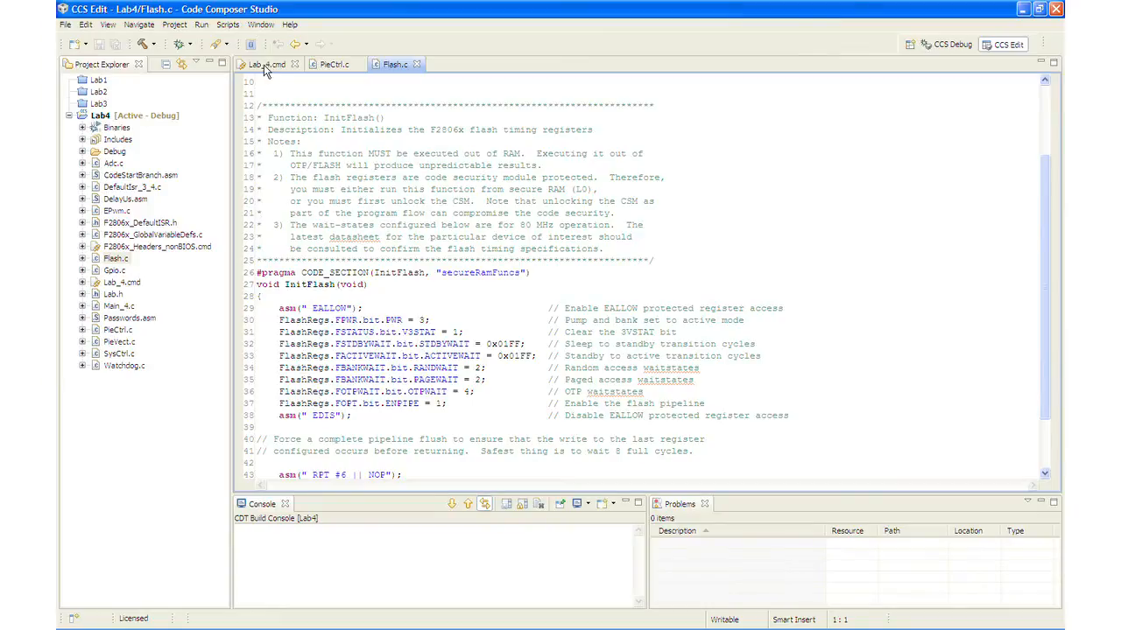
click(267, 64)
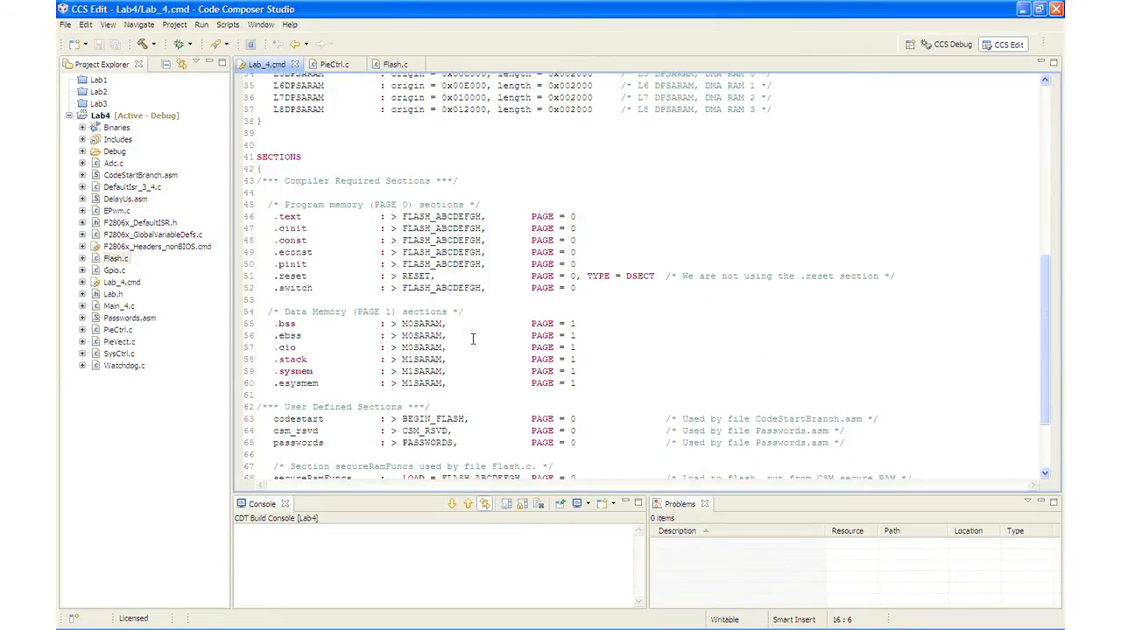
scroll(down, 3)
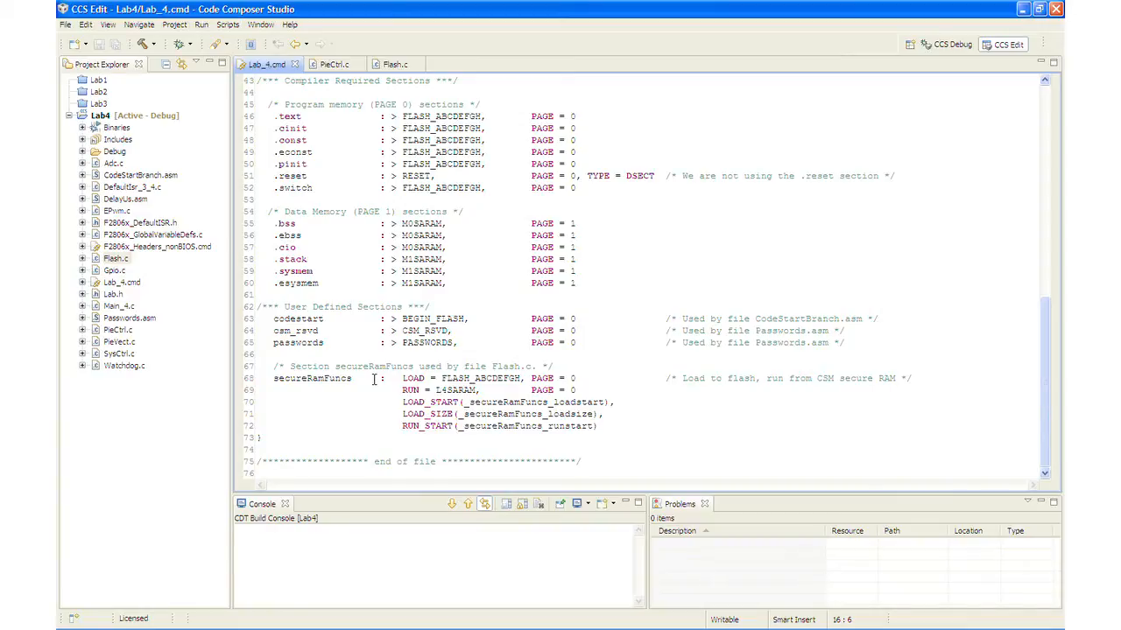
mouse_move(363, 420)
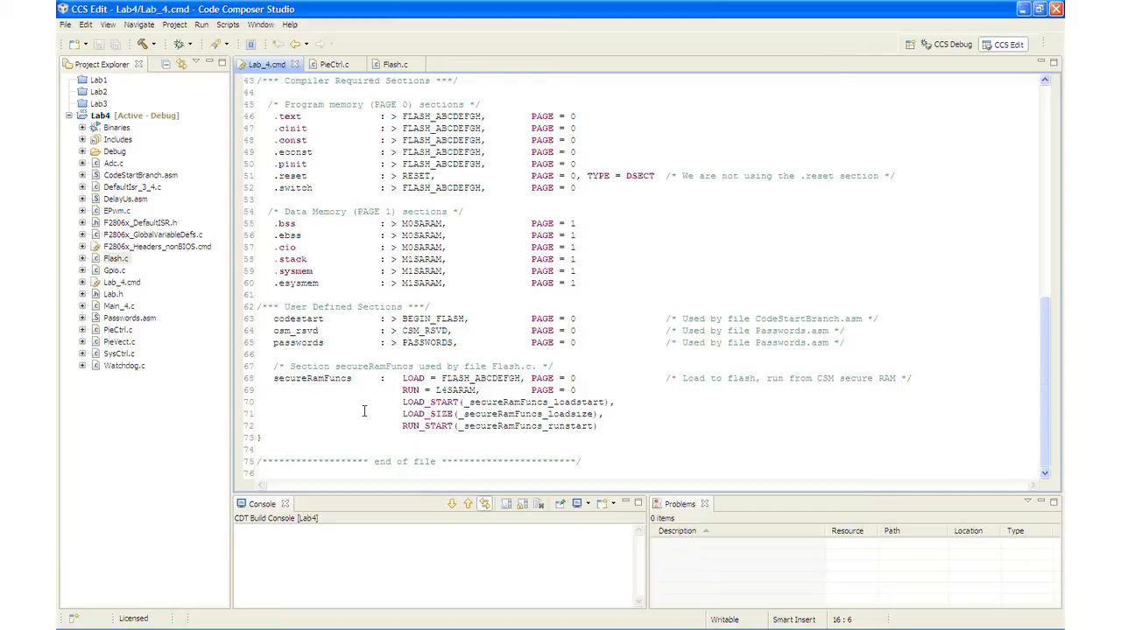
mouse_move(361, 397)
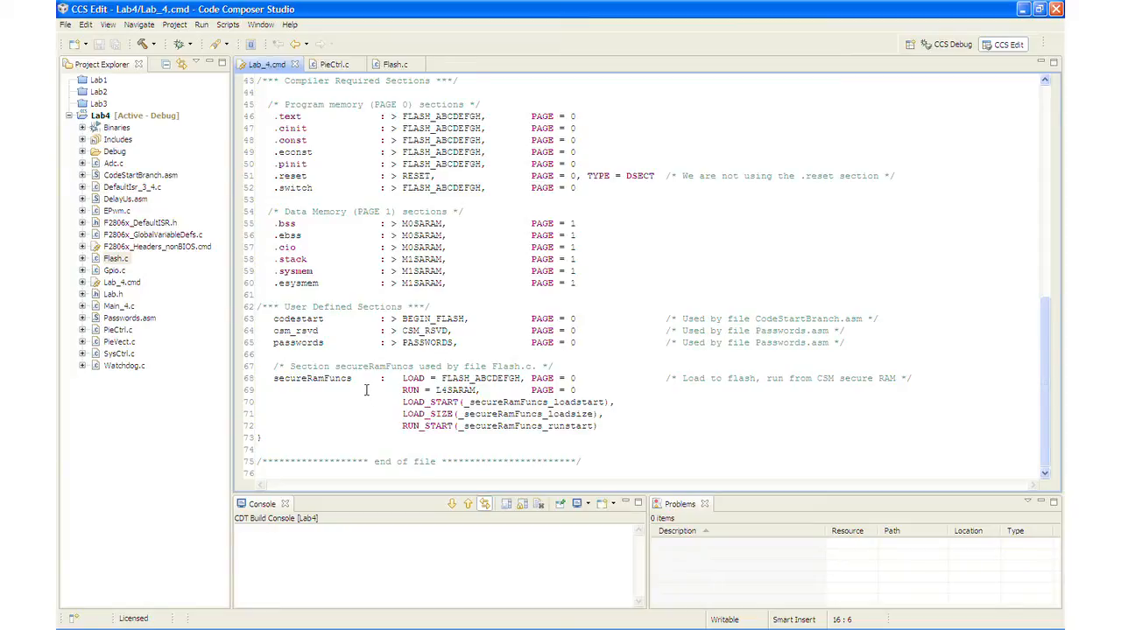
mouse_move(343, 373)
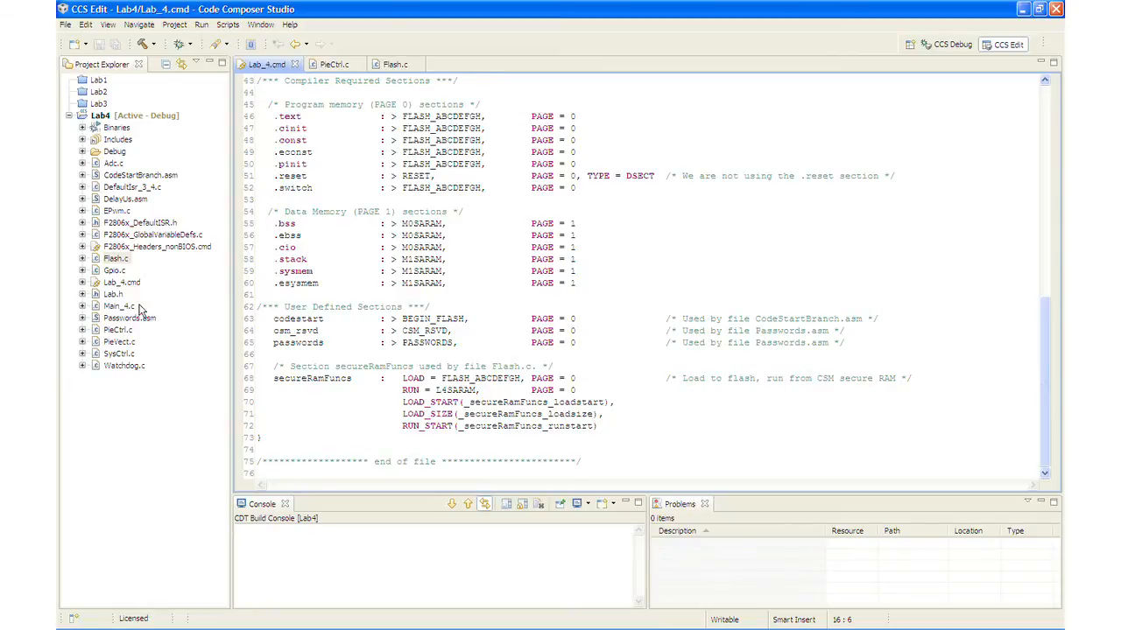
Open Main_4.c and scroll to the secureRamFuncs memcpy and InitFlash() call.
double_click(118, 305)
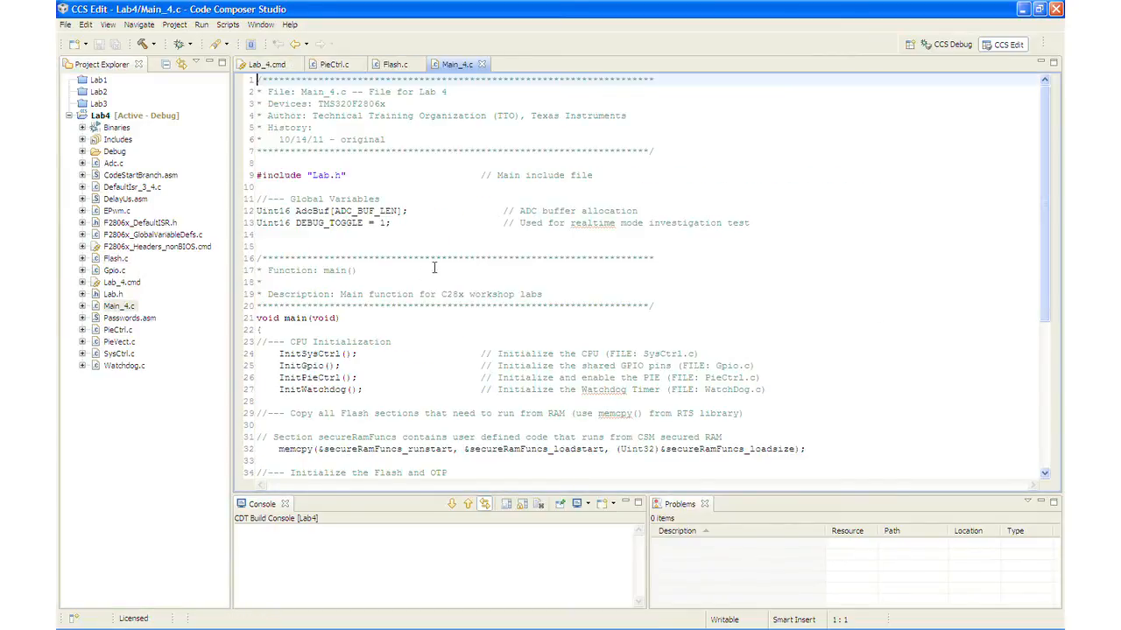
scroll(down, 3)
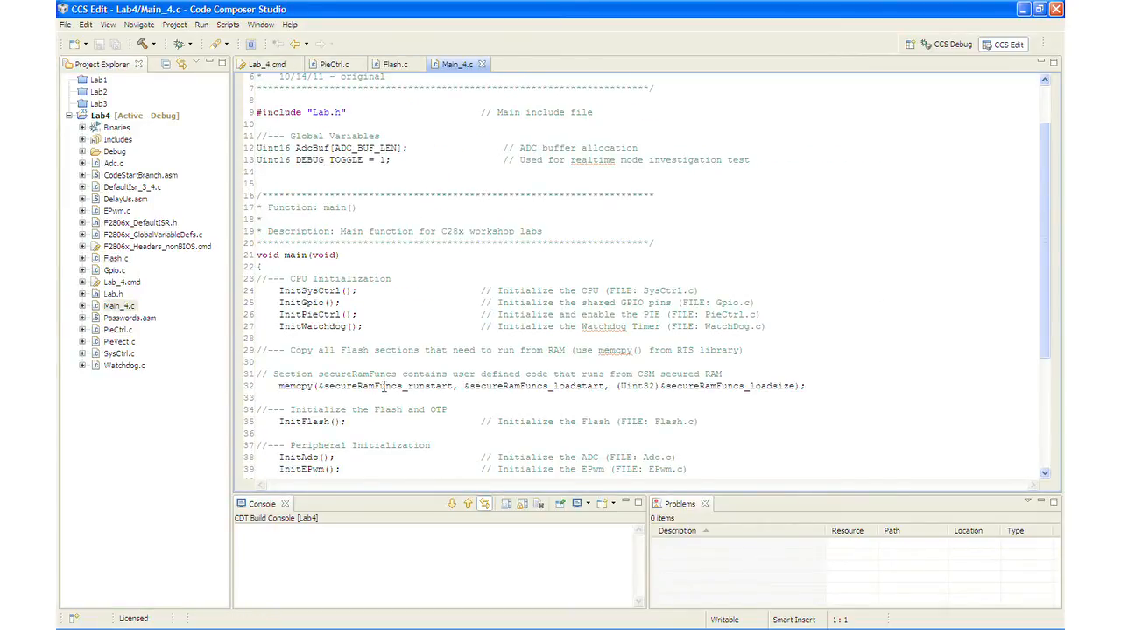
scroll(down, 3)
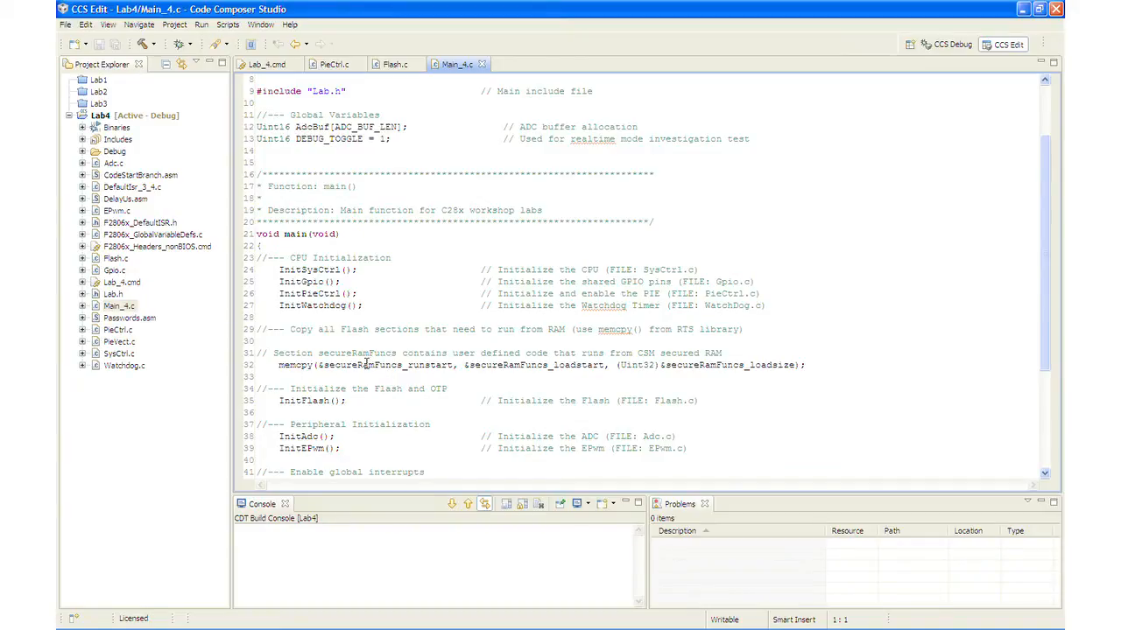
mouse_move(399, 353)
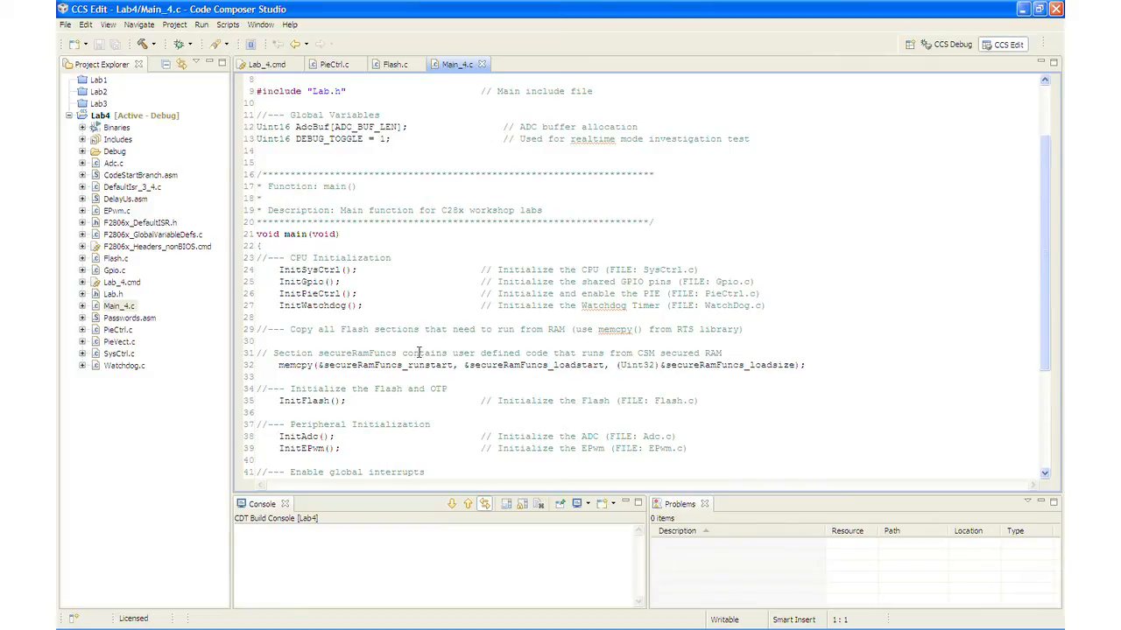
mouse_move(382, 372)
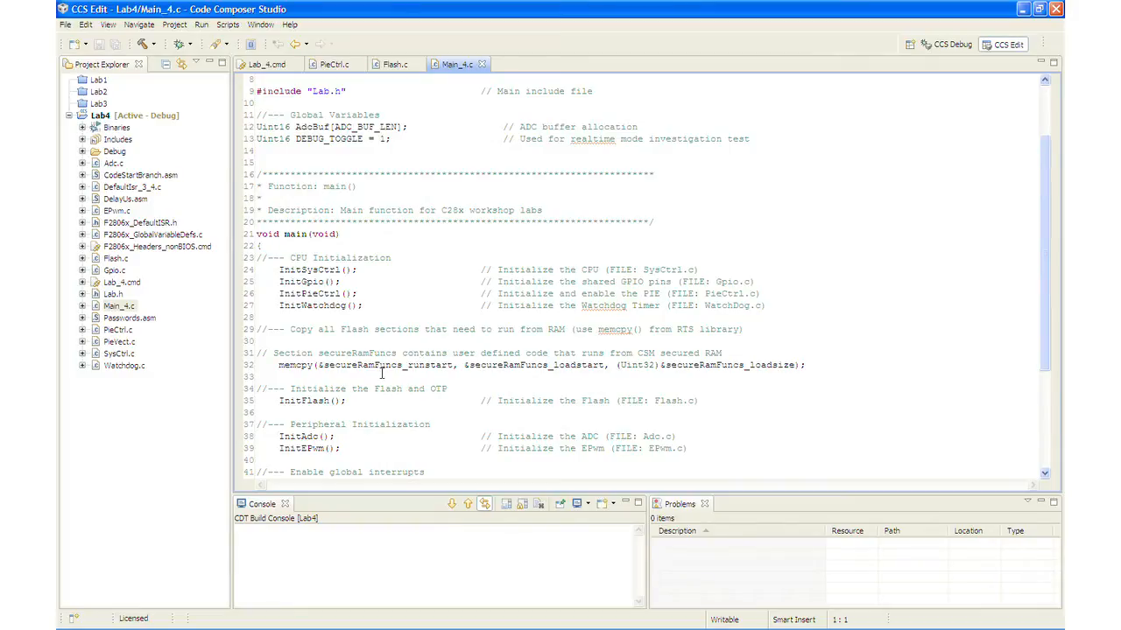
scroll(down, 3)
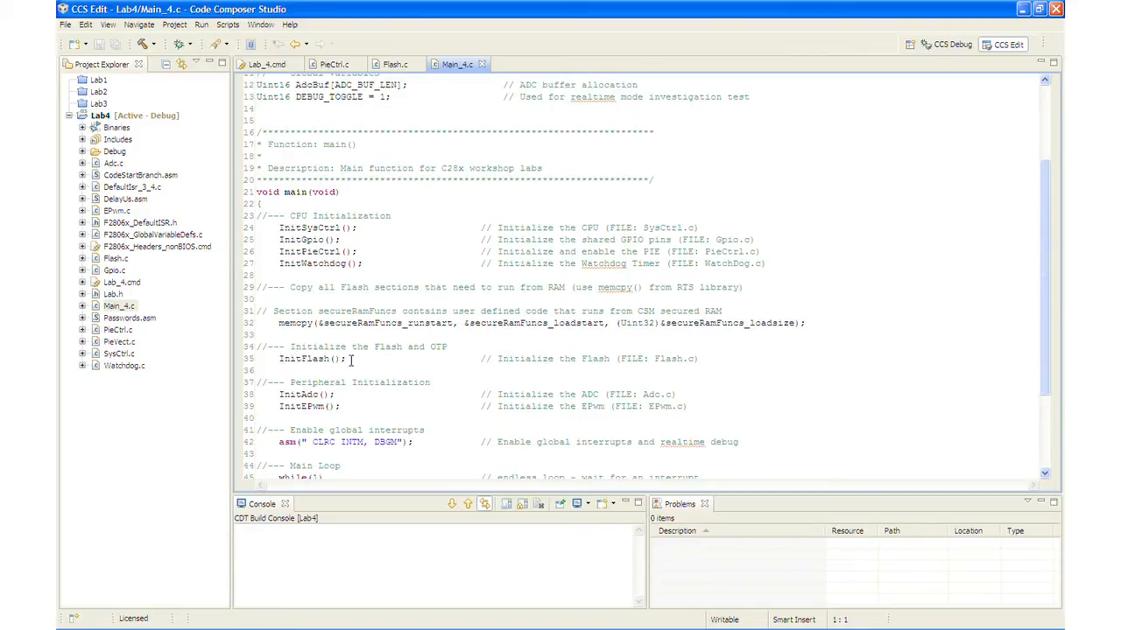
mouse_move(535, 358)
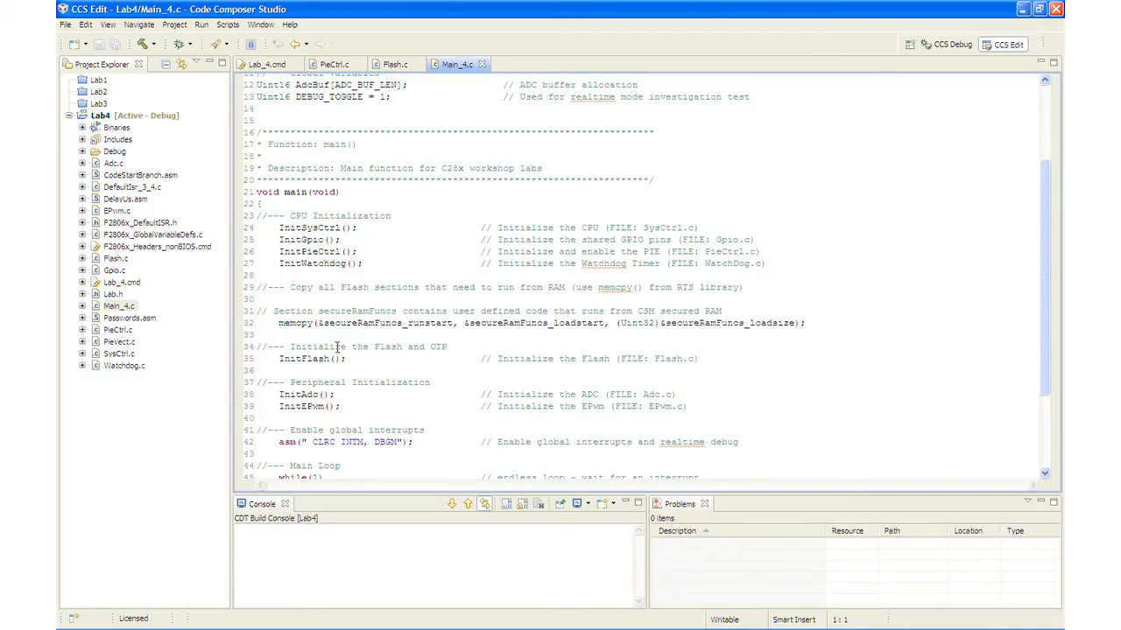
mouse_move(149, 329)
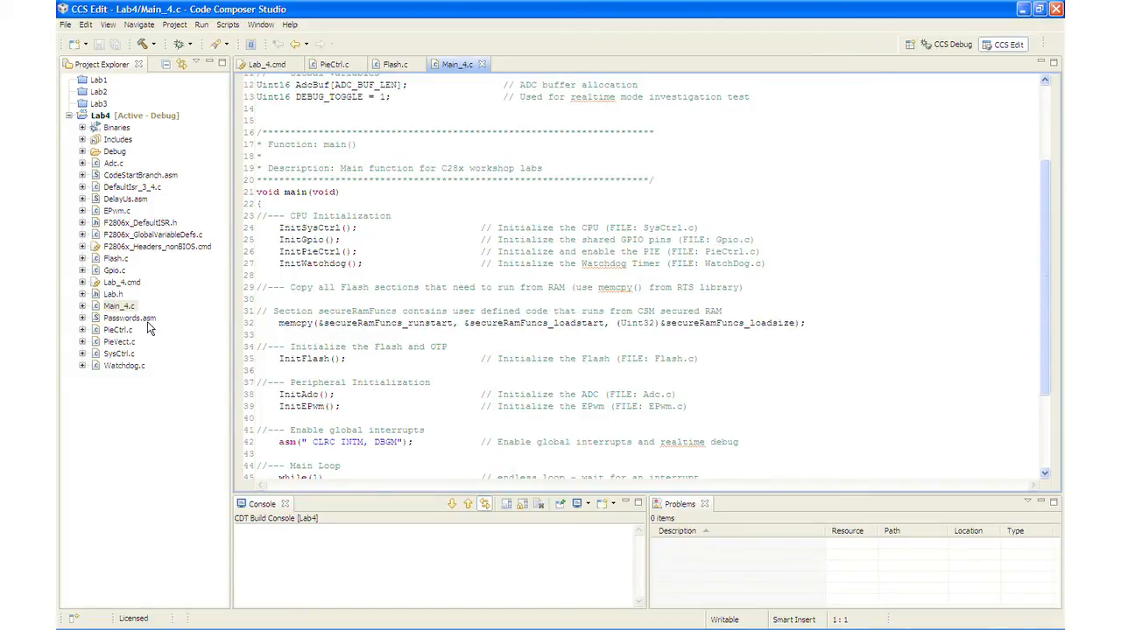
Open Passwords.asm and scroll to the 0xFFFF passwords and csm_rsvd zero-fill.
double_click(129, 317)
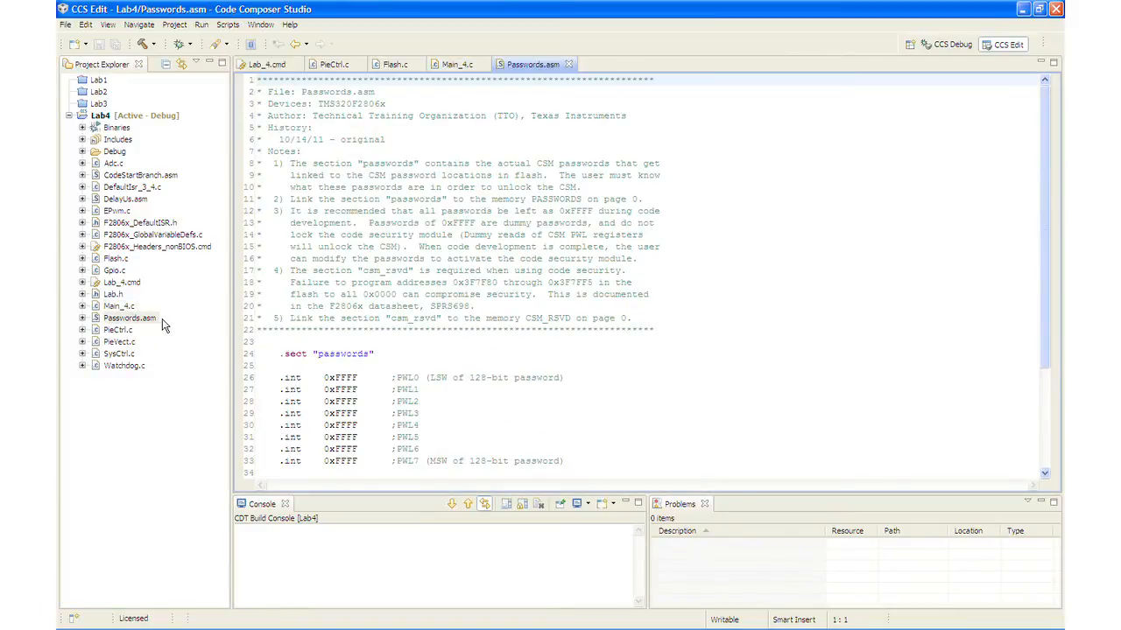
mouse_move(455, 334)
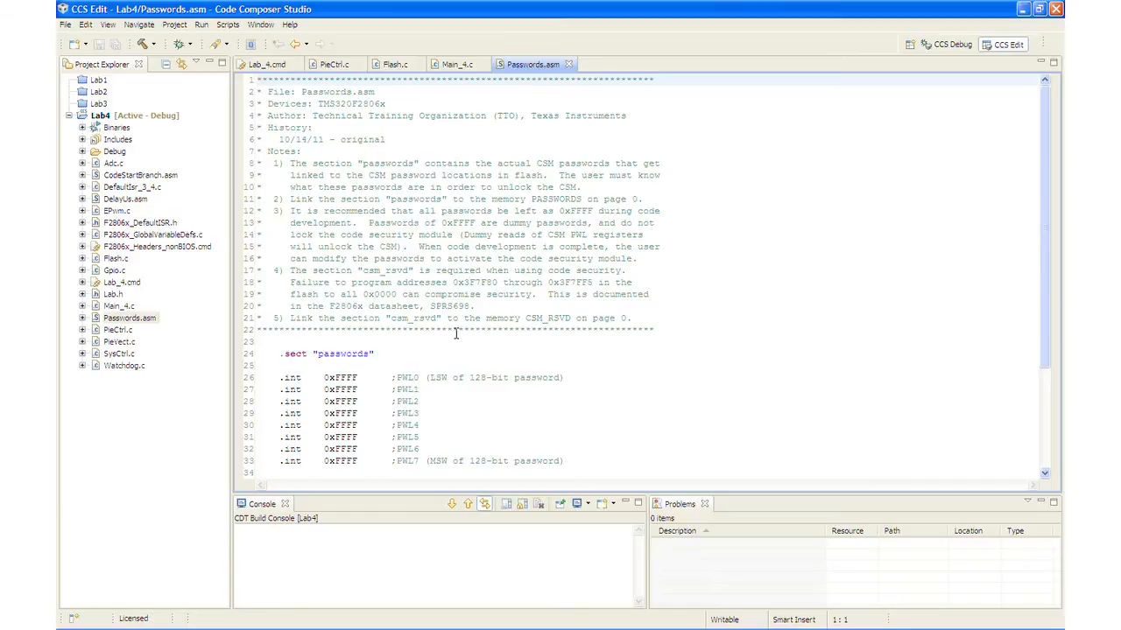
scroll(down, 3)
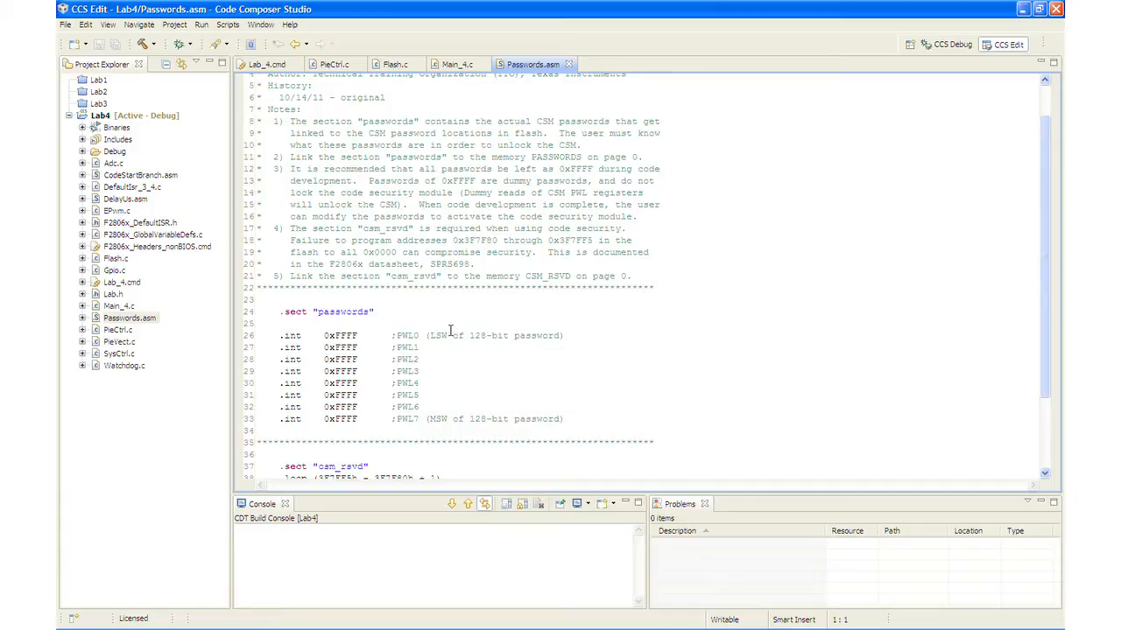
scroll(down, 3)
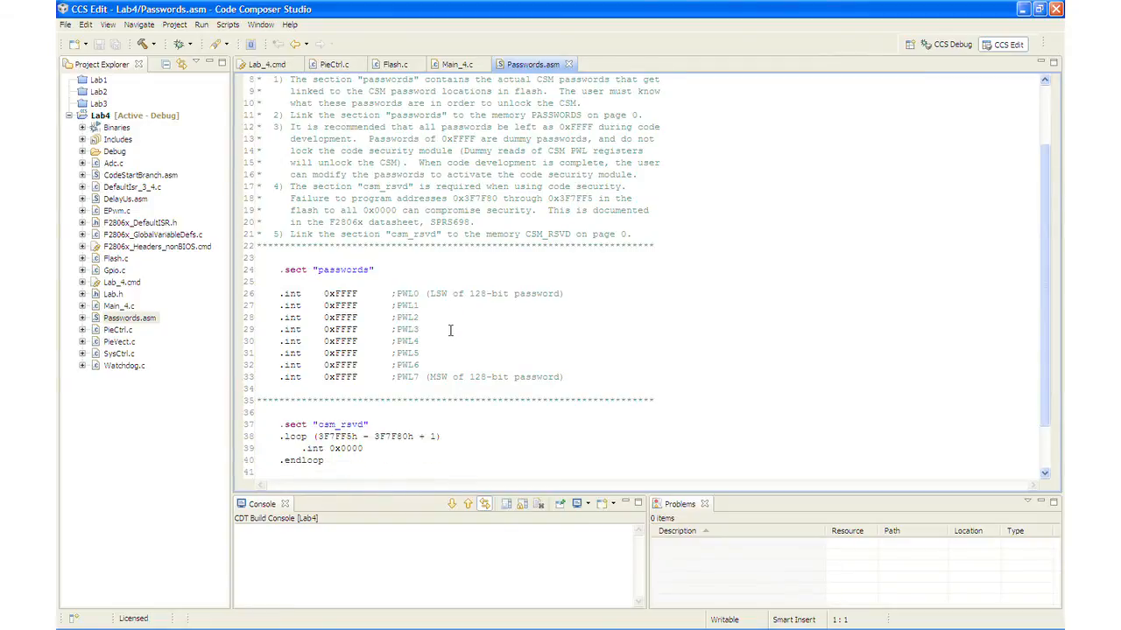
scroll(down, 3)
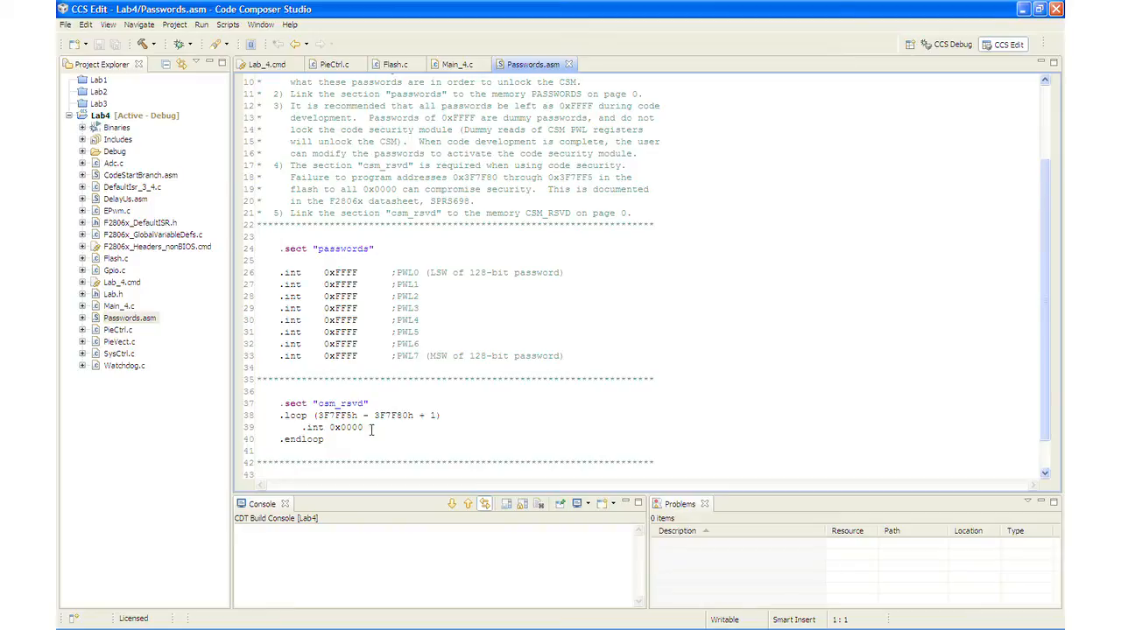
mouse_move(328, 401)
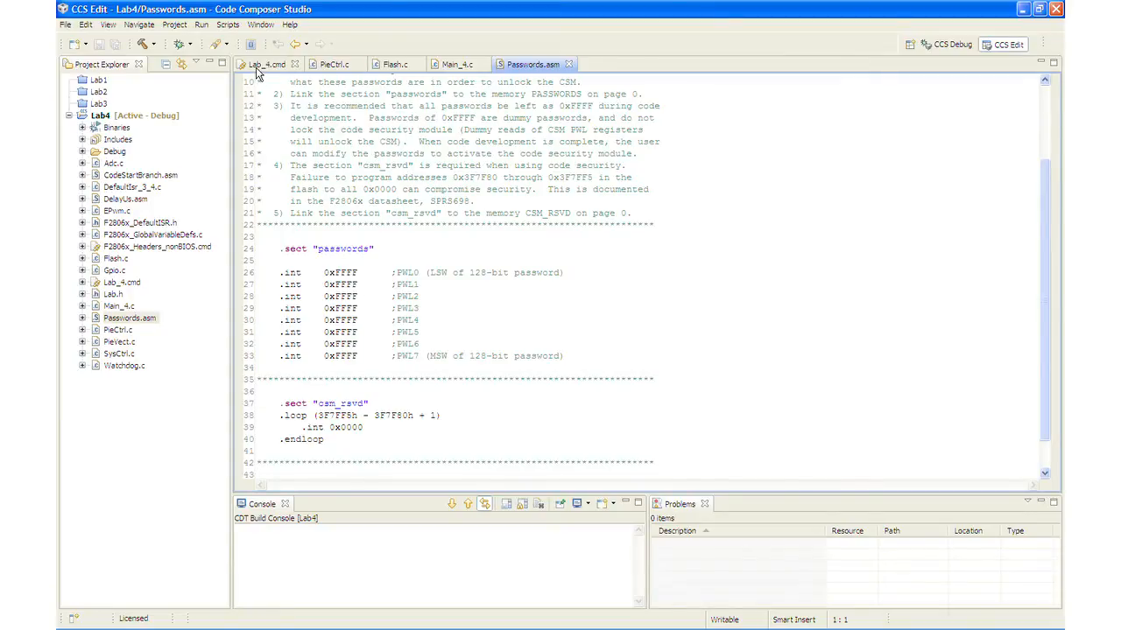
Return to Lab_4.cmd and scroll up to the PASSWORDS and CSM_RSVD memory regions.
click(263, 64)
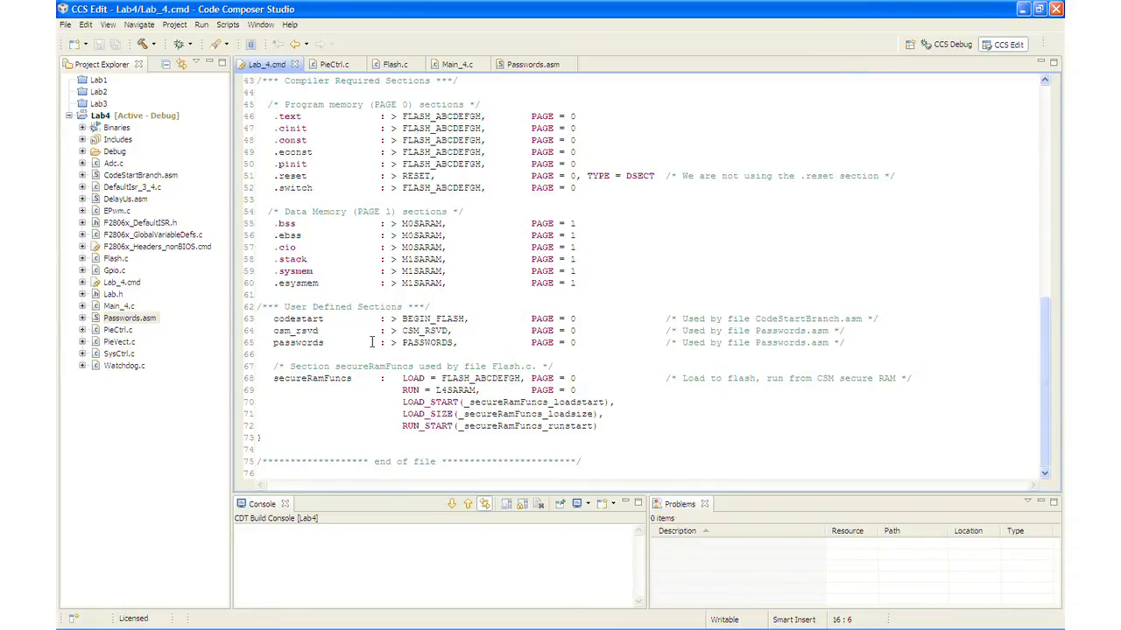
scroll(up, 3)
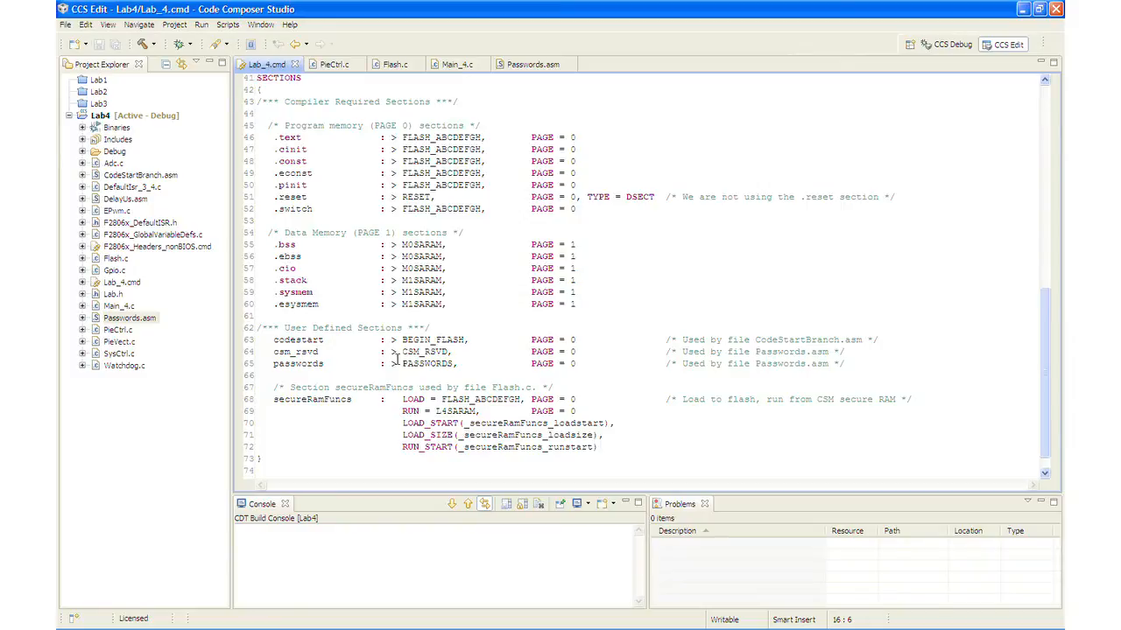
scroll(up, 3)
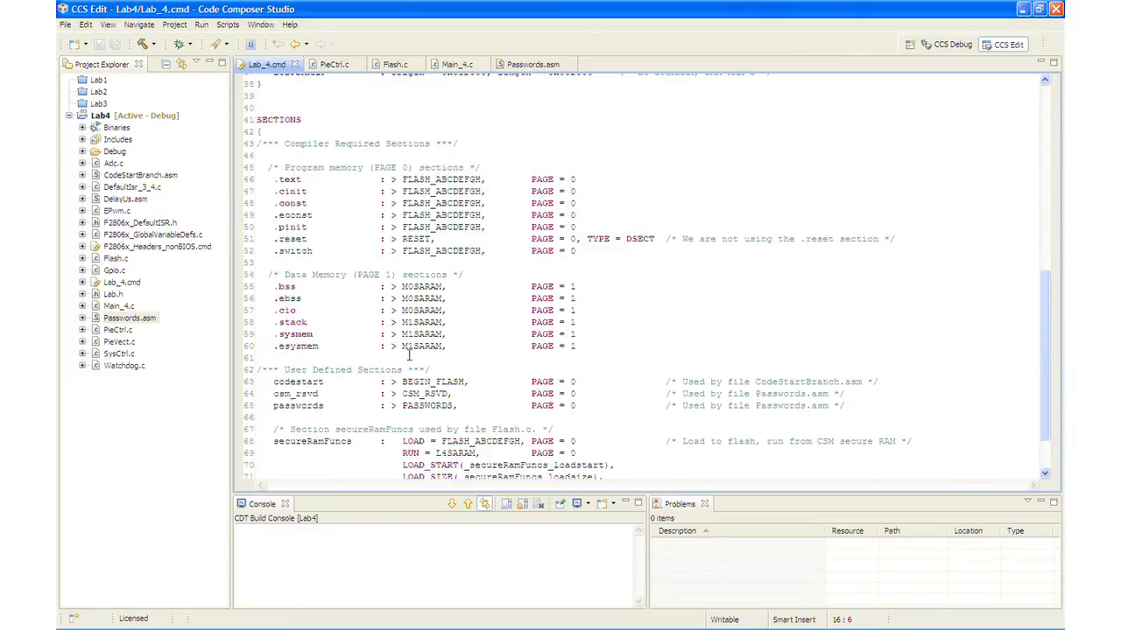
scroll(up, 3)
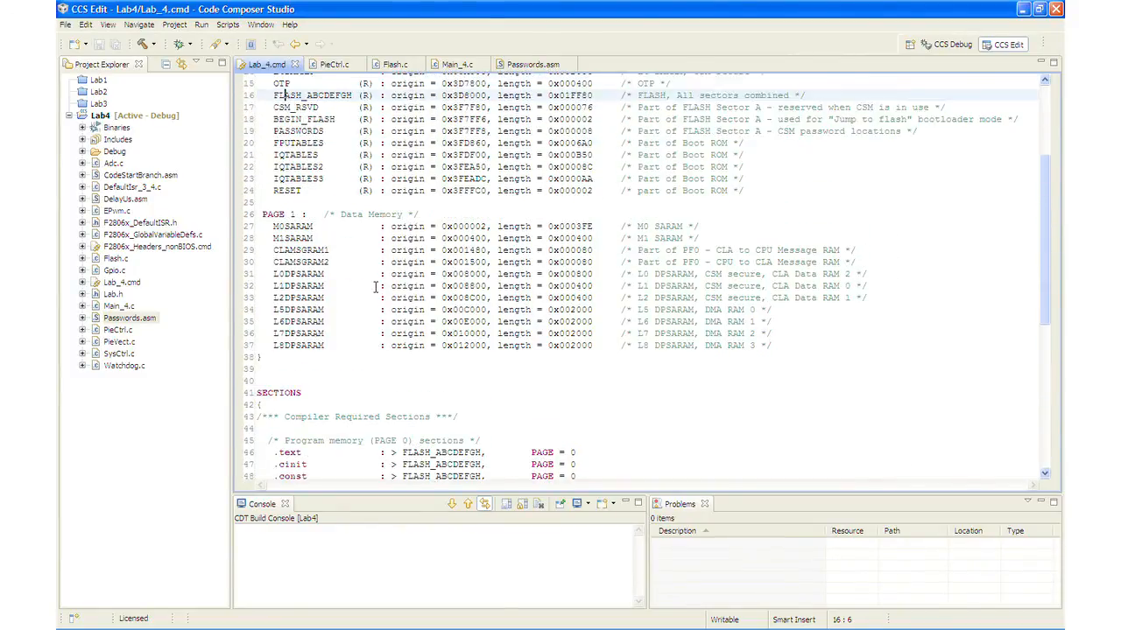
scroll(up, 3)
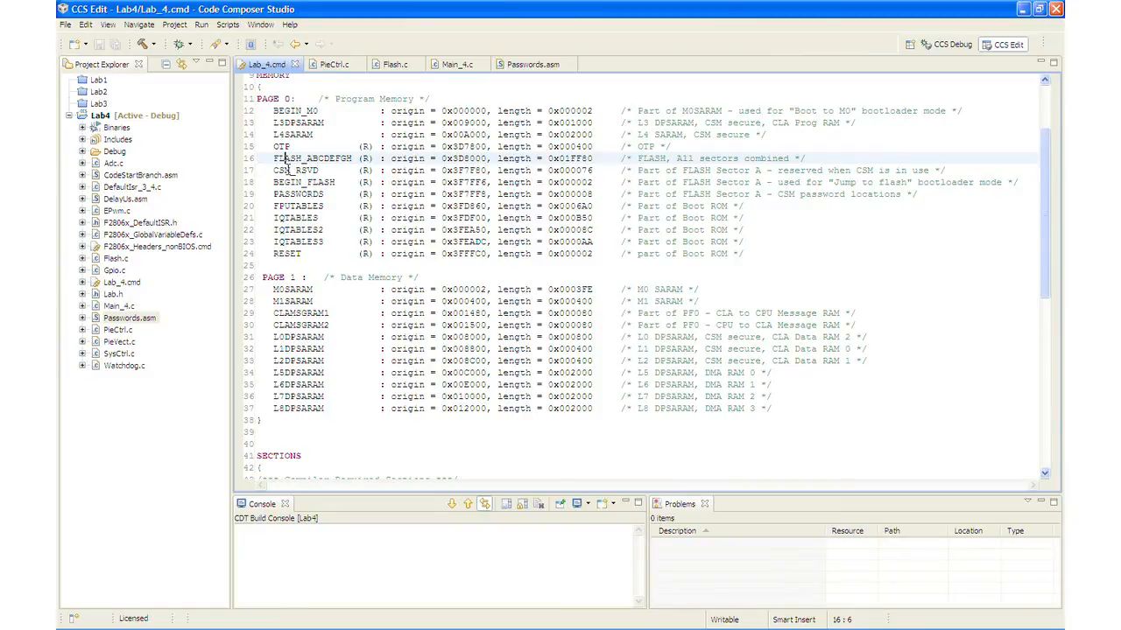
click(280, 170)
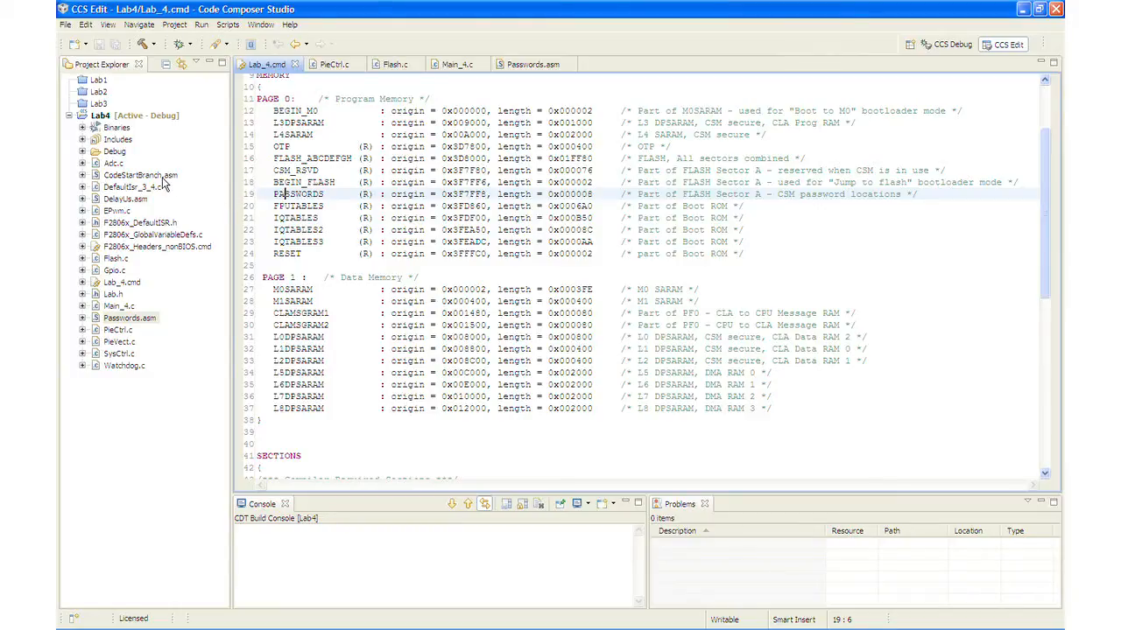
Open CodeStartBranch.asm from Project Explorer in the editor.
click(140, 175)
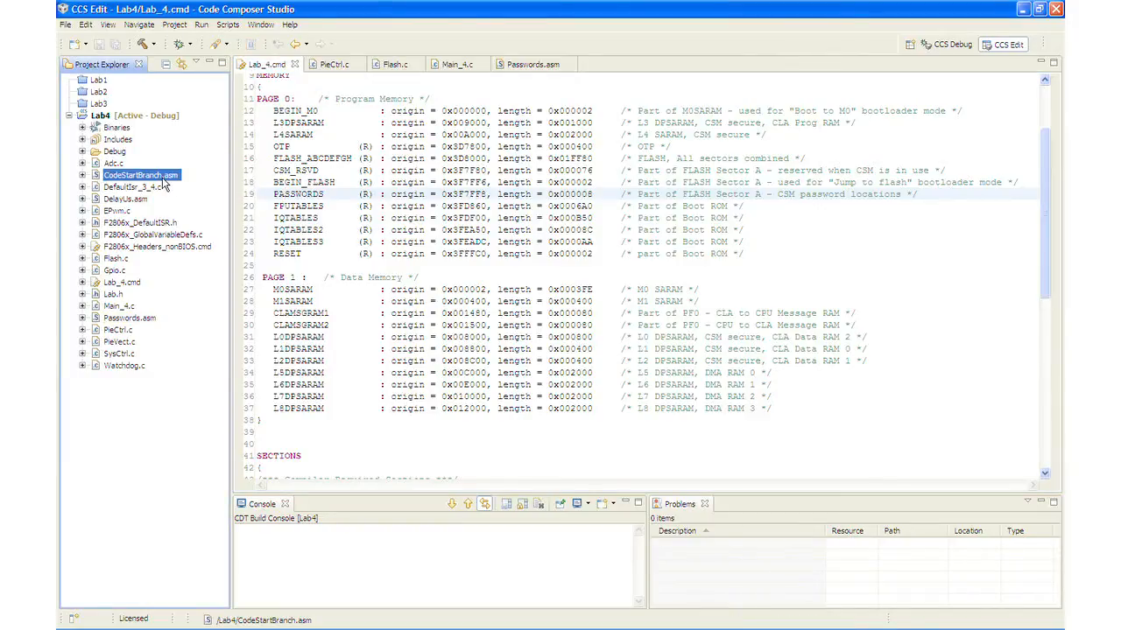
double_click(140, 174)
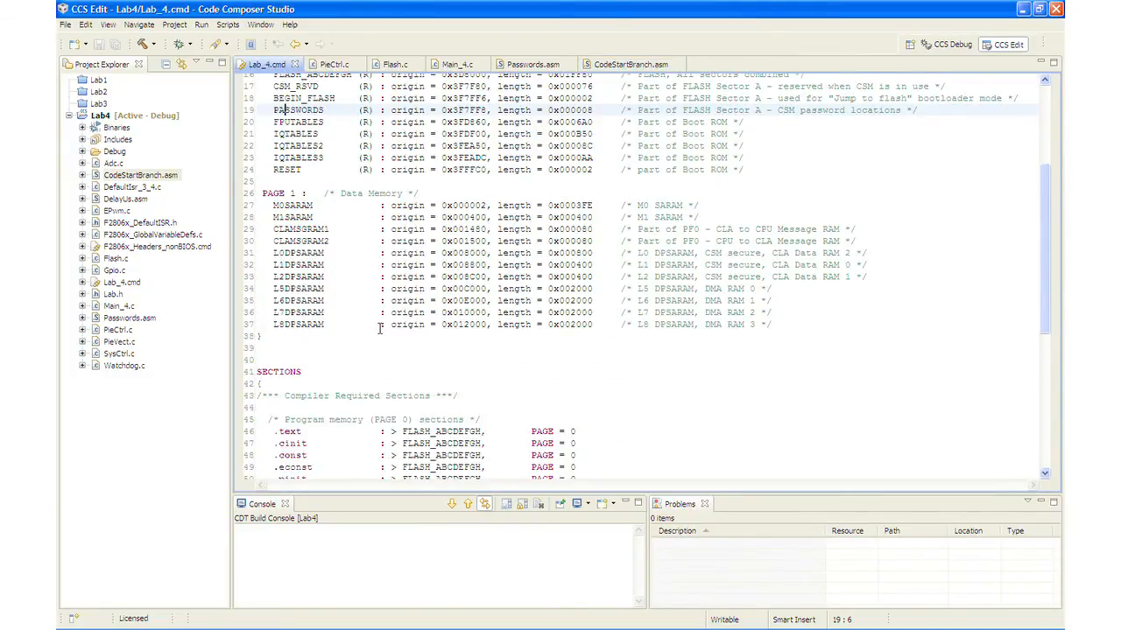
scroll(down, 3)
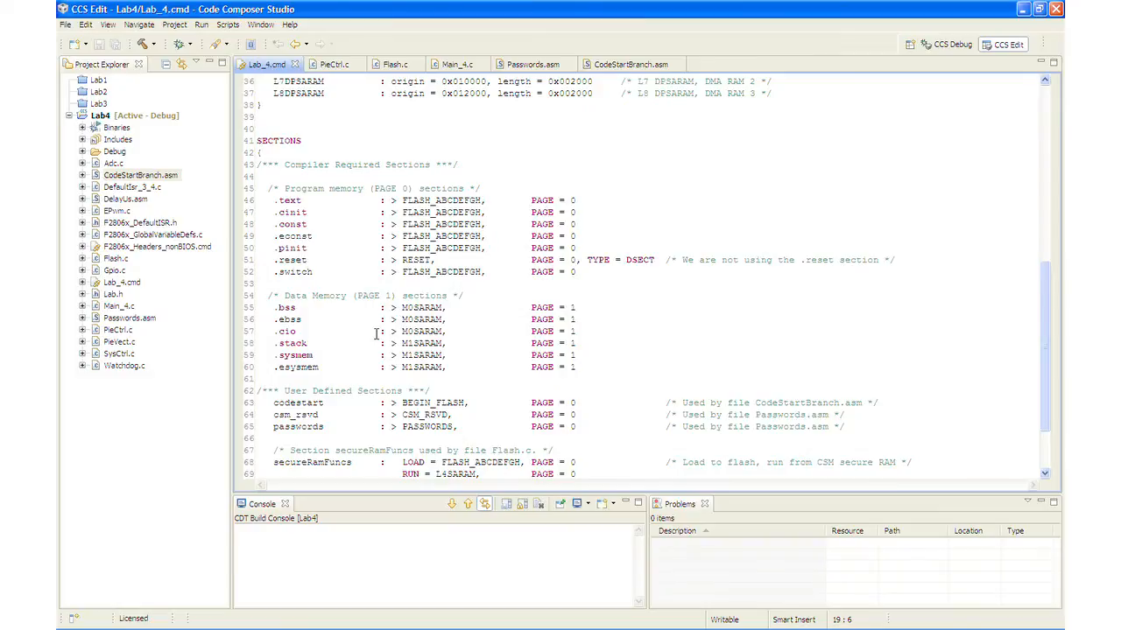
scroll(down, 3)
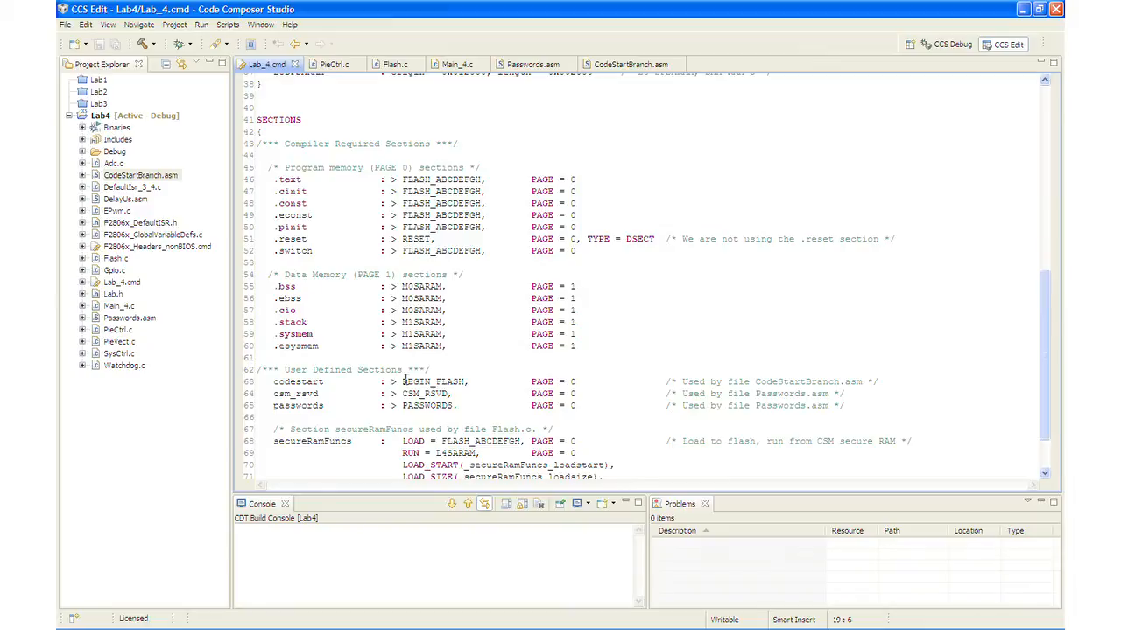
scroll(up, 3)
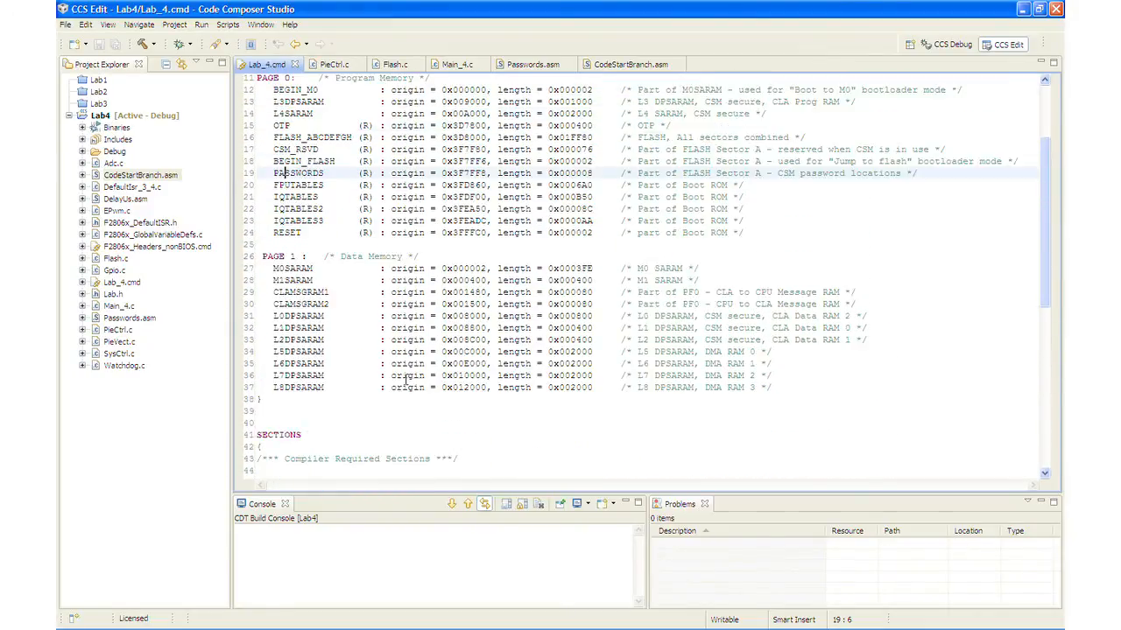
scroll(up, 3)
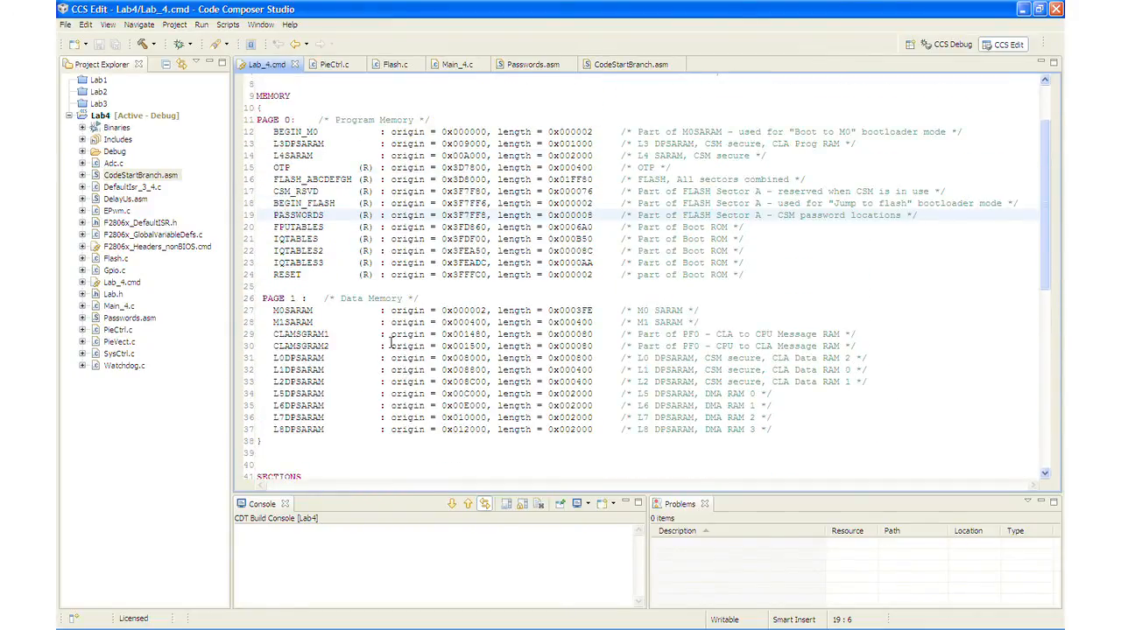
click(337, 203)
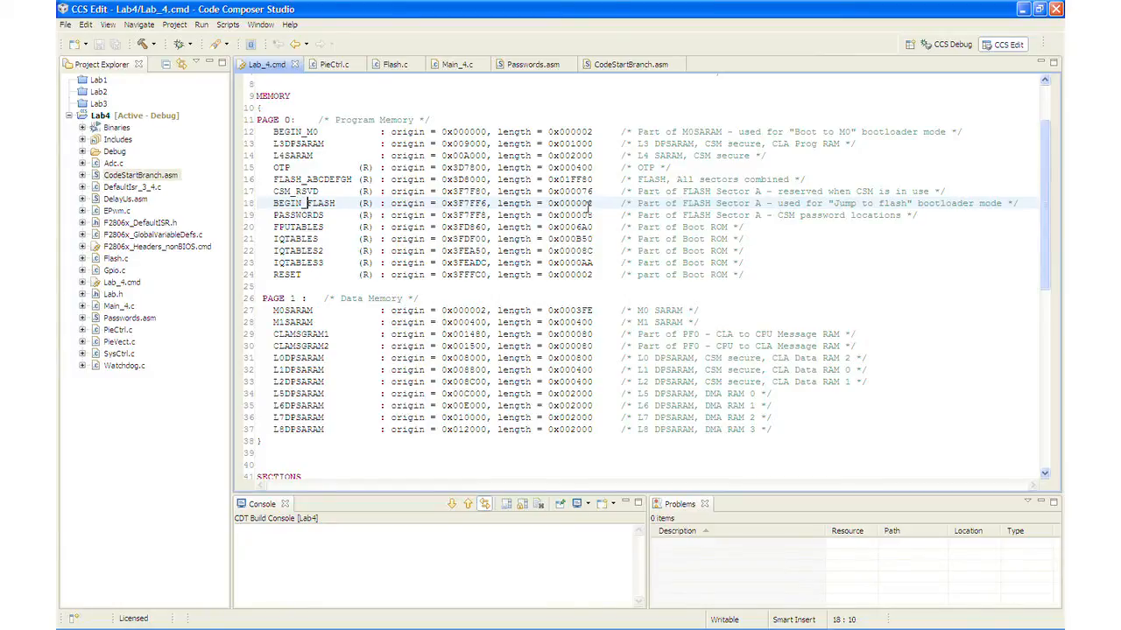
click(591, 203)
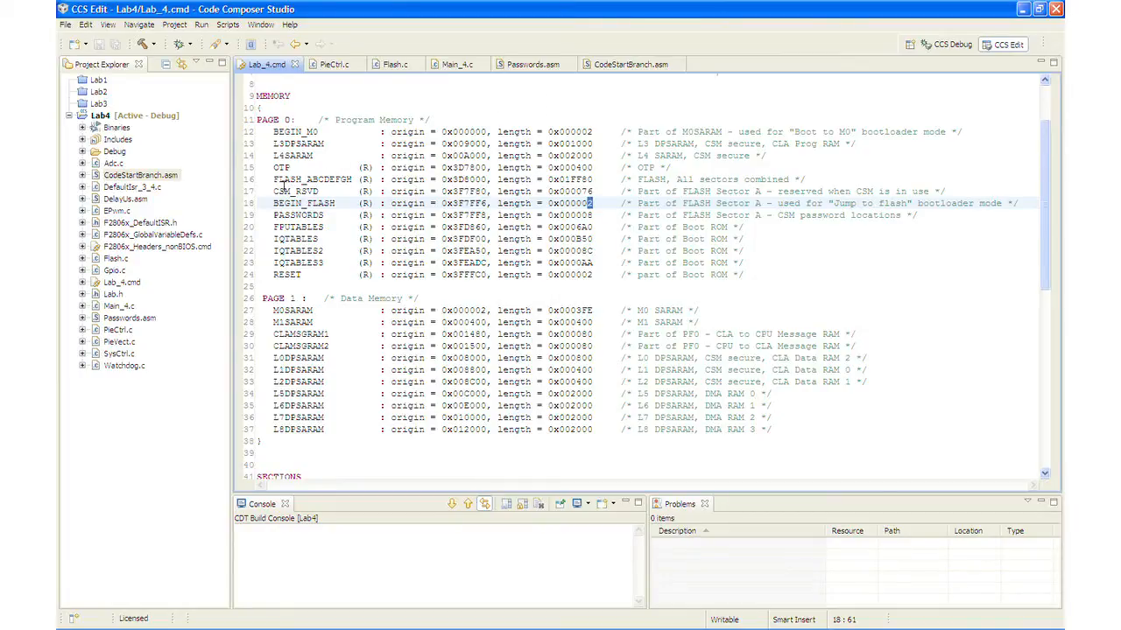
mouse_move(676, 64)
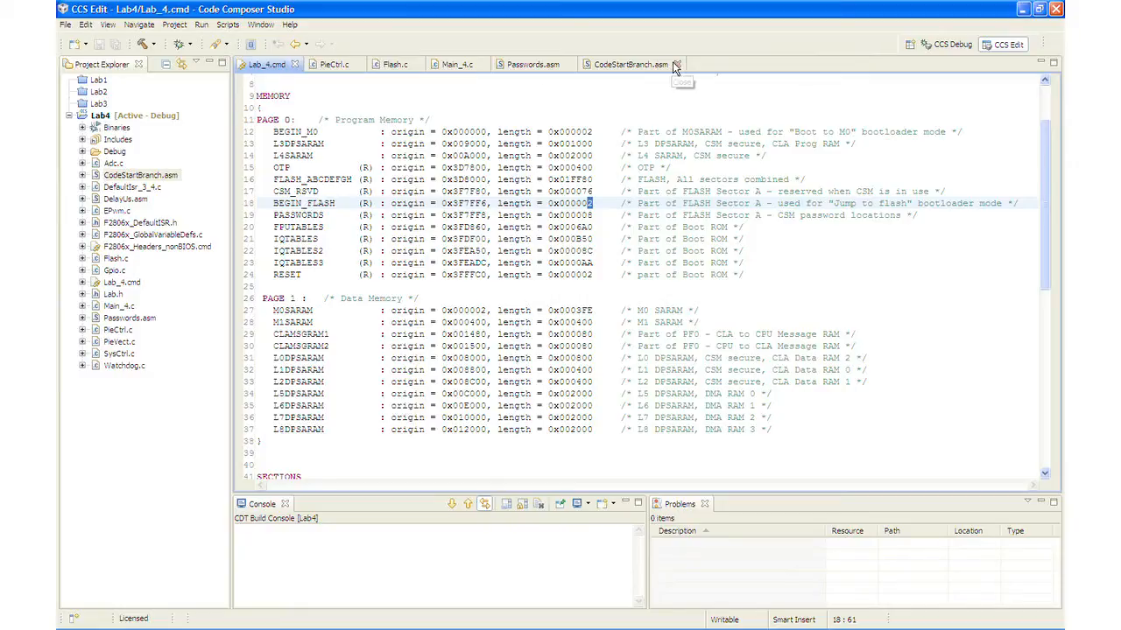
mouse_move(676, 64)
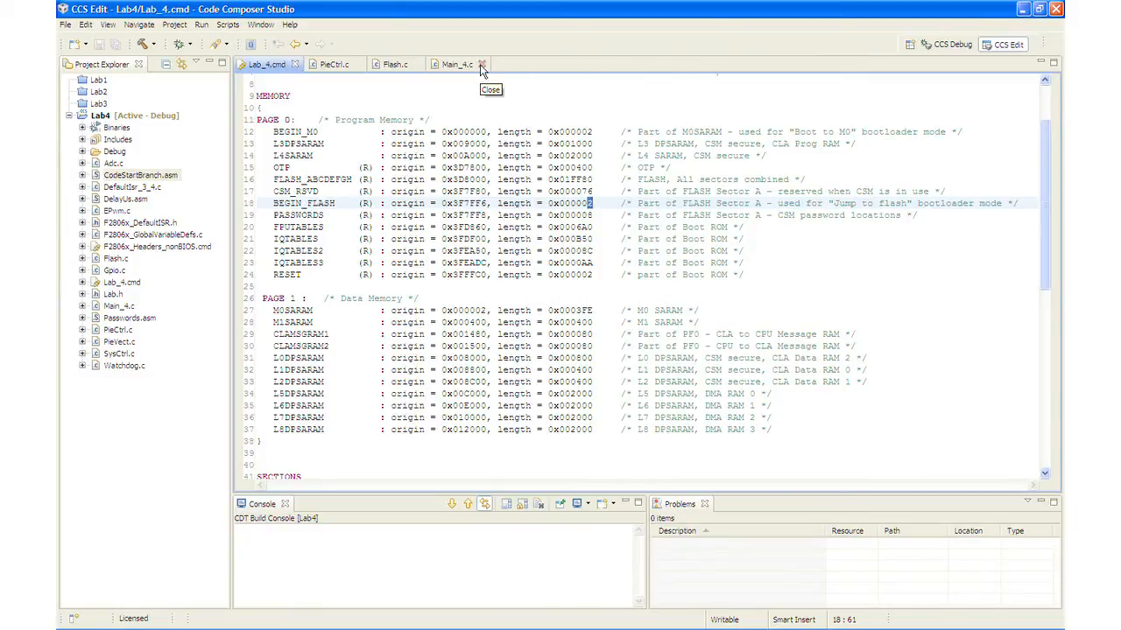
Close the remaining Main_4.c and Lab_4.cmd editor tabs.
click(481, 64)
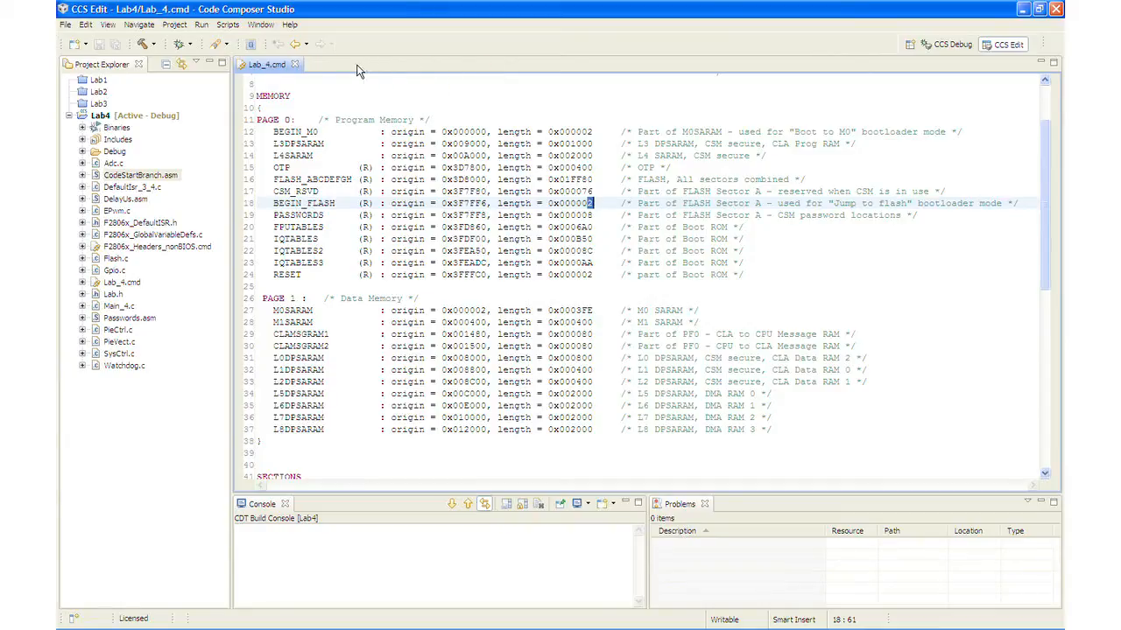
click(296, 64)
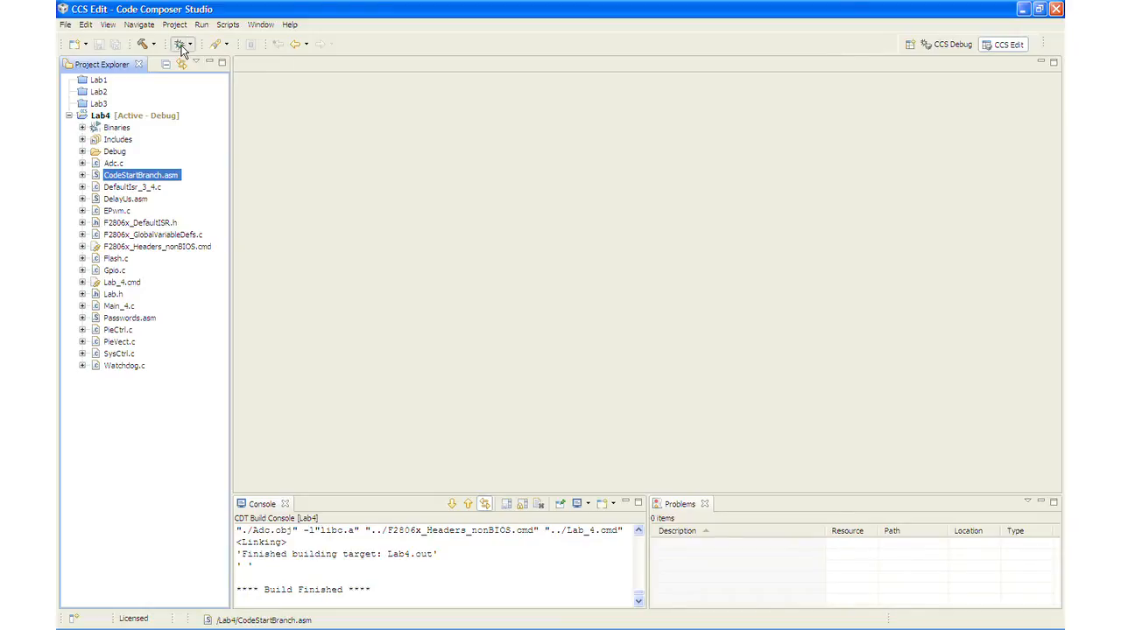
click(179, 43)
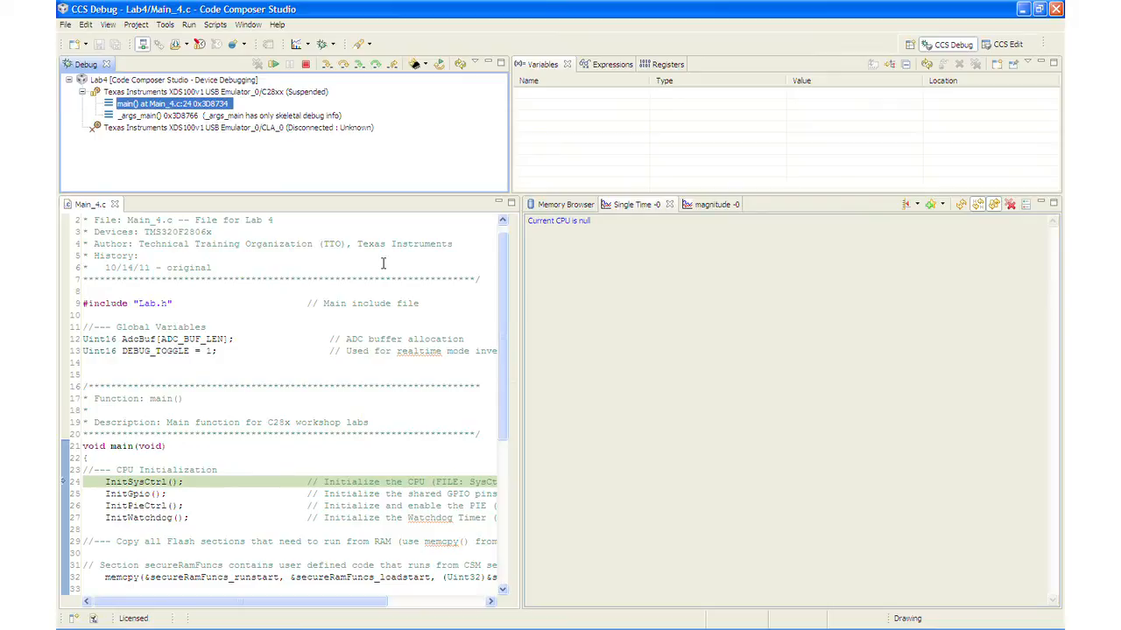
mouse_move(347, 209)
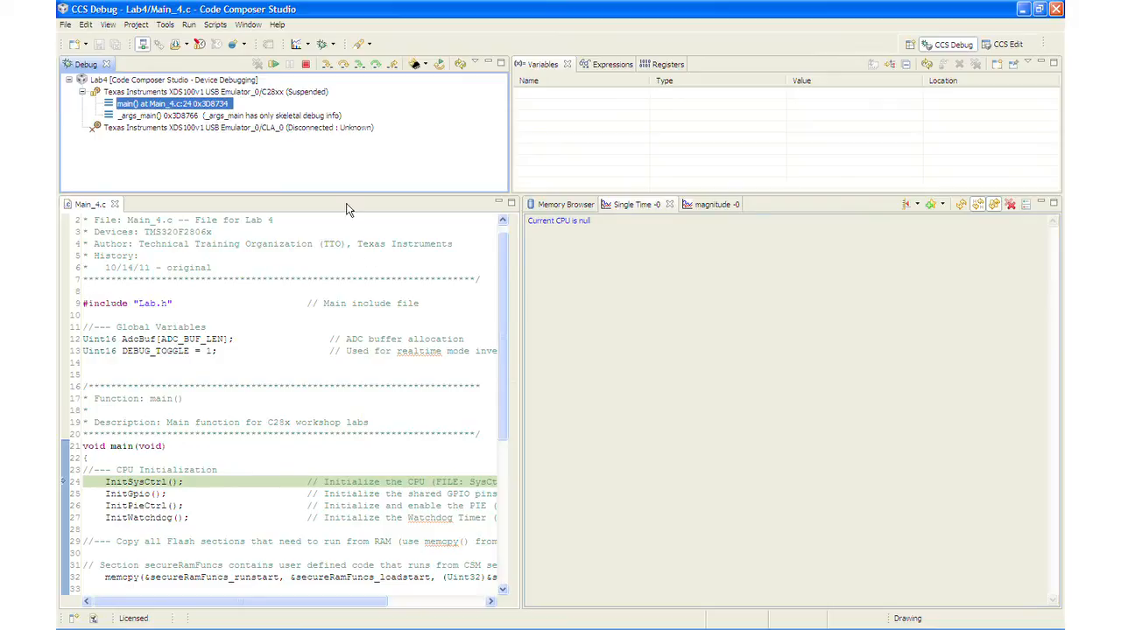
mouse_move(415, 63)
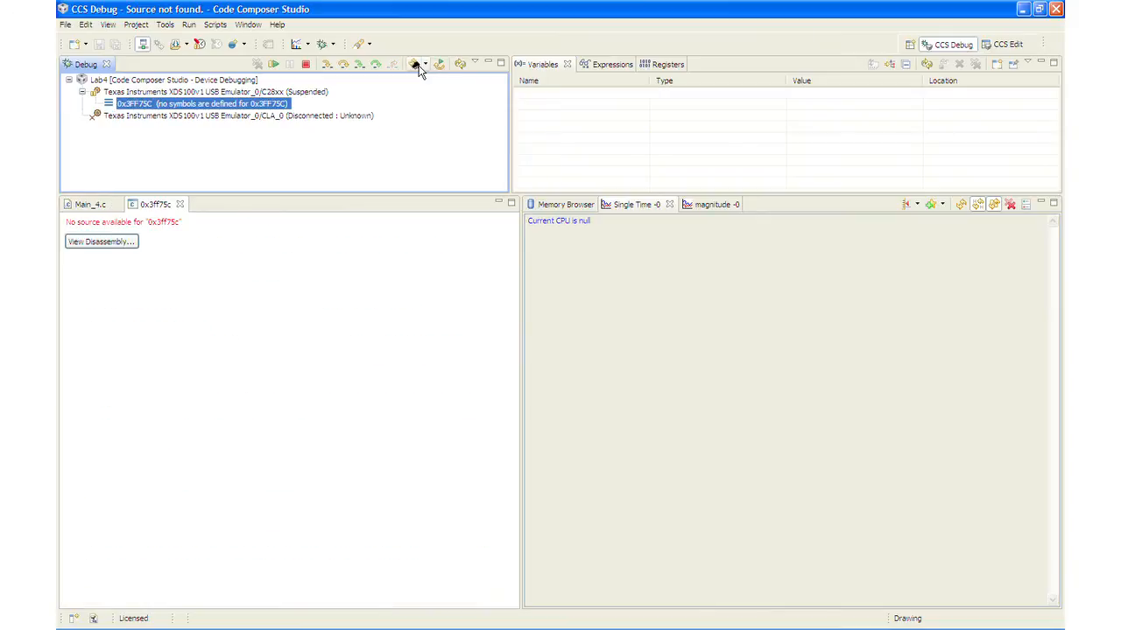
mouse_move(399, 149)
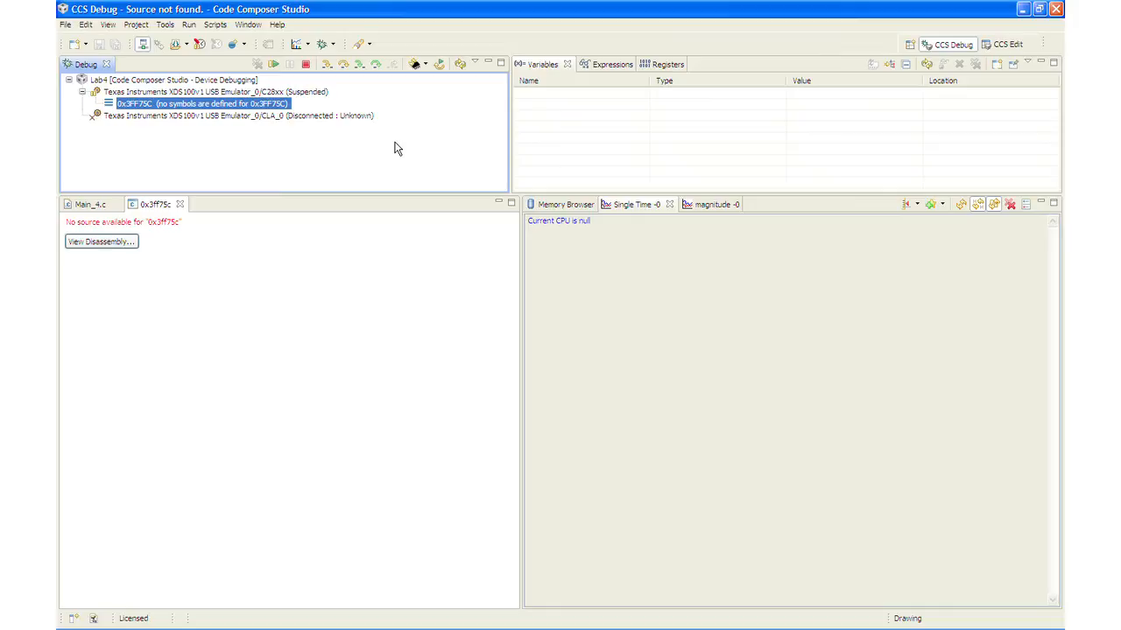
mouse_move(273, 220)
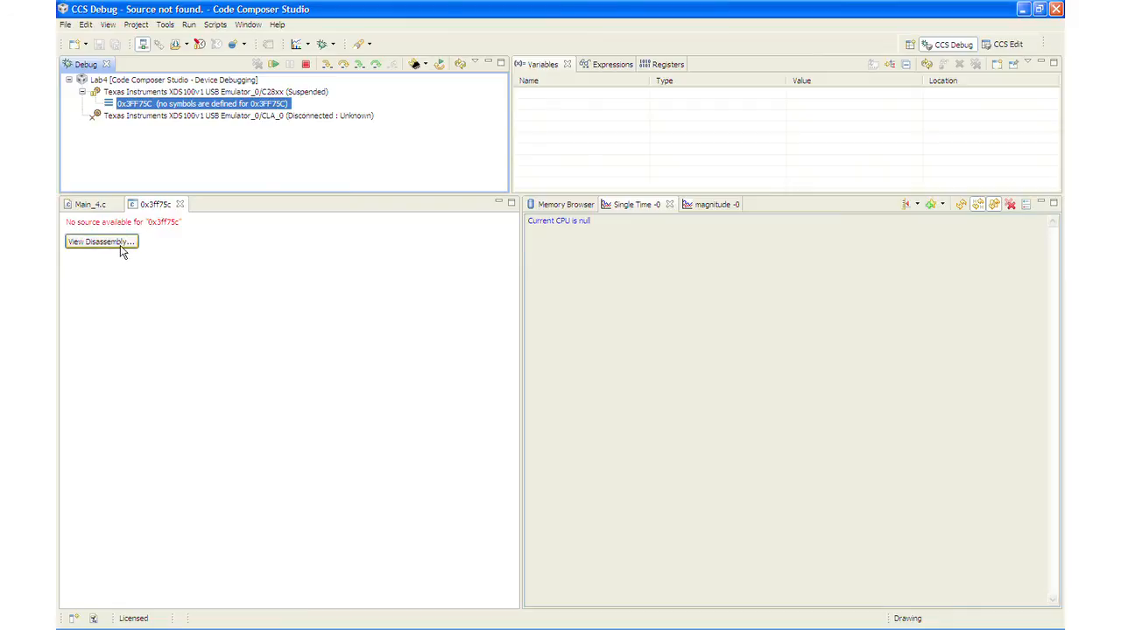
Show the disassembly of the boot code at address 0x3FF75C.
click(100, 242)
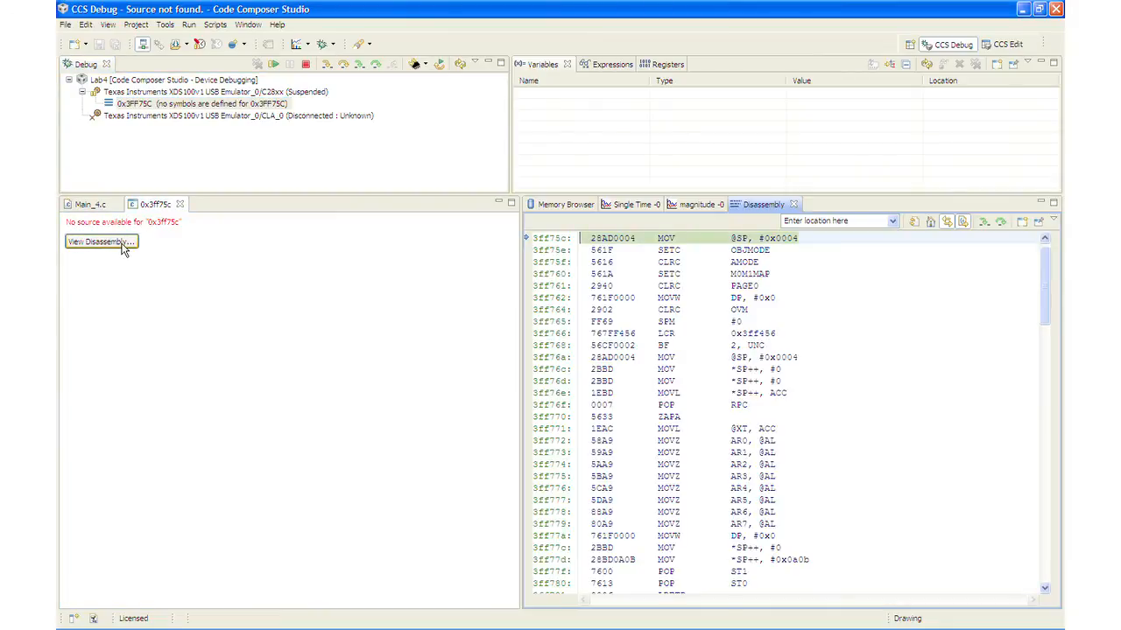
mouse_move(270, 252)
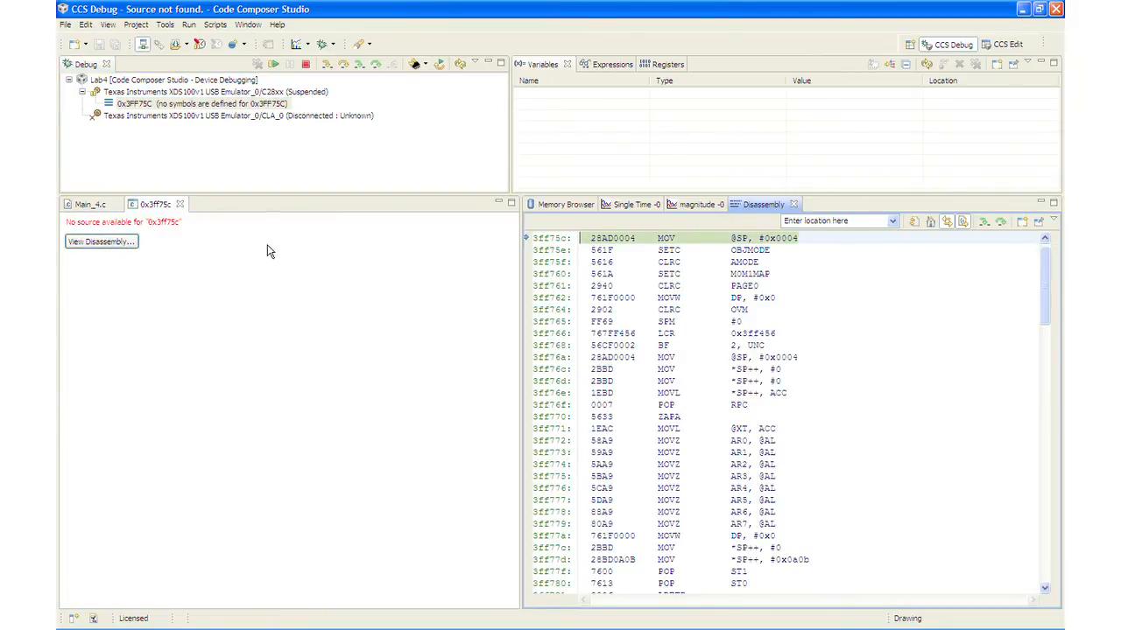
mouse_move(280, 246)
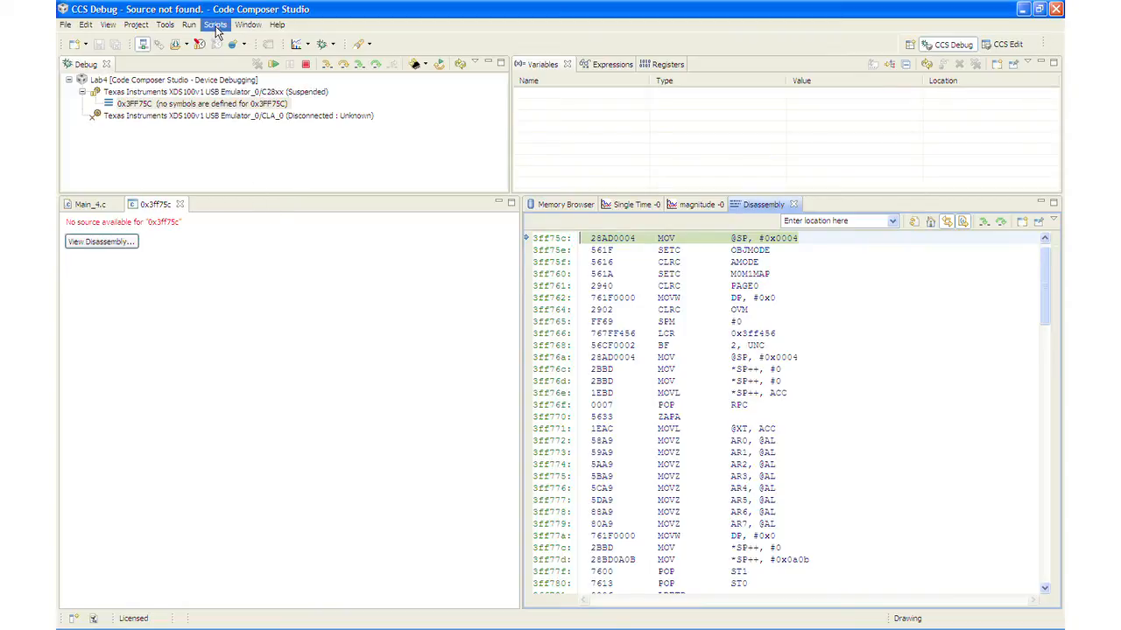
Set the emulation boot mode to EMU_BOOT_FLASH from the Scripts menu.
click(216, 24)
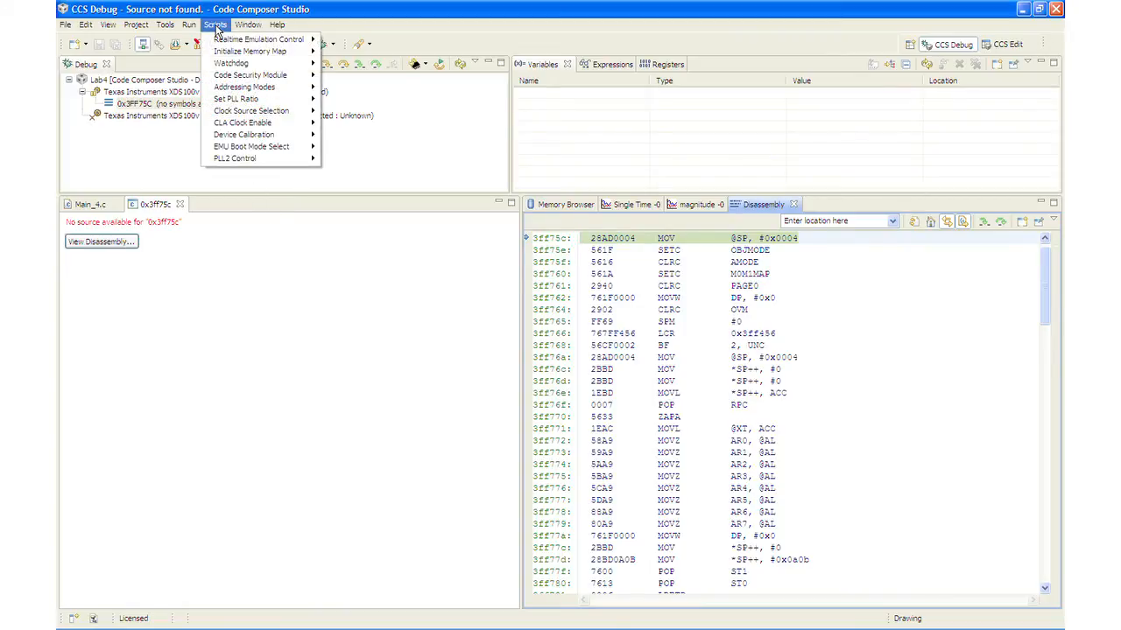
mouse_move(243, 134)
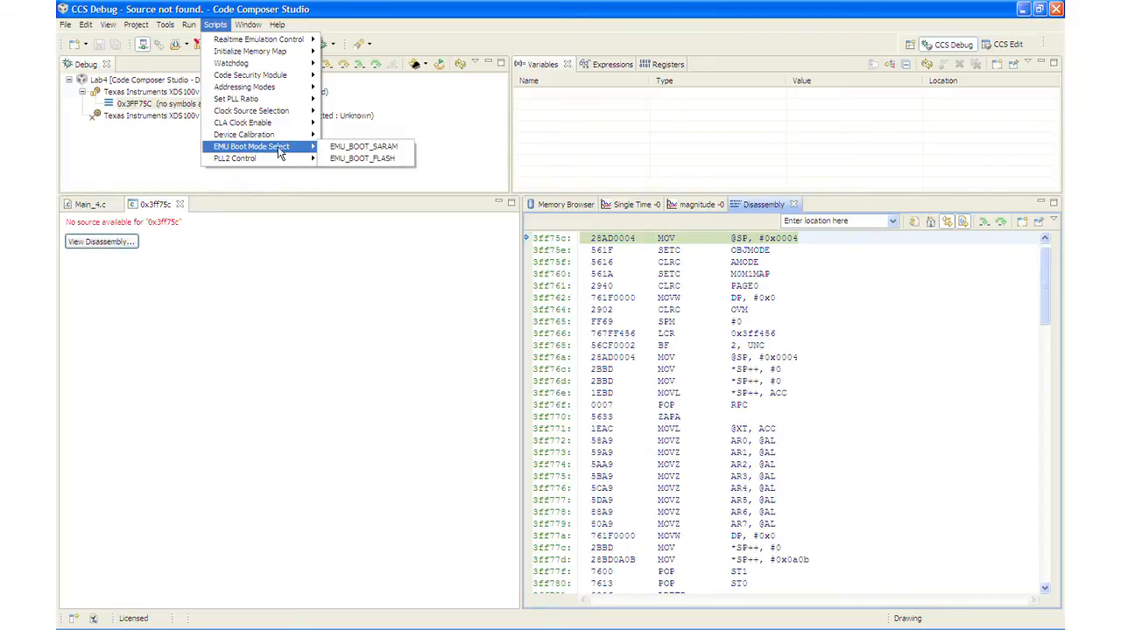
mouse_move(362, 159)
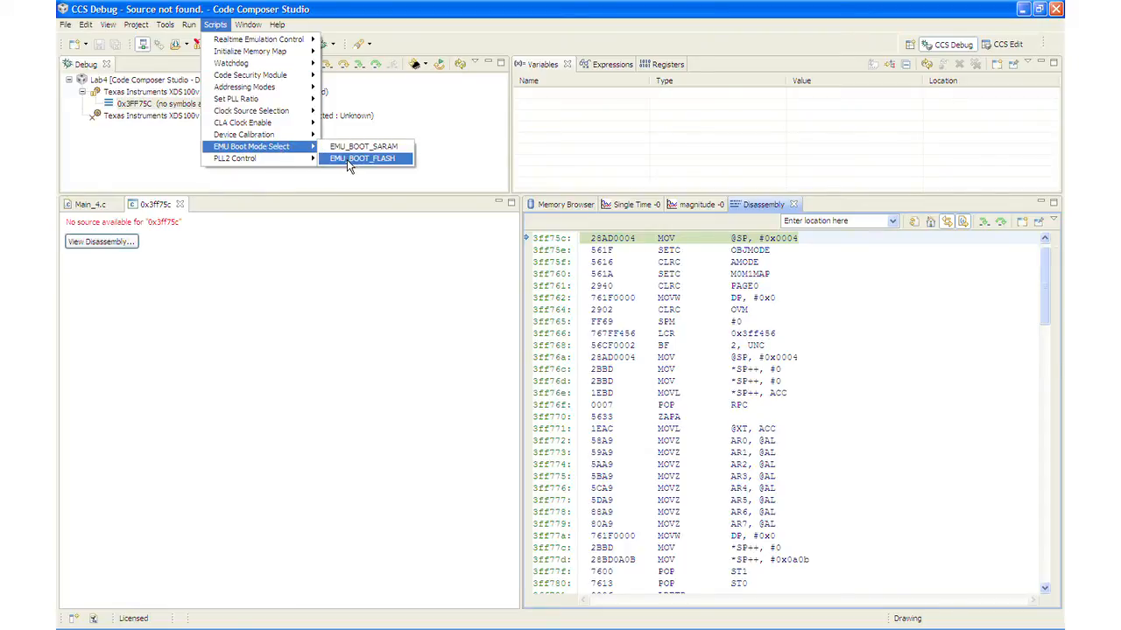
click(363, 159)
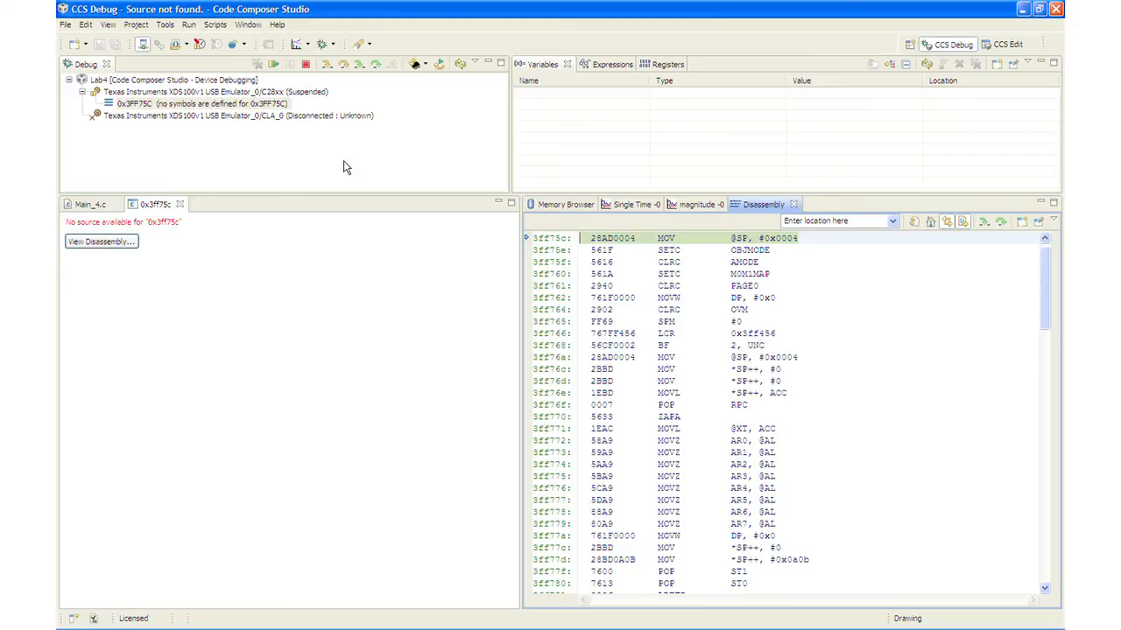
mouse_move(326, 69)
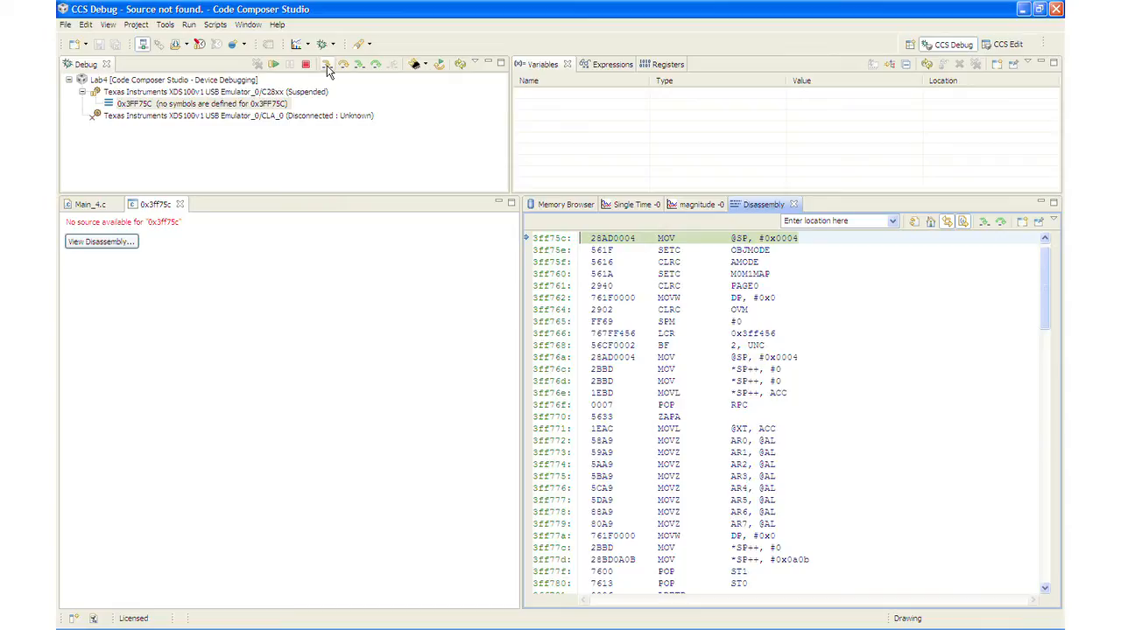
mouse_move(381, 180)
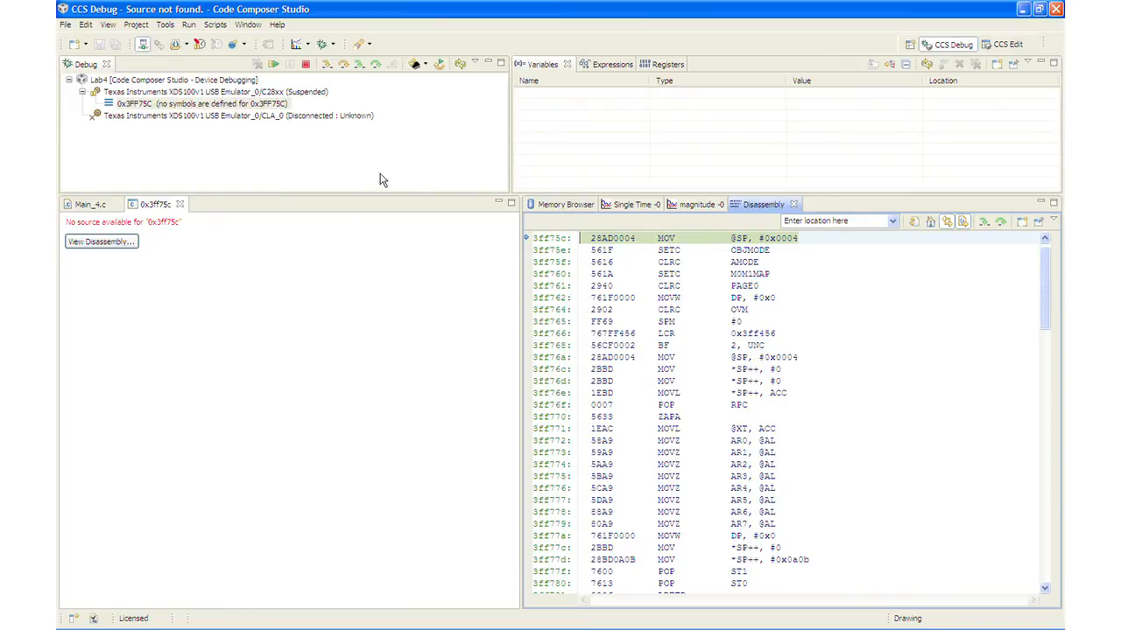
mouse_move(665, 282)
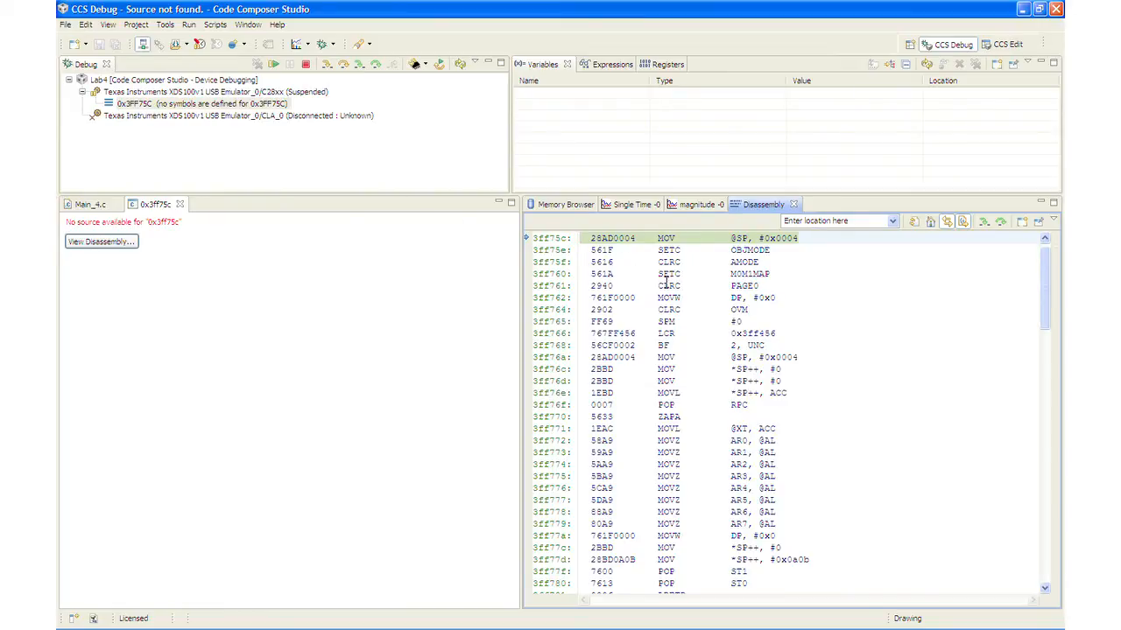
mouse_move(709, 251)
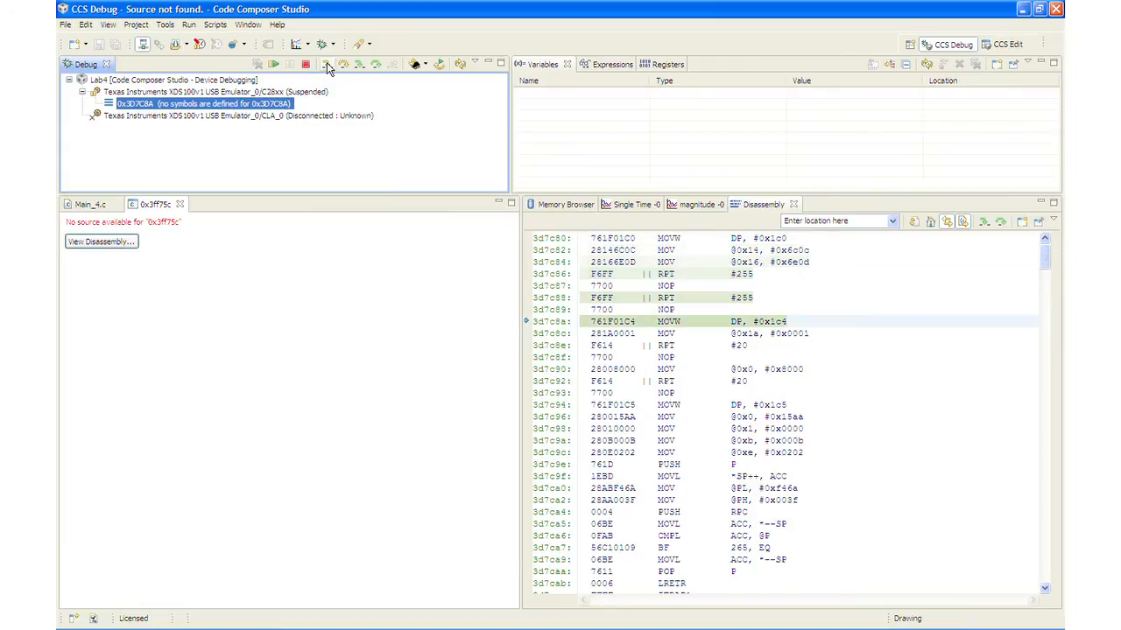
Assembly-step three instructions through the boot ROM into CodeStartBranch.asm's wd_disable.
click(326, 63)
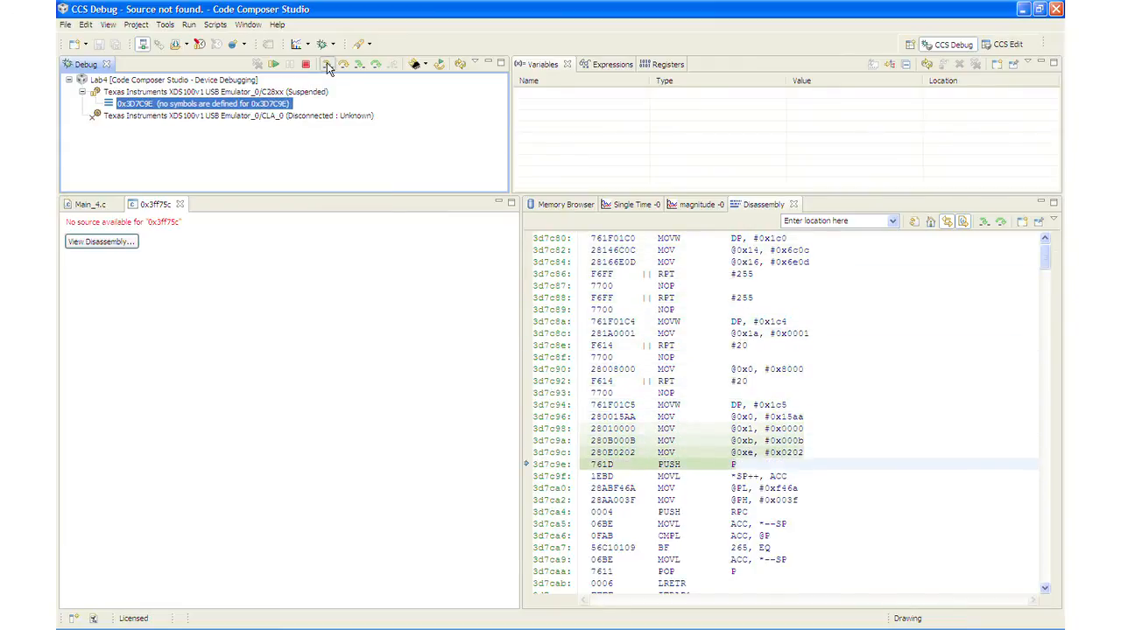
click(328, 63)
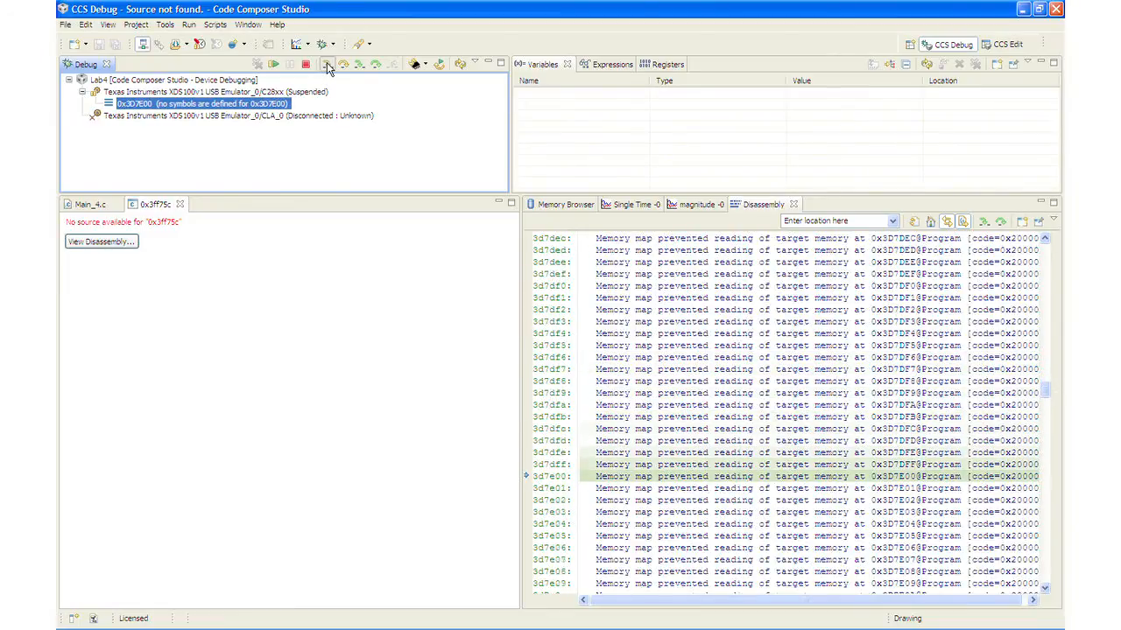
click(328, 64)
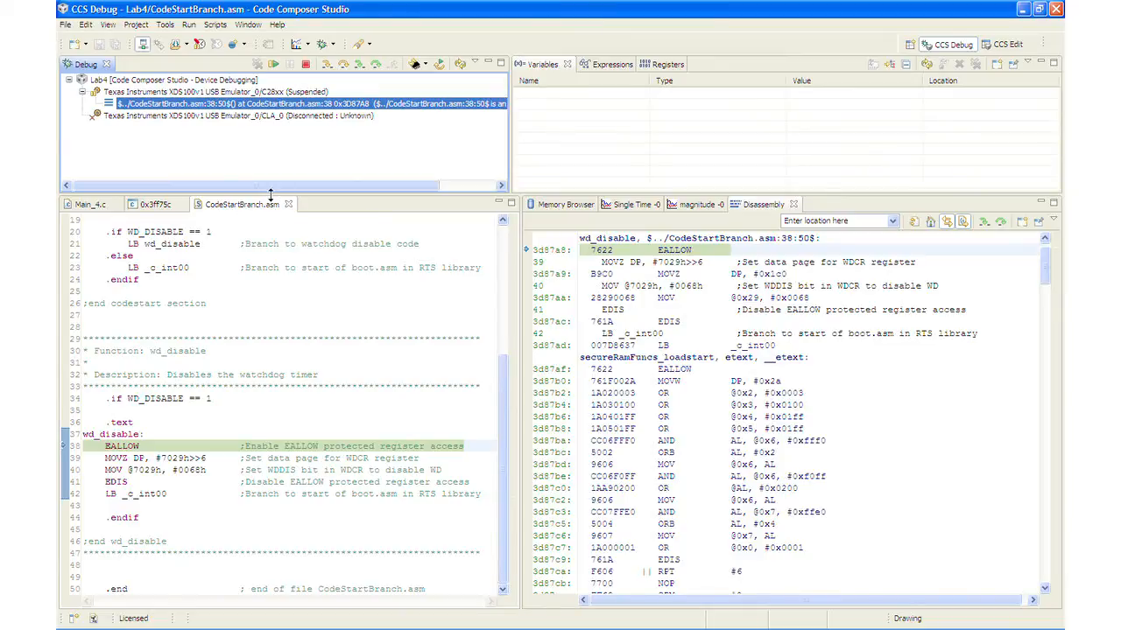
mouse_move(326, 63)
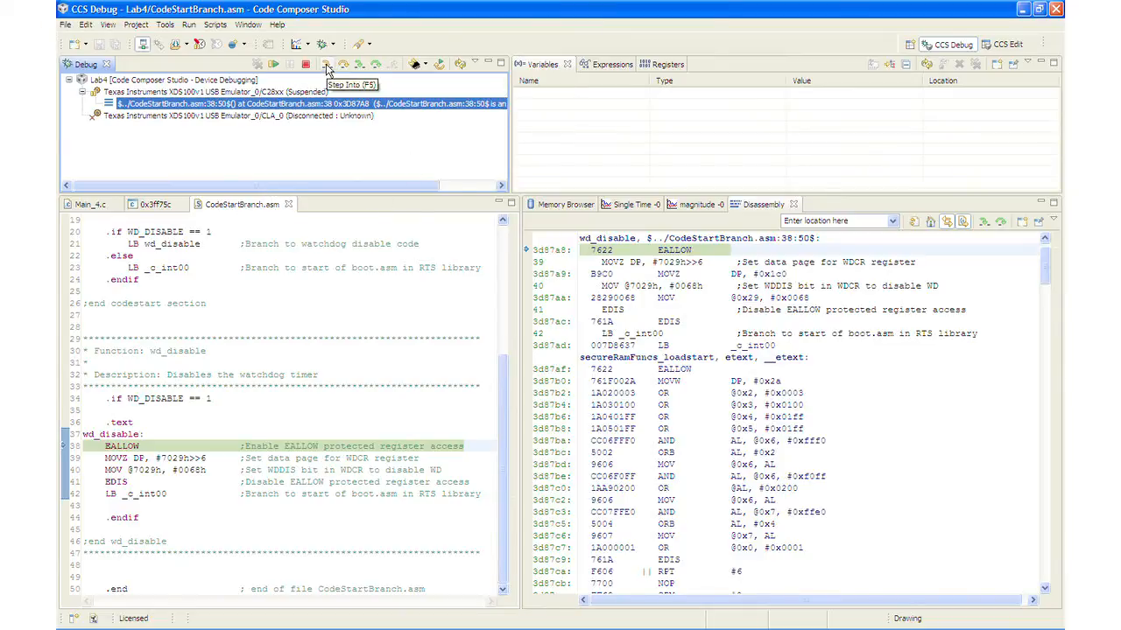
Step through wd_disable and take the LB branch to _c_int00 at 0x3D8637.
click(326, 64)
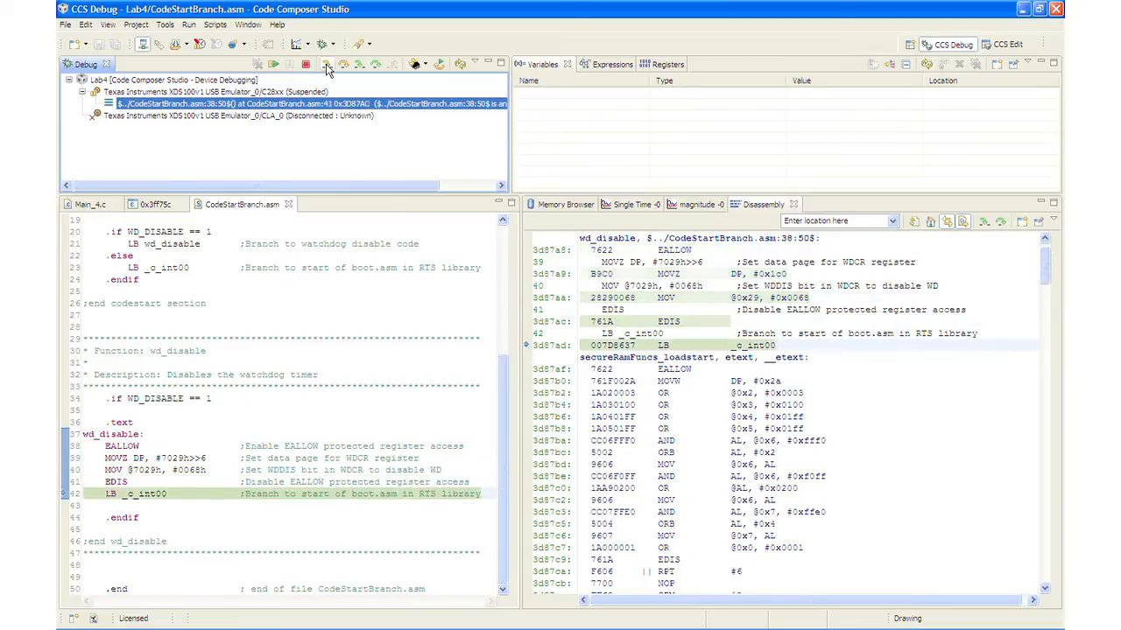
click(327, 64)
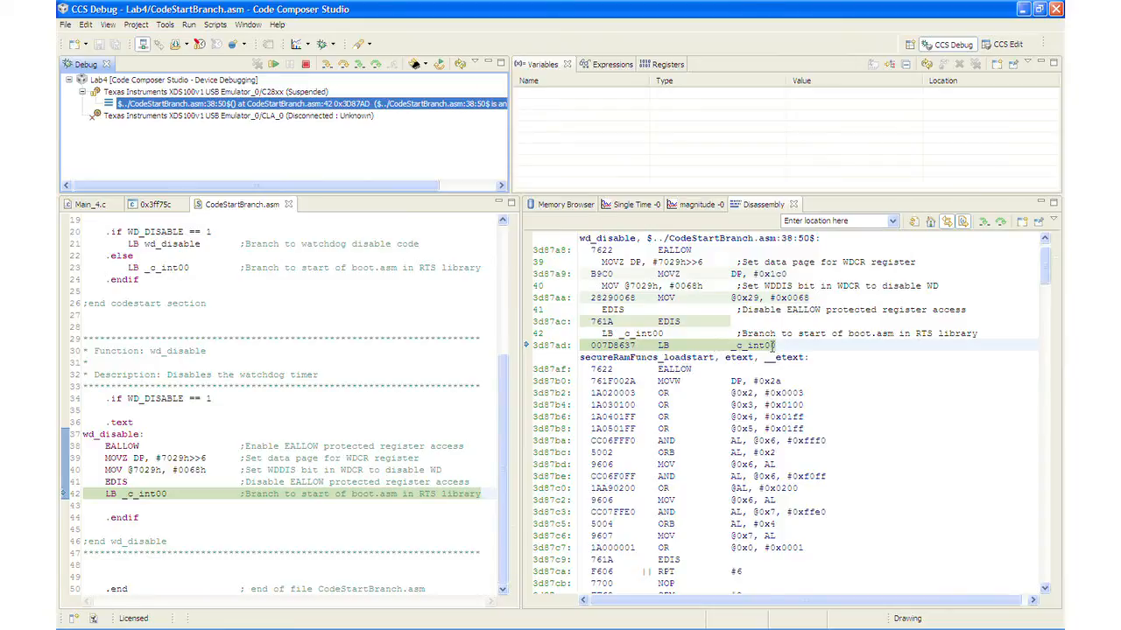
mouse_move(751, 345)
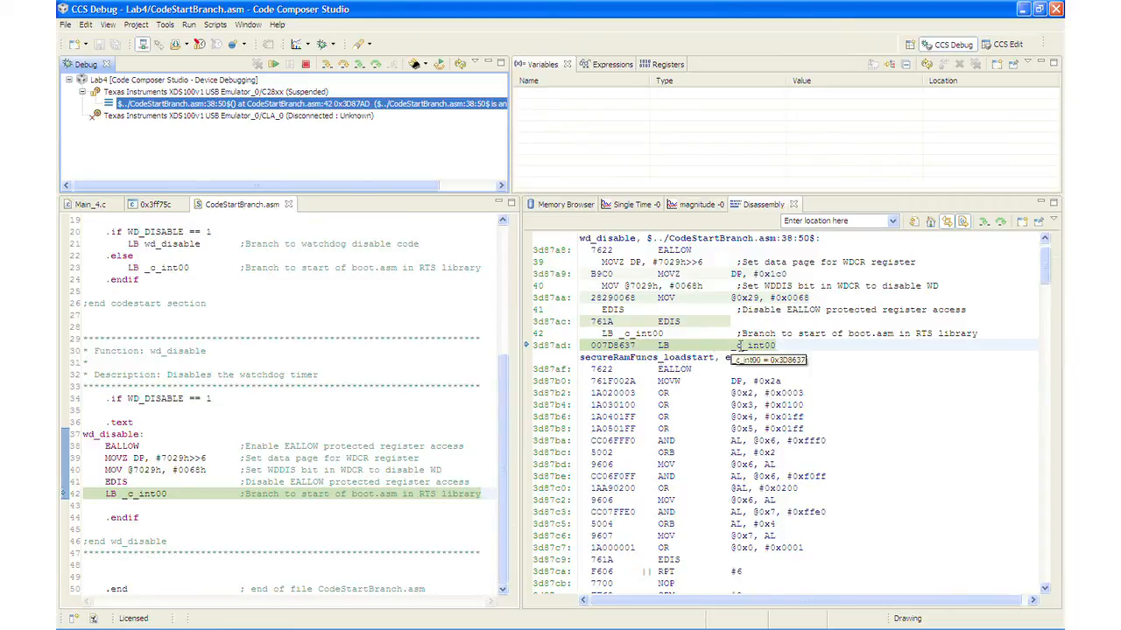
mouse_move(724, 362)
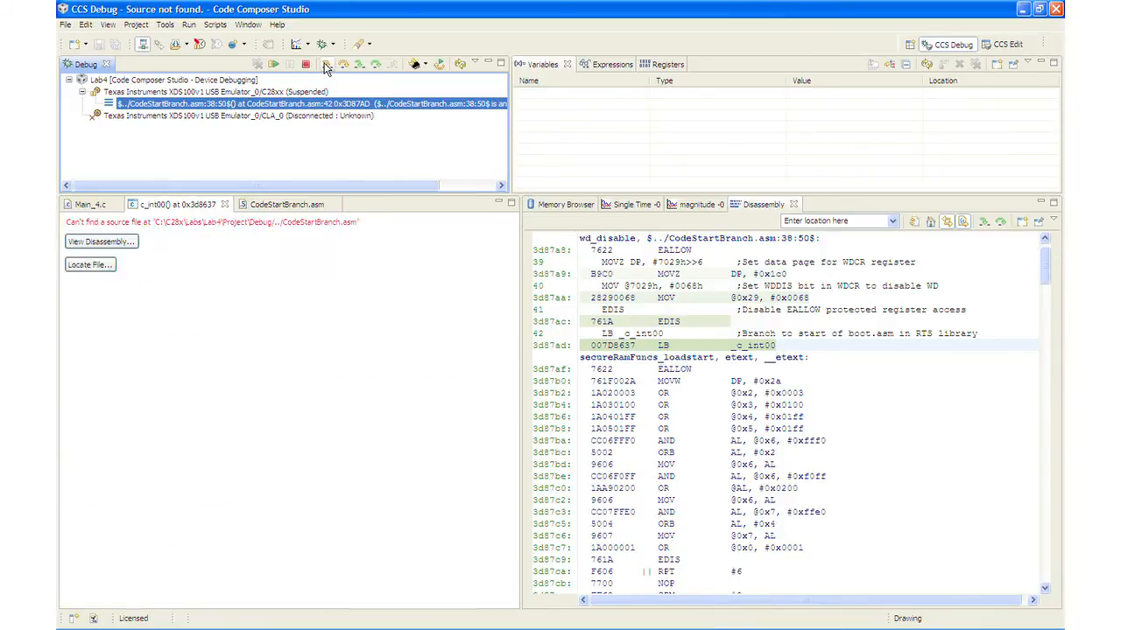
click(326, 64)
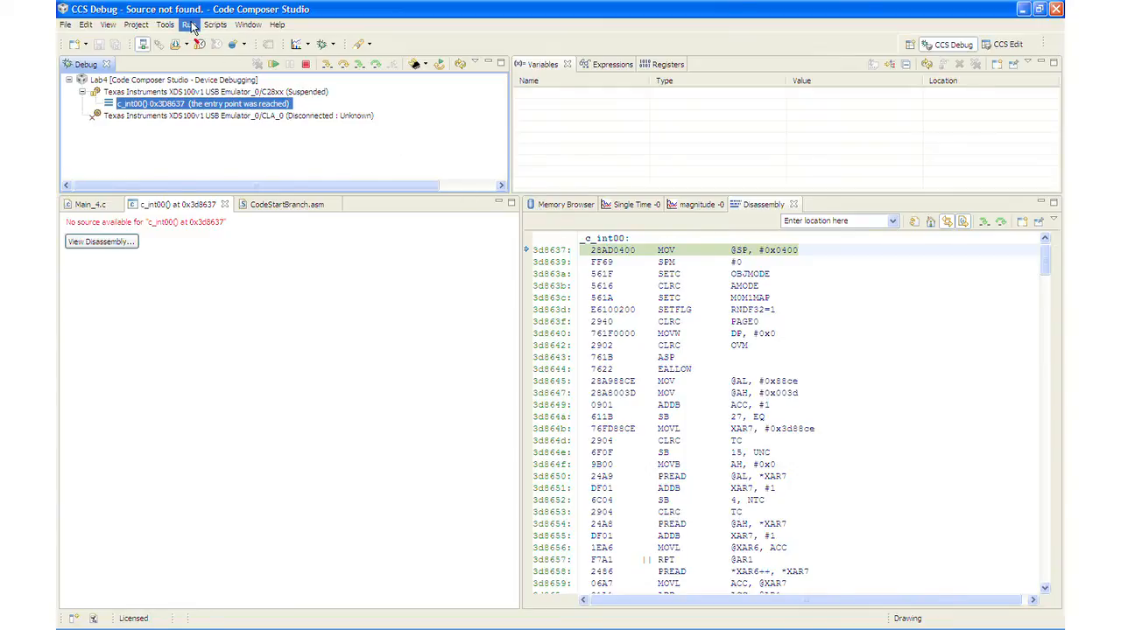
Use Run > Go Main to halt at InitSysCtrl in Main_4.c line 24.
click(189, 24)
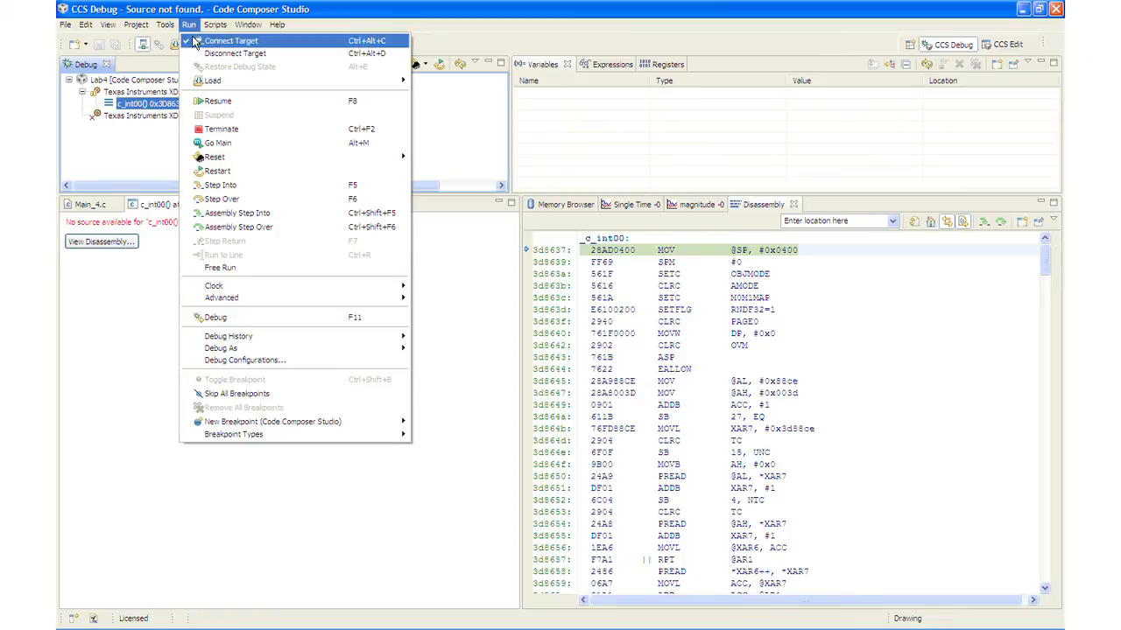
mouse_move(218, 142)
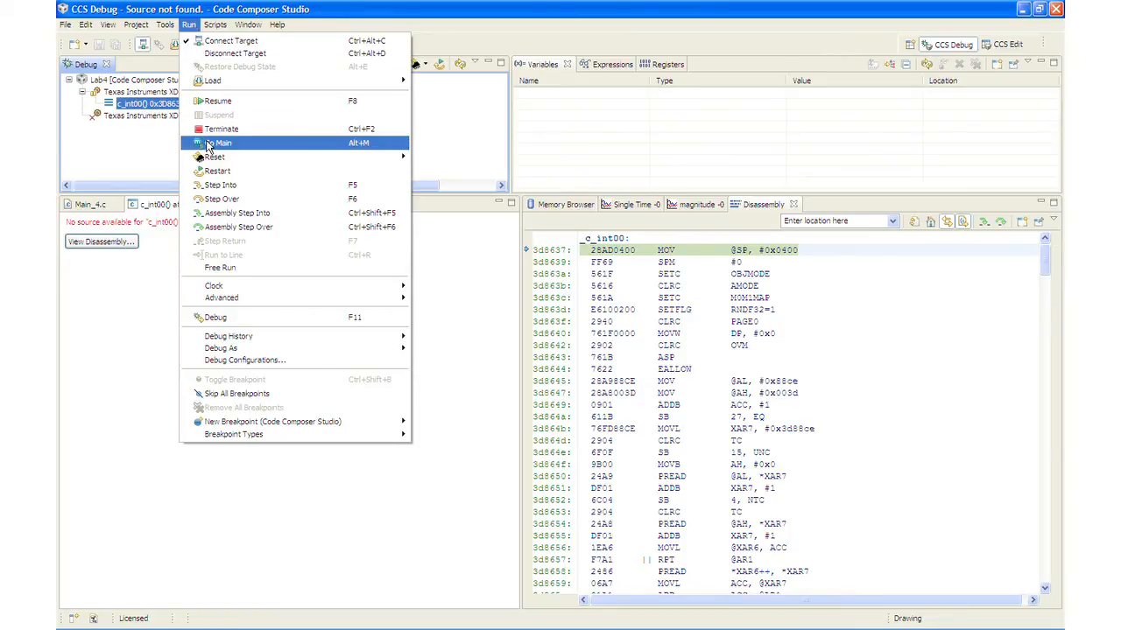
click(220, 143)
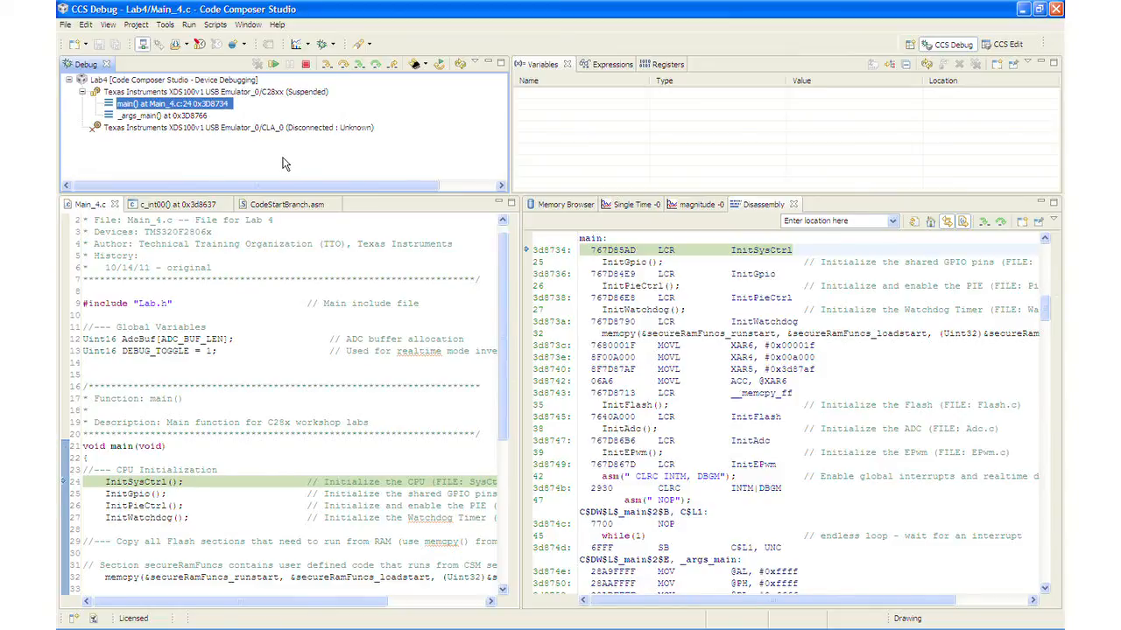
mouse_move(257, 143)
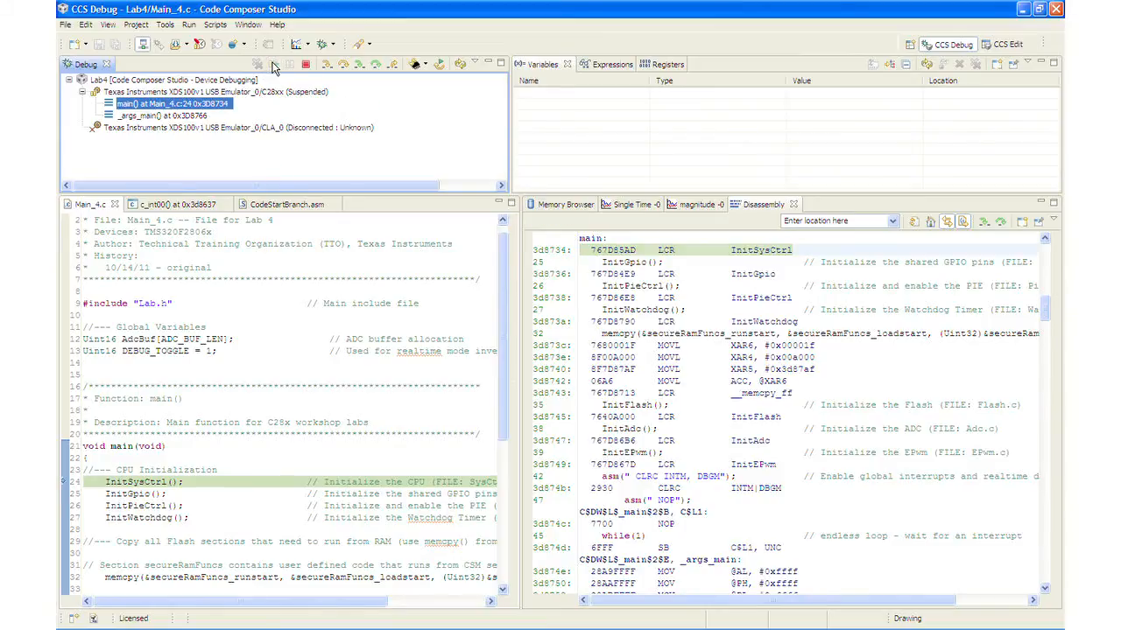
Resume the program, then suspend it at the NOP on line 47.
click(273, 63)
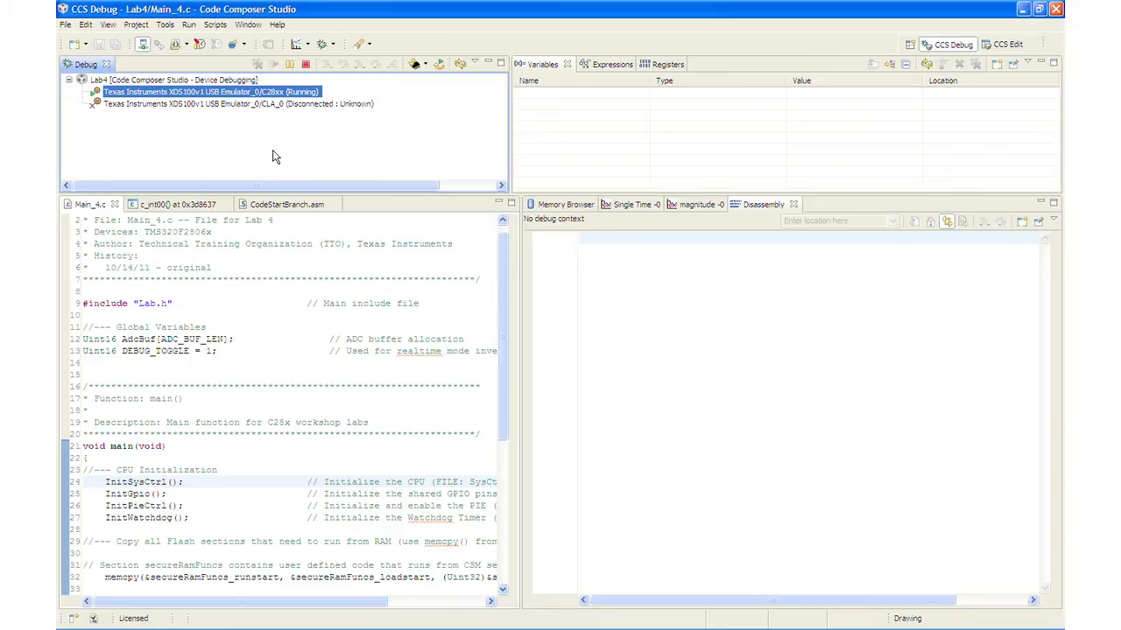
mouse_move(271, 155)
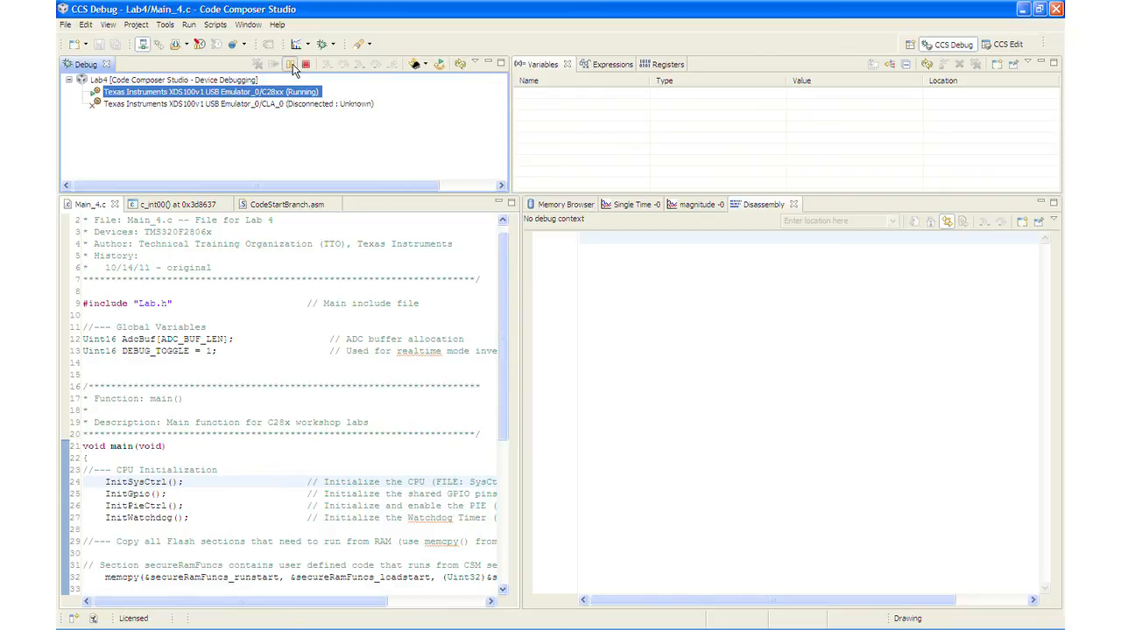
click(274, 63)
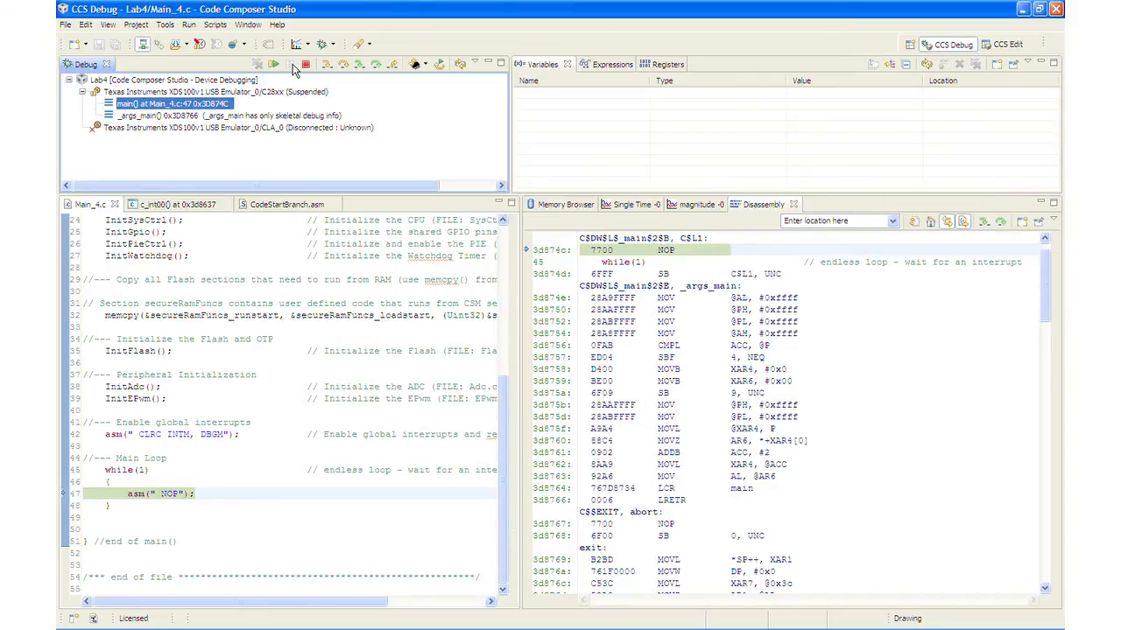
mouse_move(365, 99)
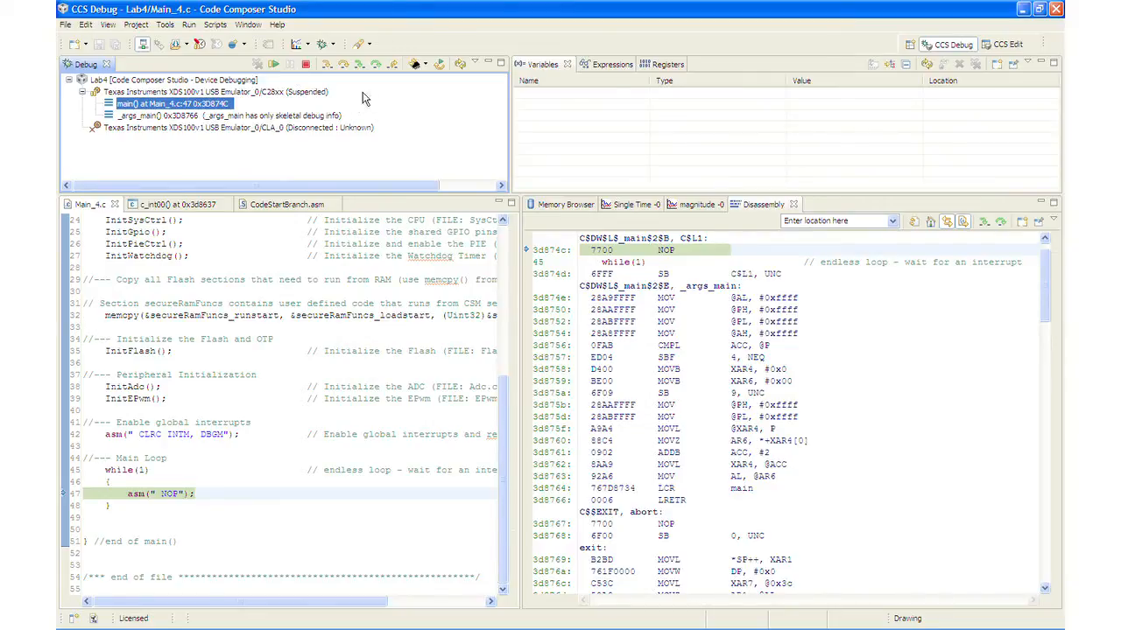
mouse_move(417, 63)
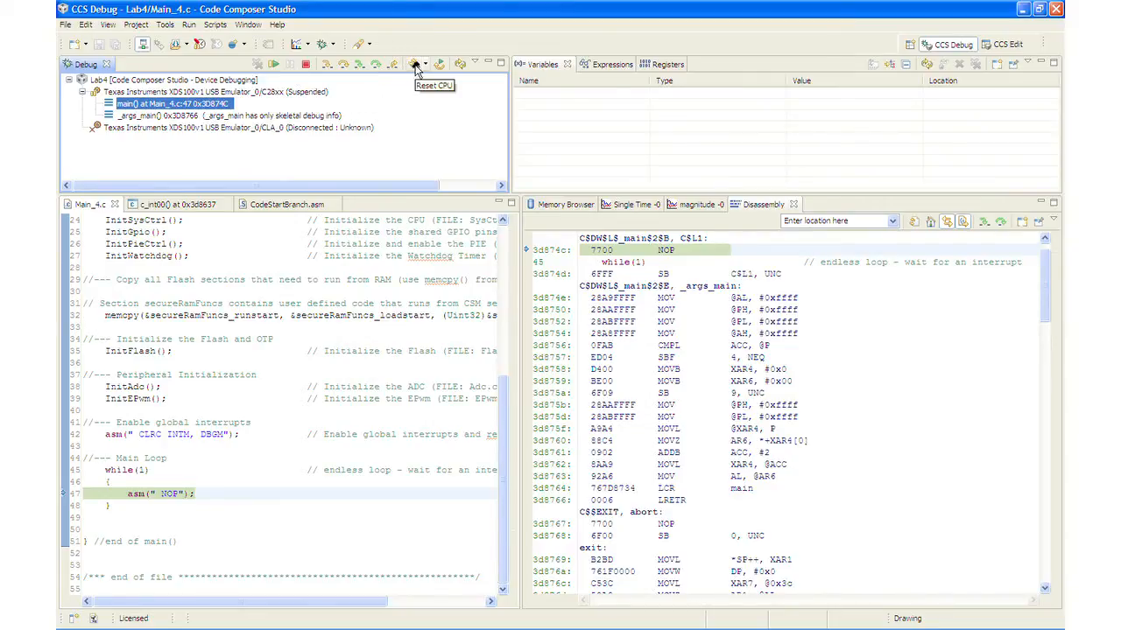
Reset the CPU to 0x3FF75C, resume, then suspend back at line 47.
click(413, 64)
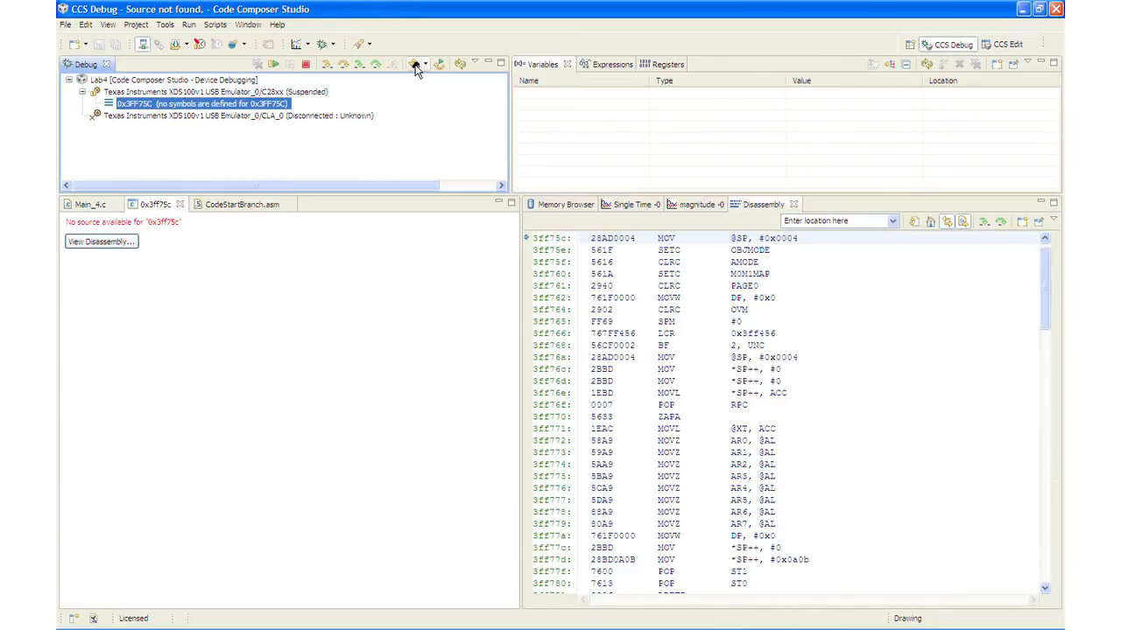
click(215, 23)
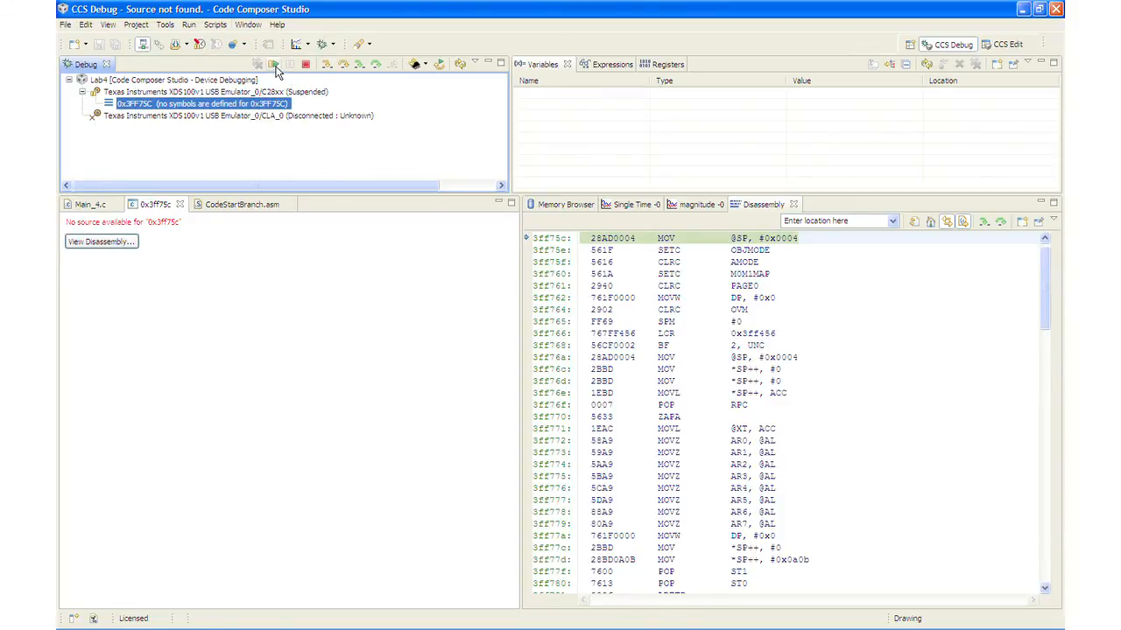
mouse_move(272, 69)
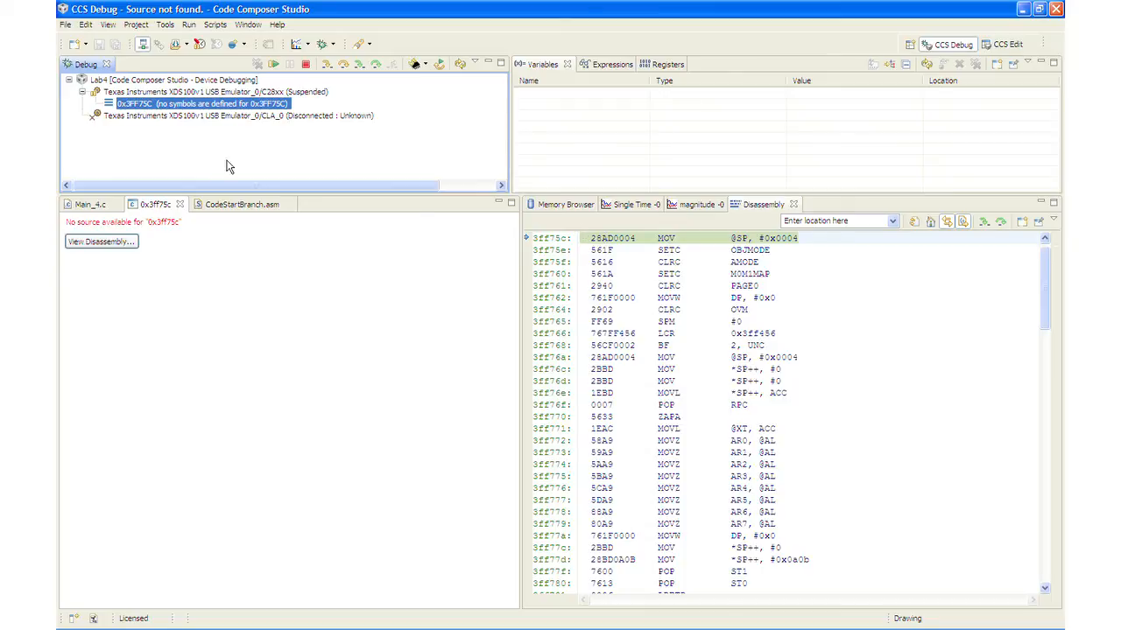
click(272, 63)
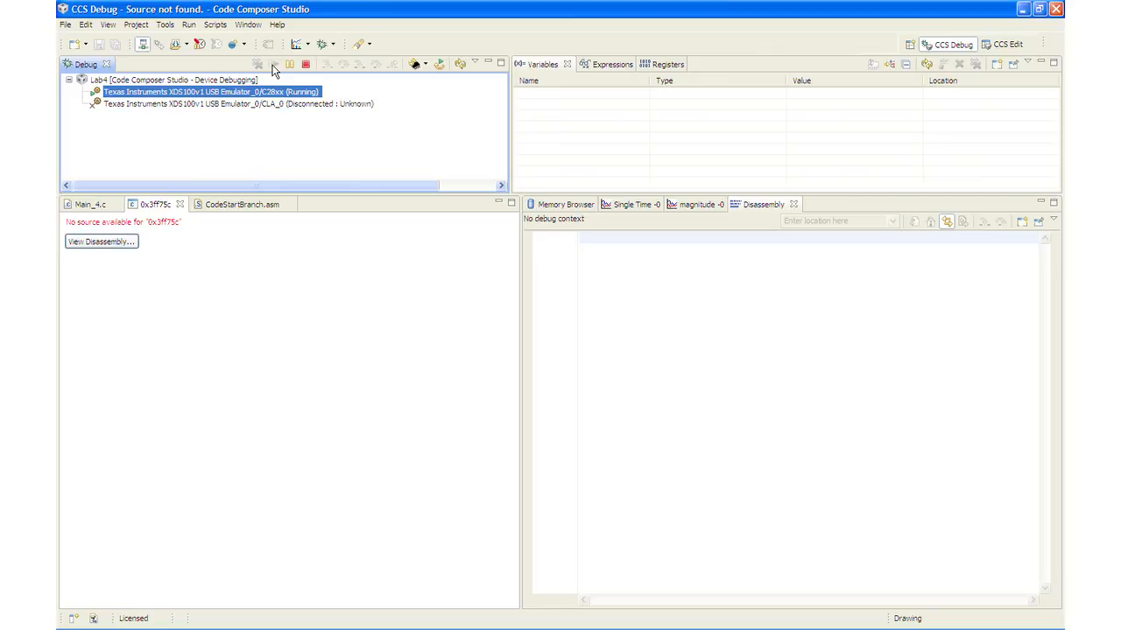
click(289, 64)
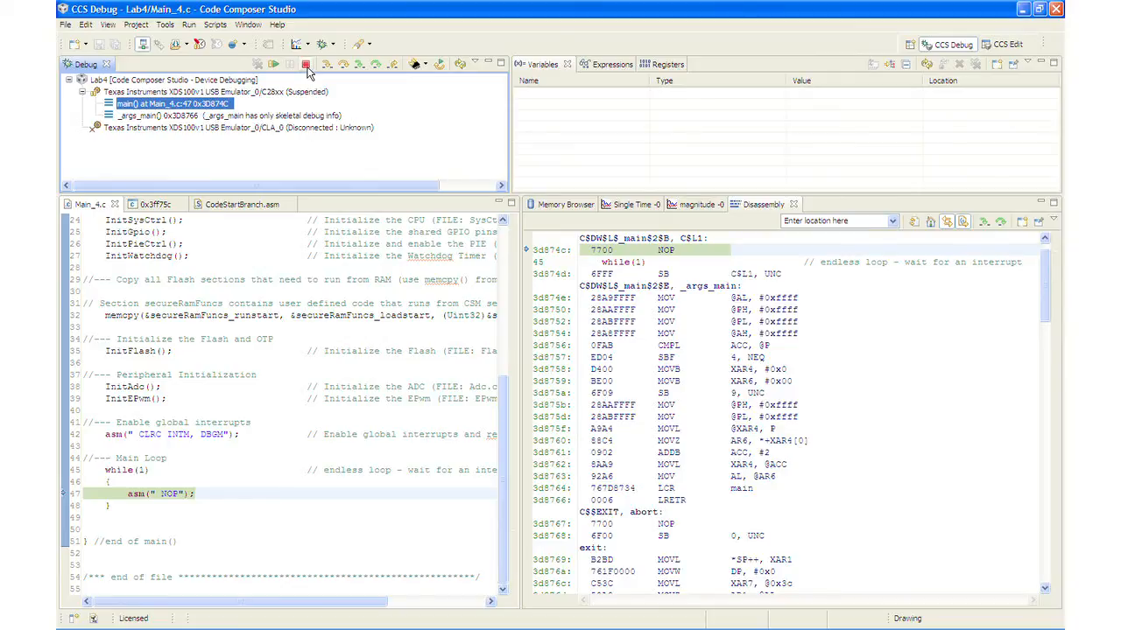
Terminate the debug session, returning to the edit perspective.
click(306, 63)
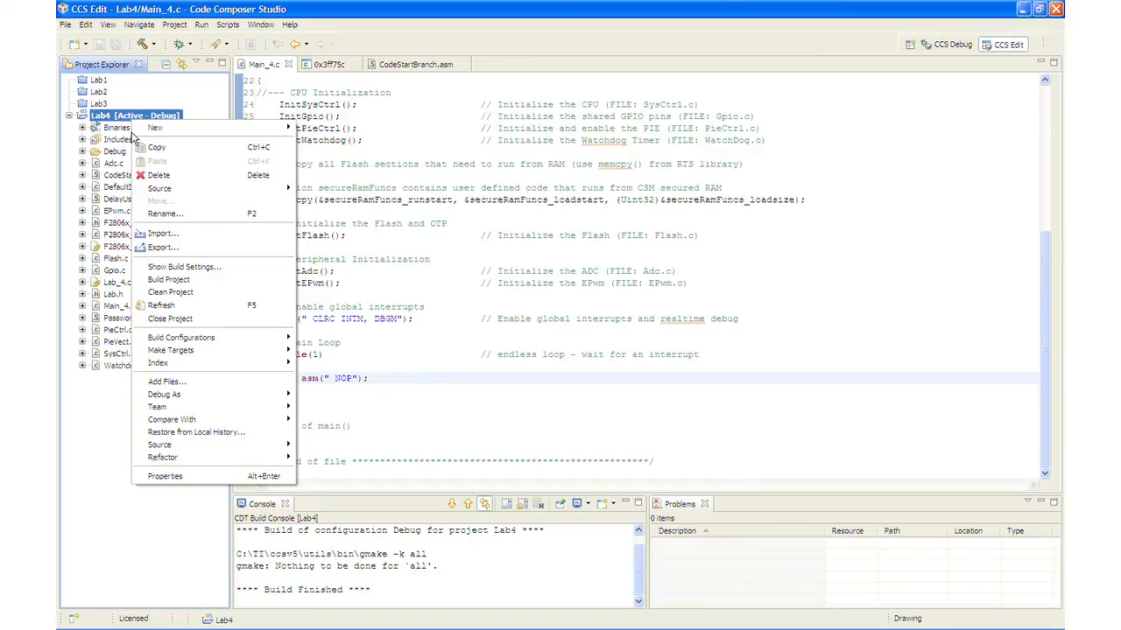
Close the Lab4 project from its Project Explorer context menu.
click(170, 318)
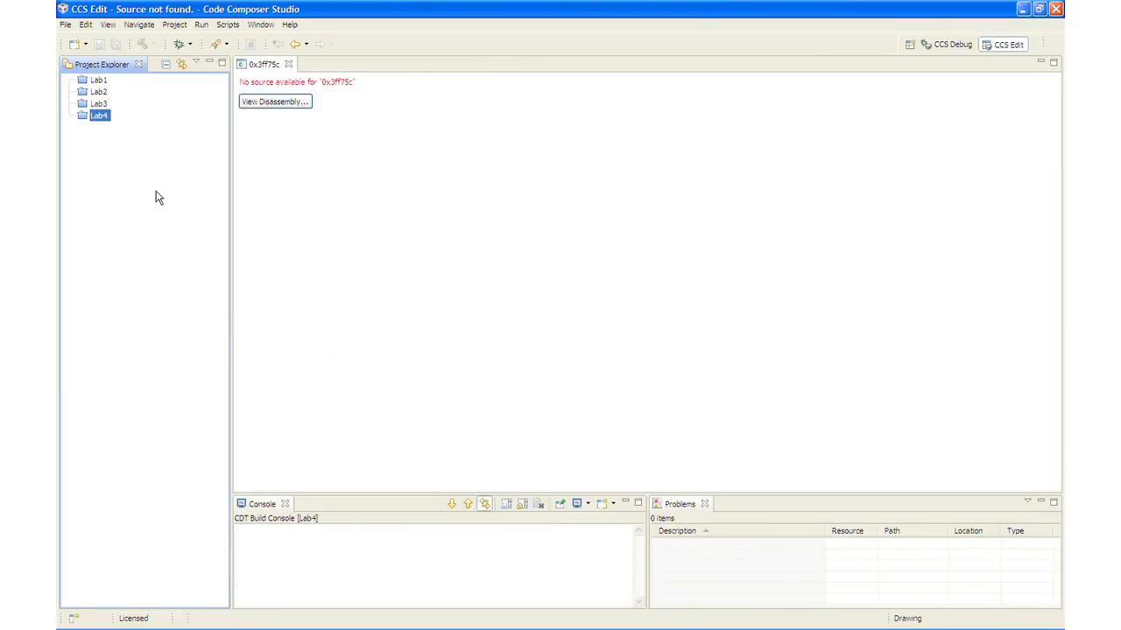
mouse_move(174, 140)
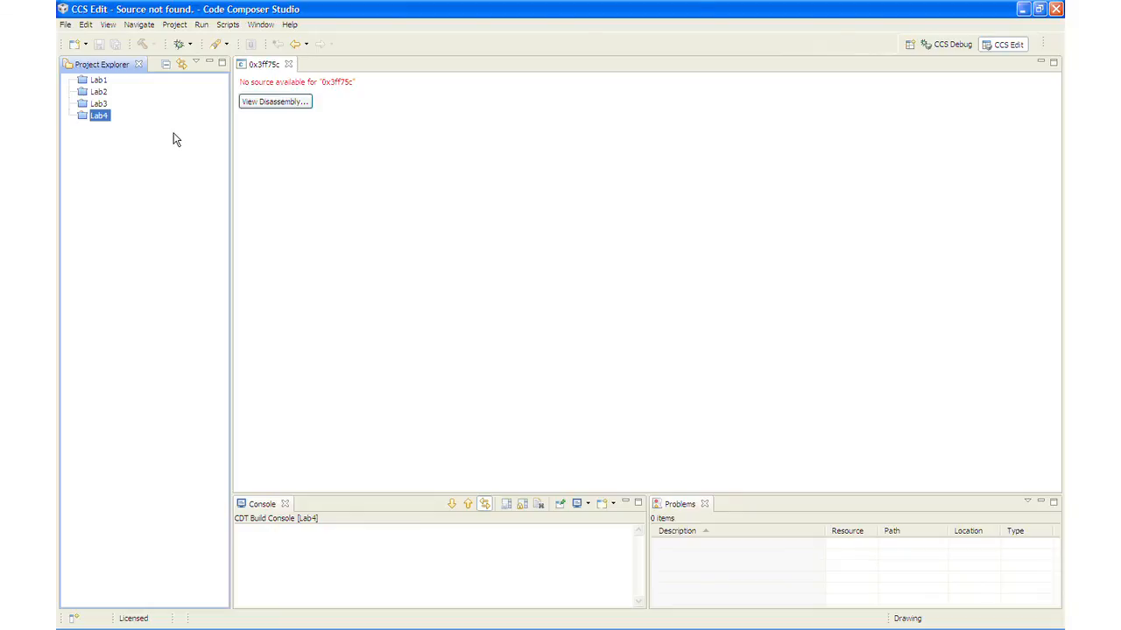
mouse_move(393, 134)
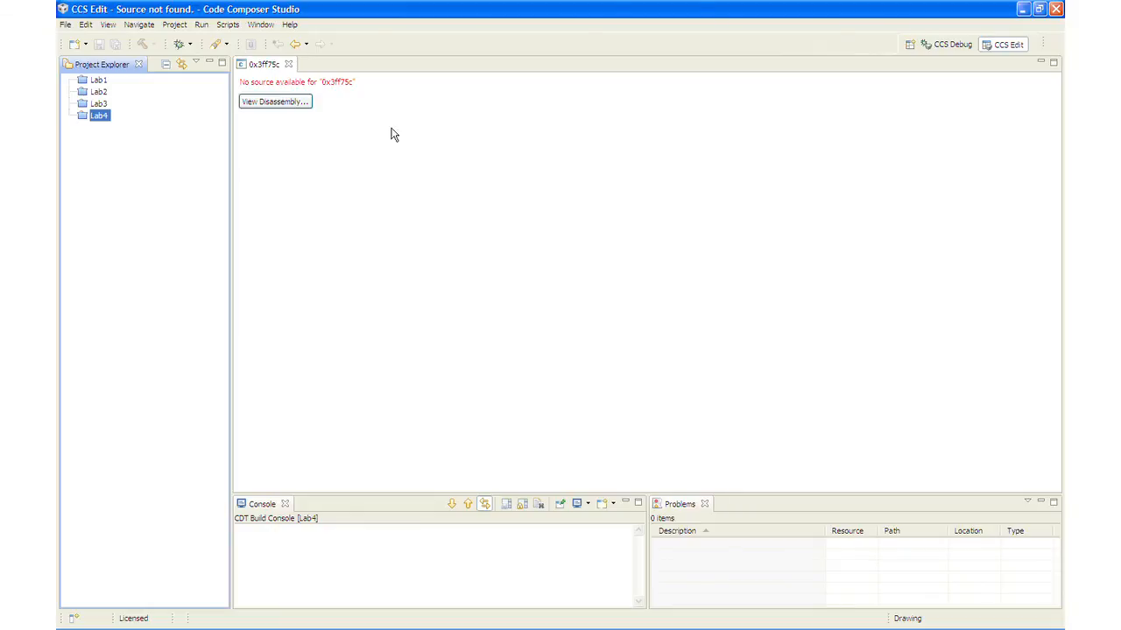
mouse_move(894, 130)
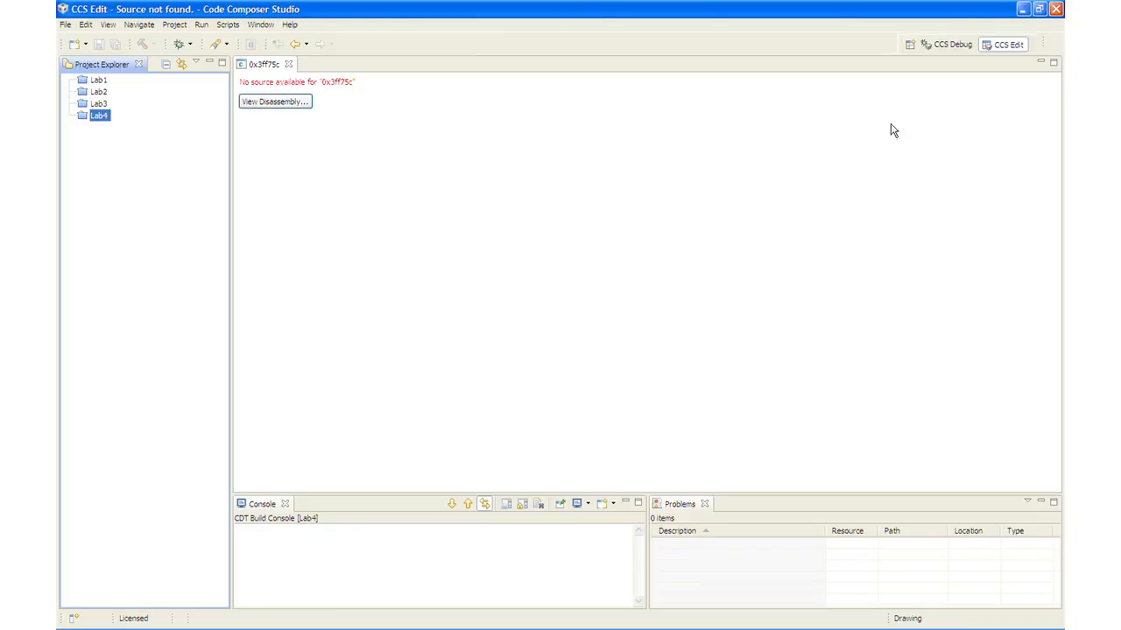
mouse_move(868, 136)
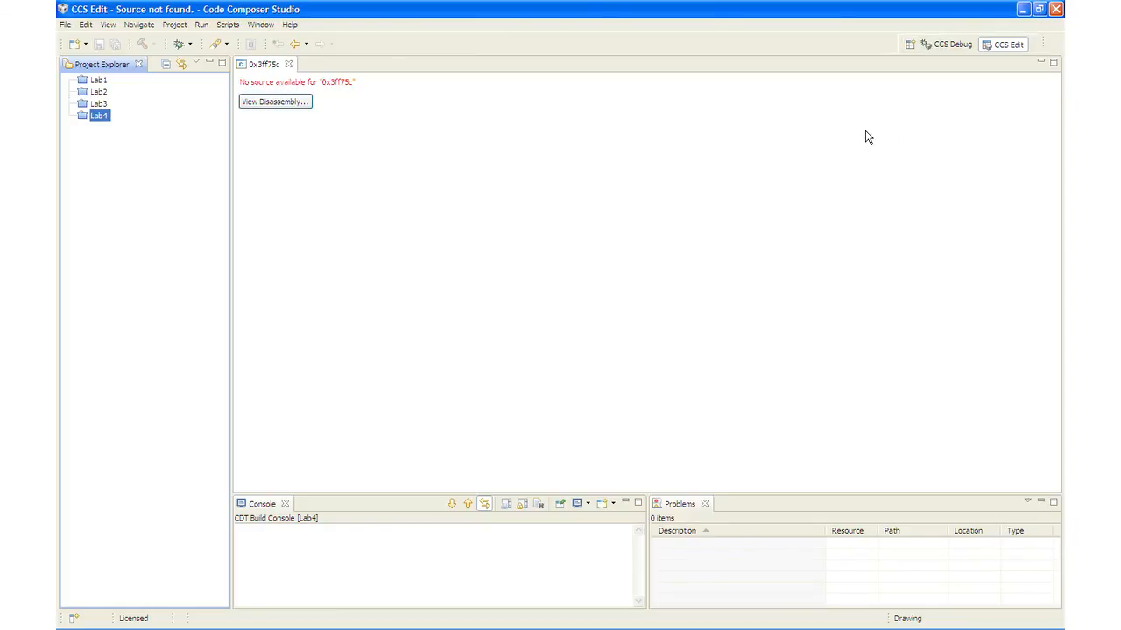